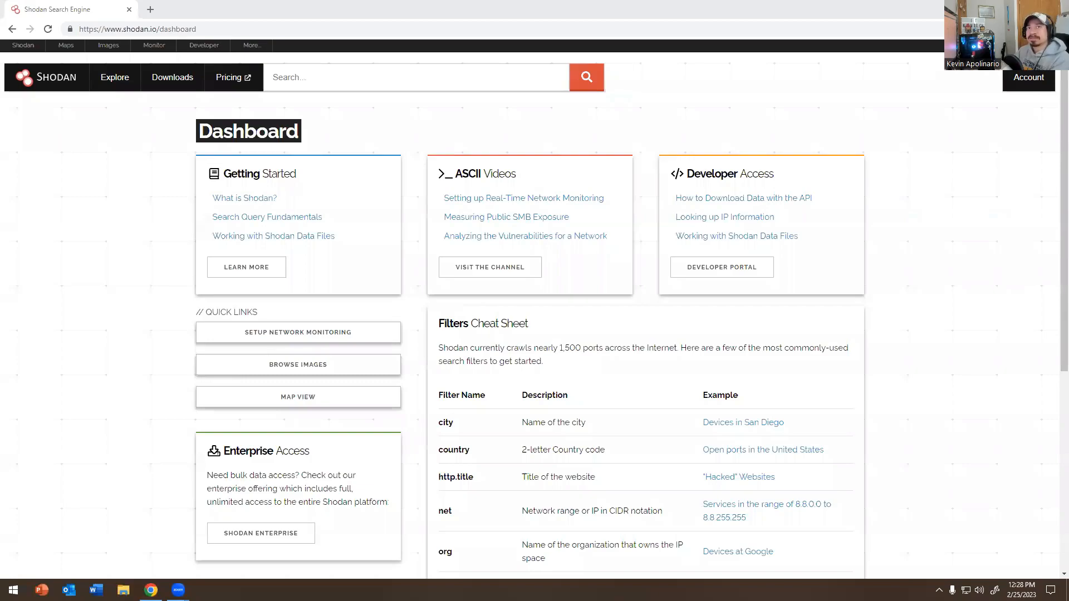
mouse_move(131, 97)
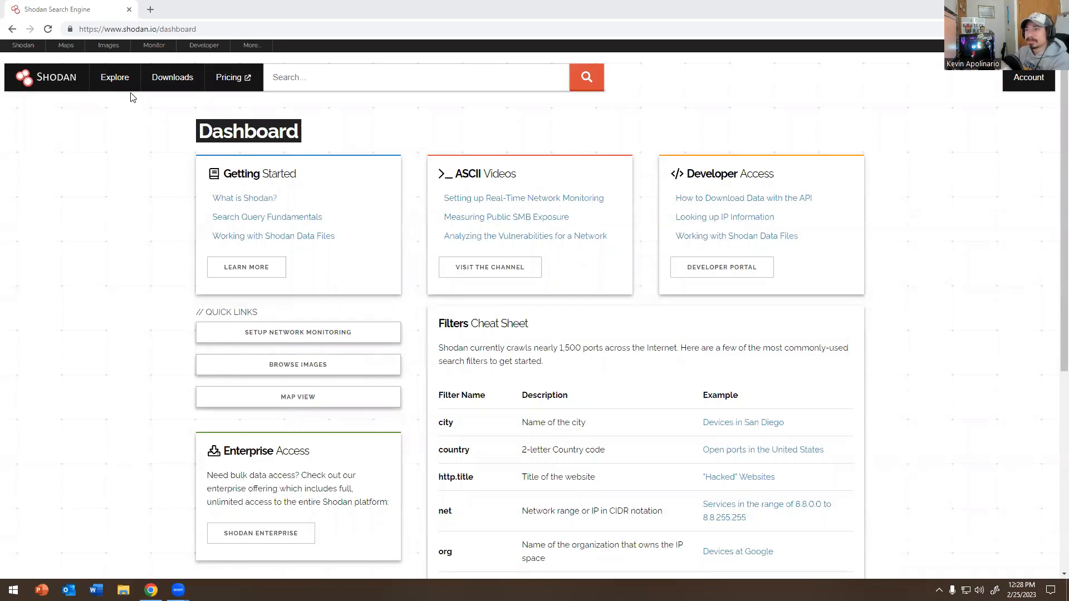
mouse_move(126, 87)
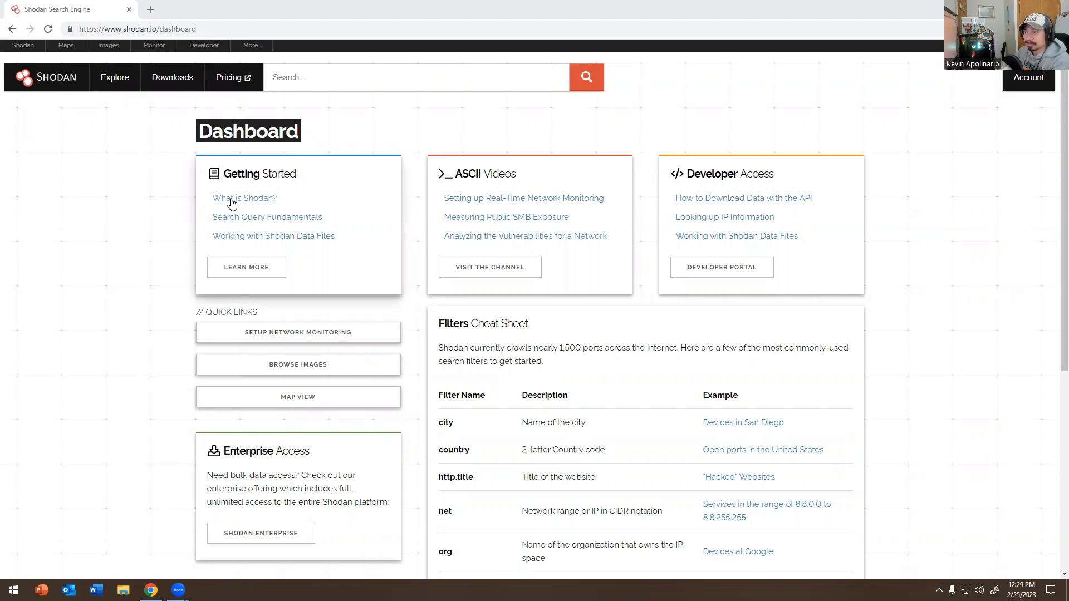
Read through the 'What is Shodan?' help article
left_click(244, 198)
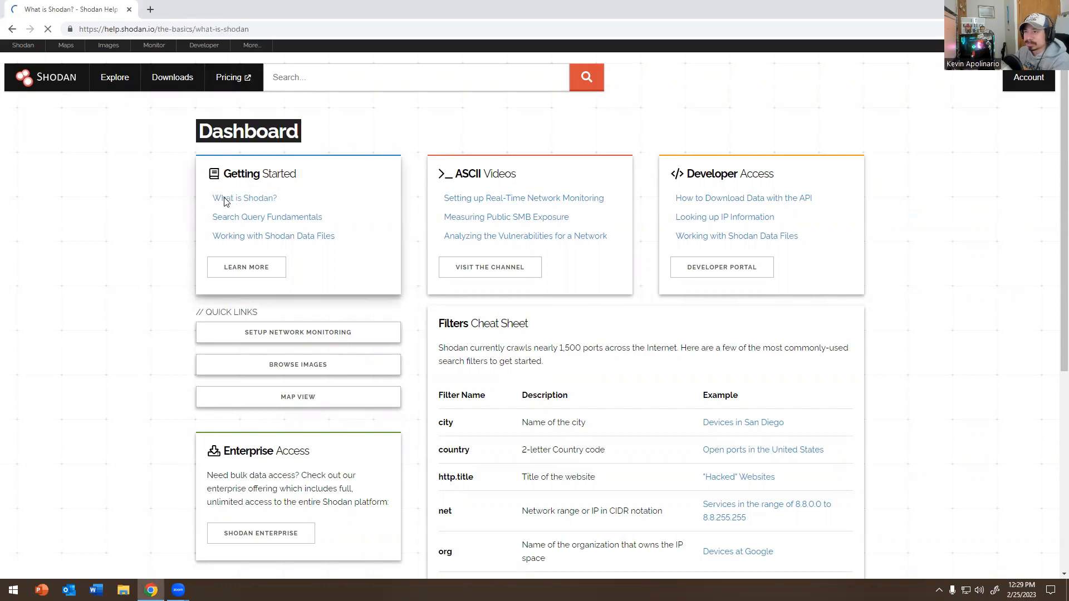
left_click(244, 199)
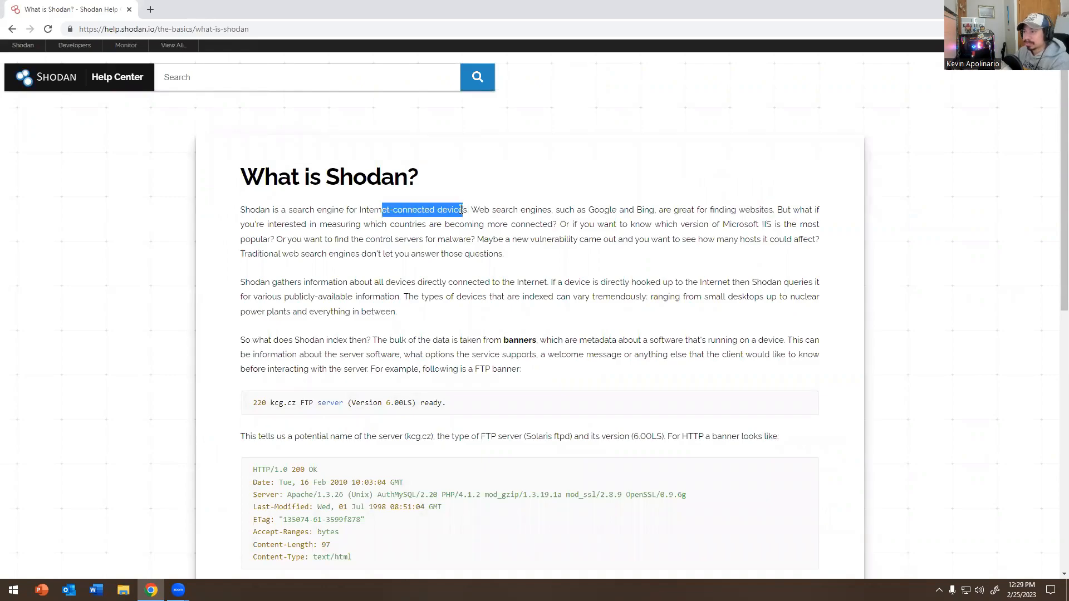
left_click(560, 225)
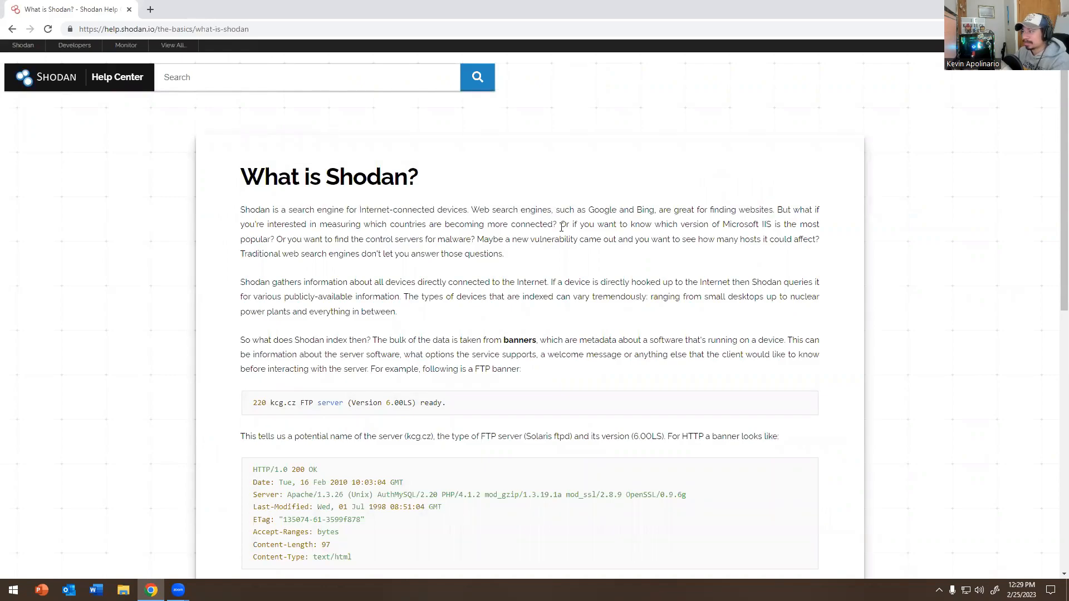
mouse_move(202, 232)
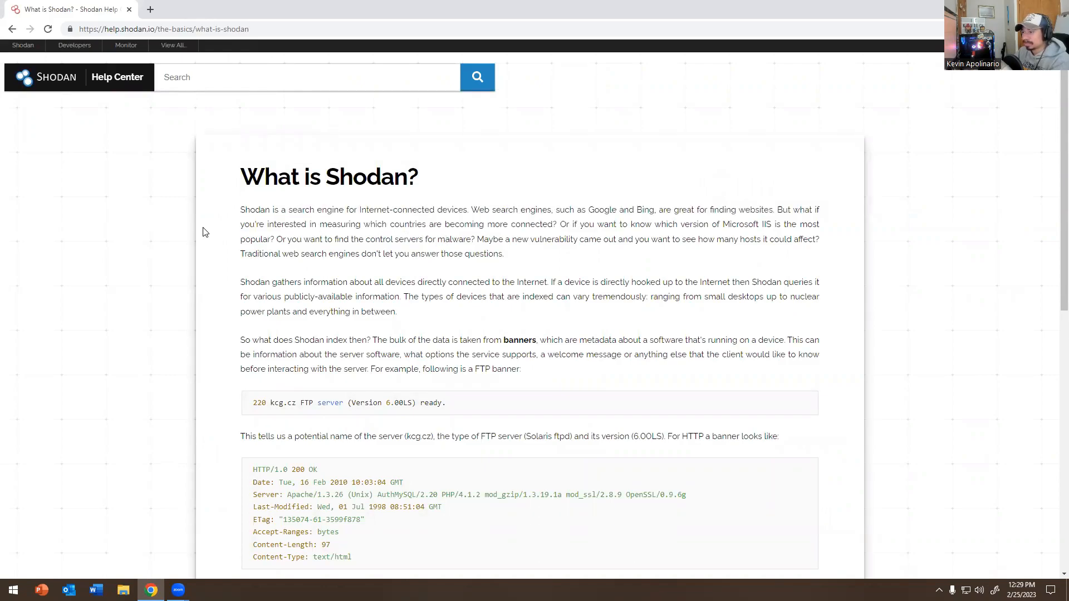
scroll("down", 3)
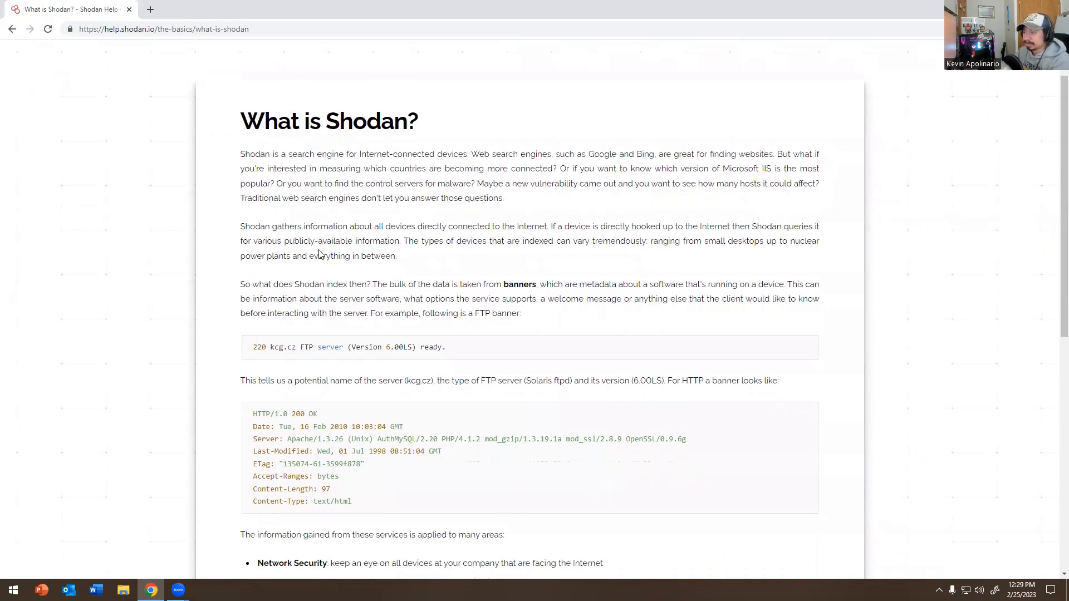
scroll("down", 3)
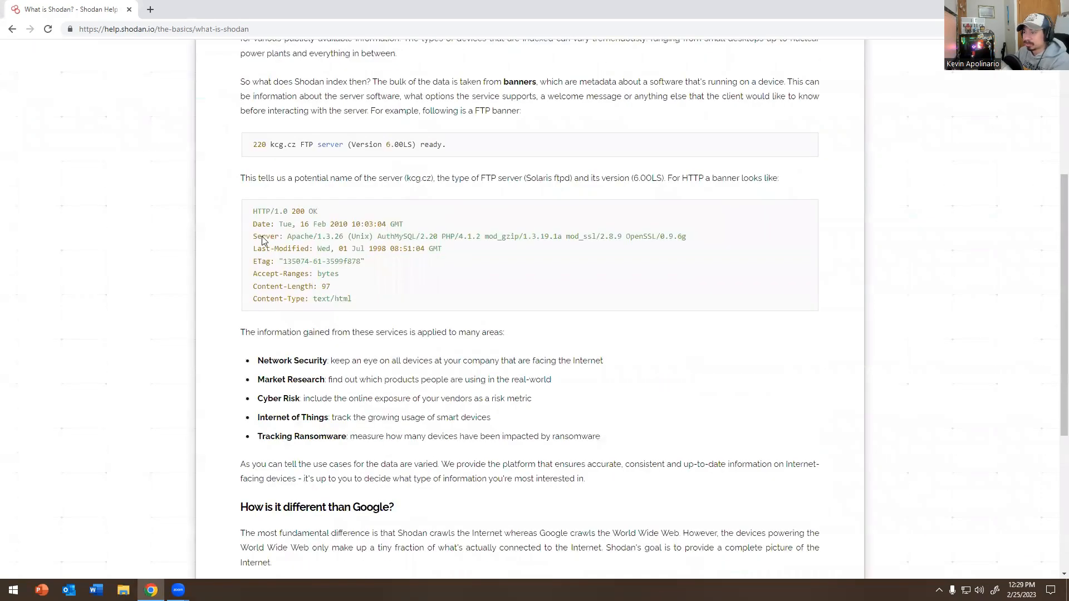
scroll("down", 3)
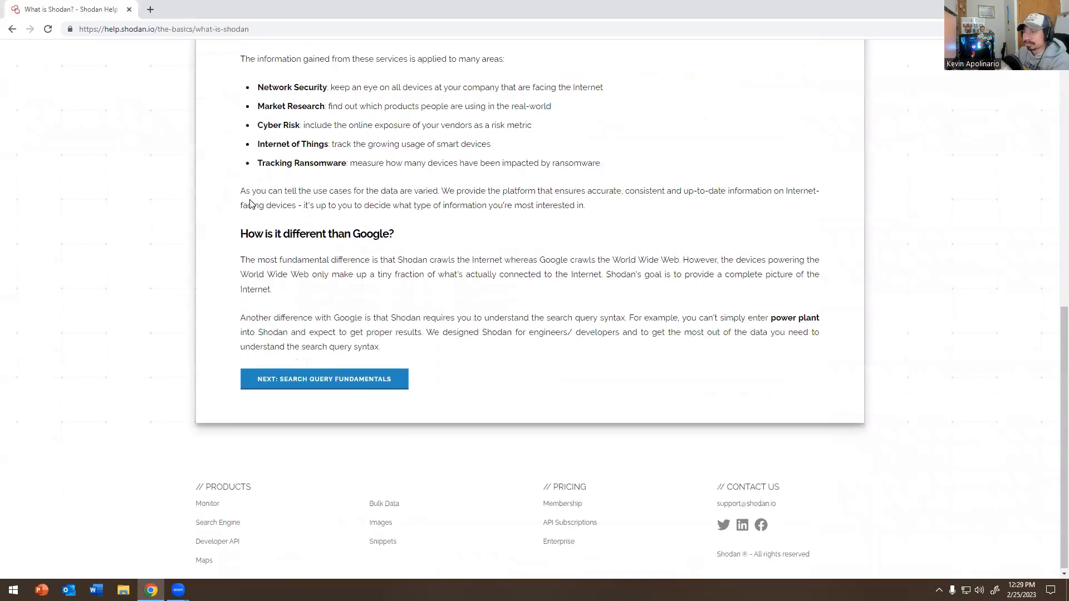
scroll("up", 3)
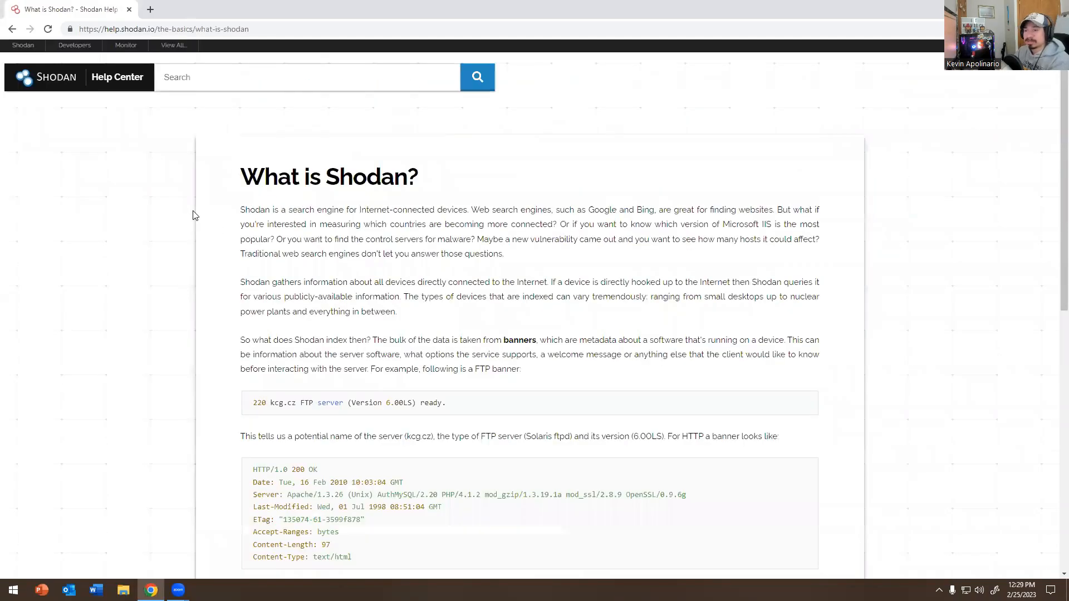
mouse_move(98, 97)
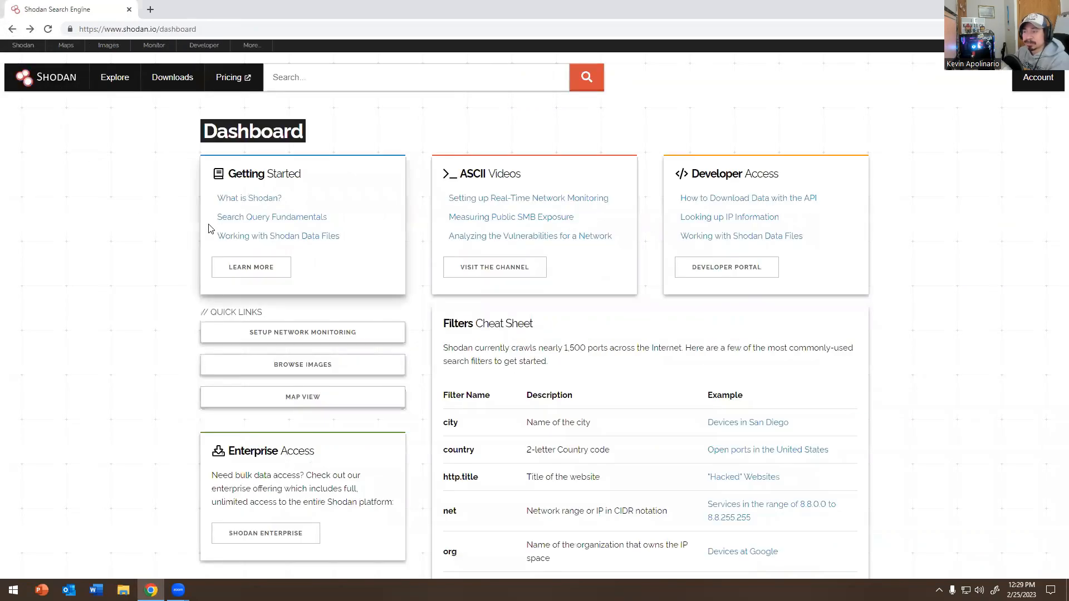
mouse_move(251, 267)
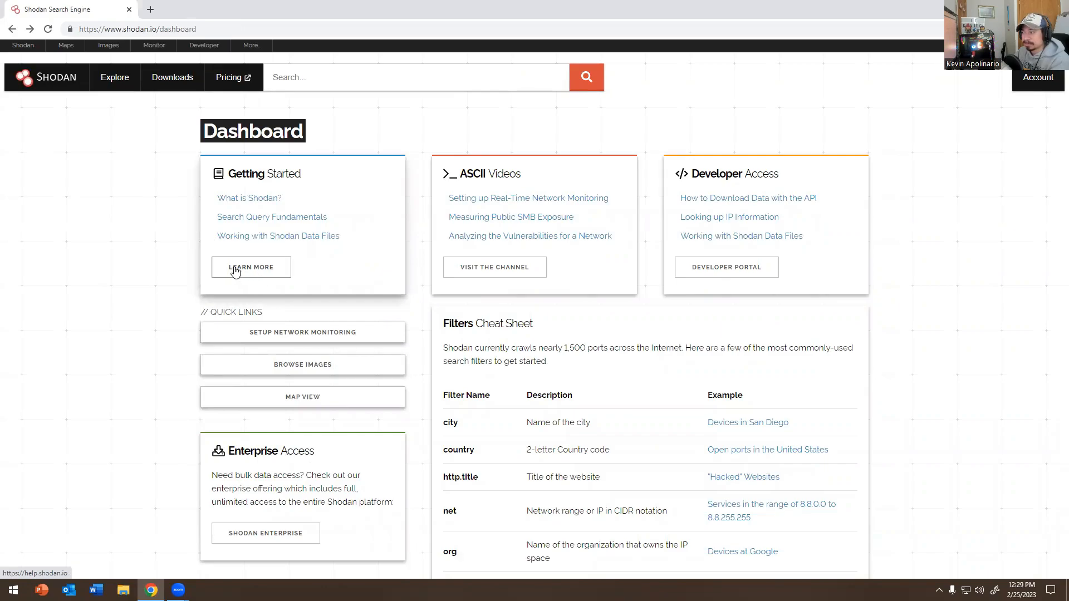
scroll("down", 3)
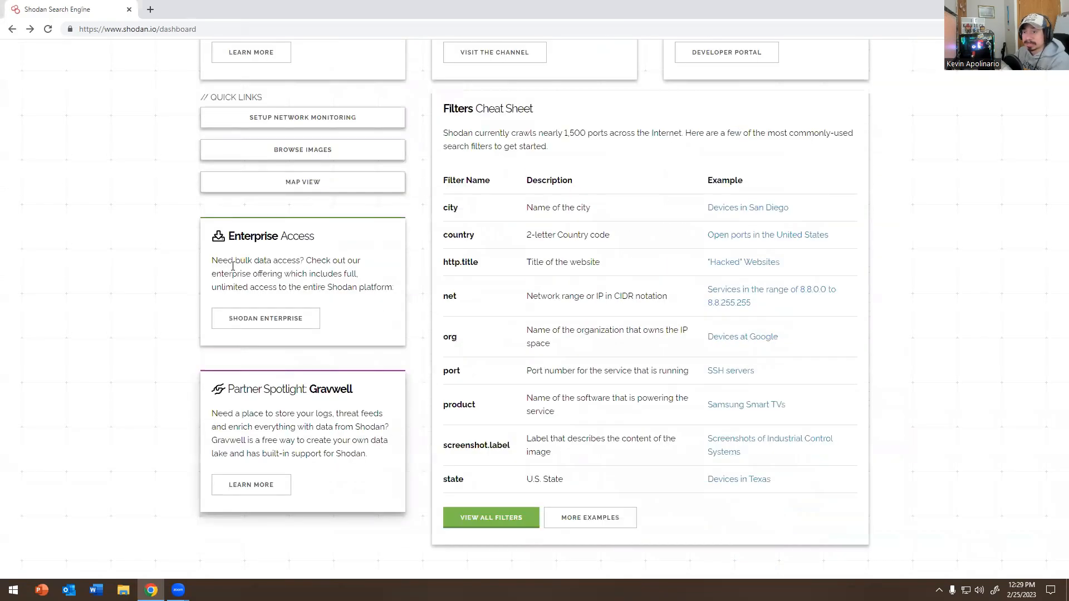
scroll("up", 3)
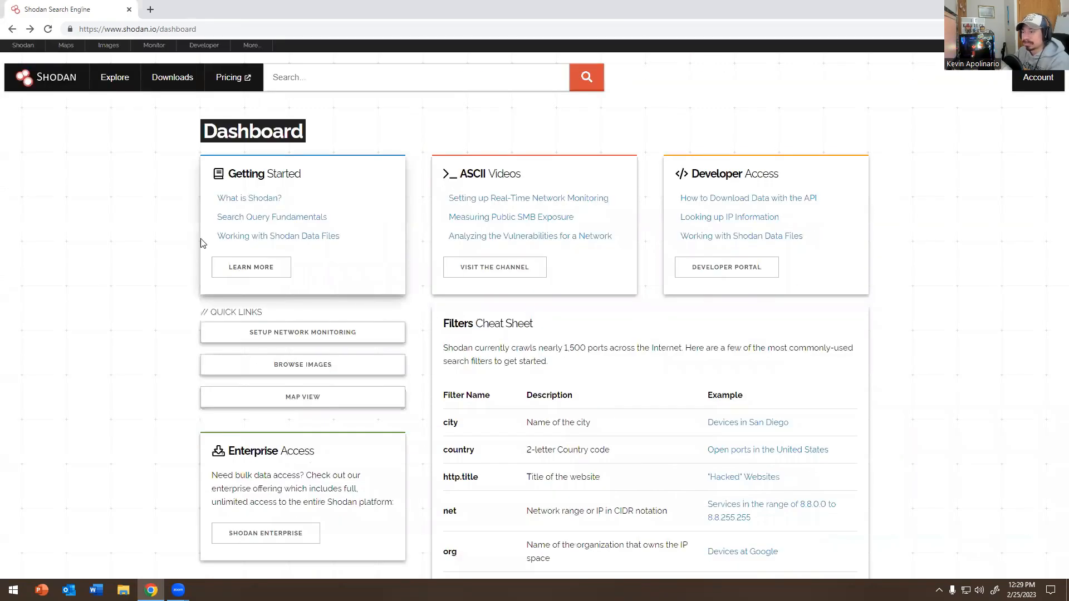
scroll("down", 3)
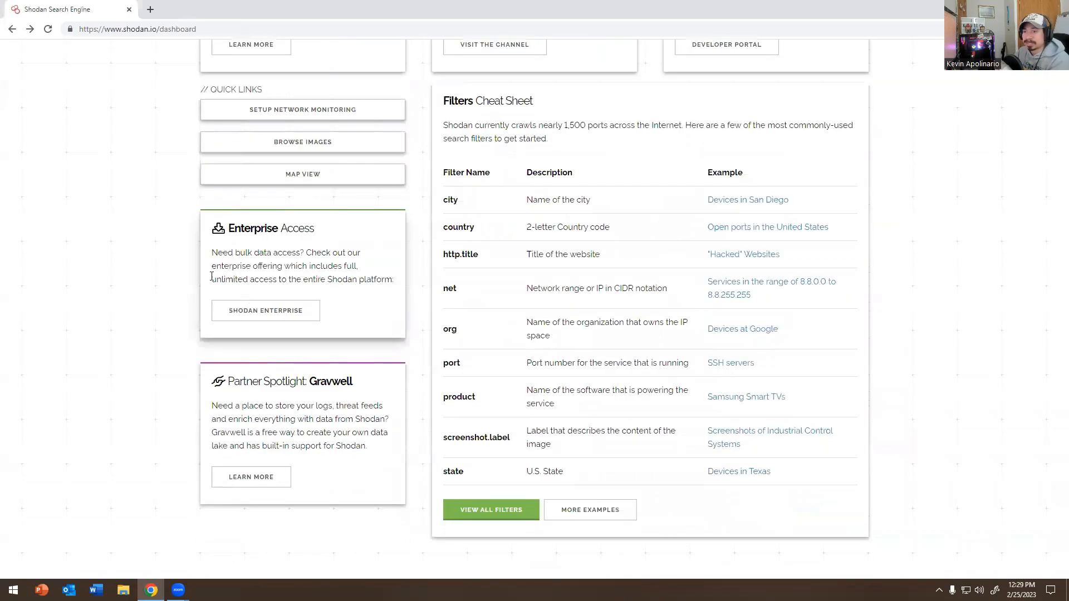
scroll("up", 3)
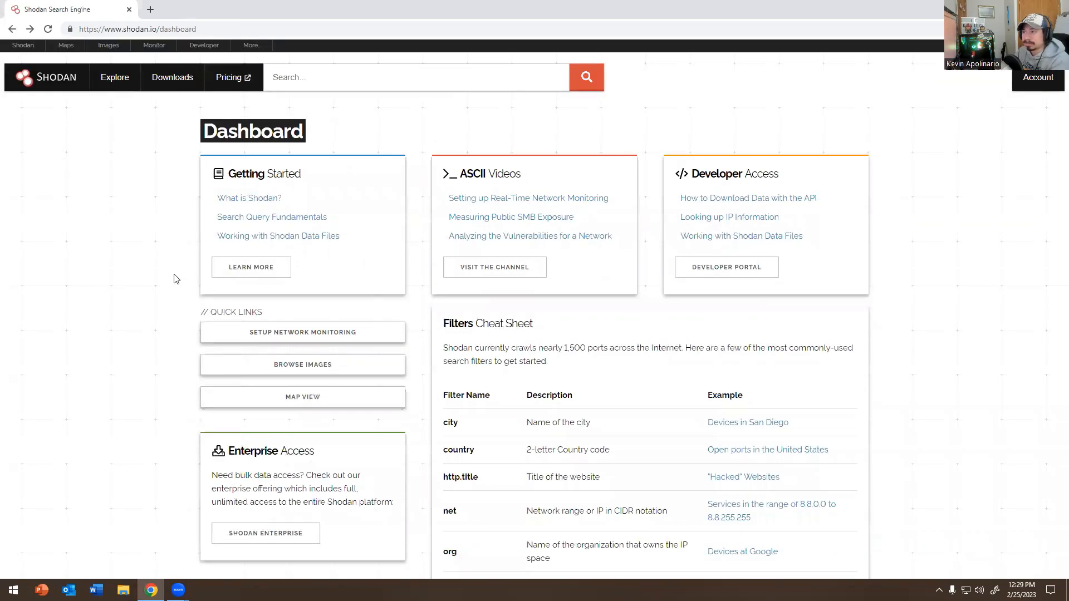
mouse_move(136, 169)
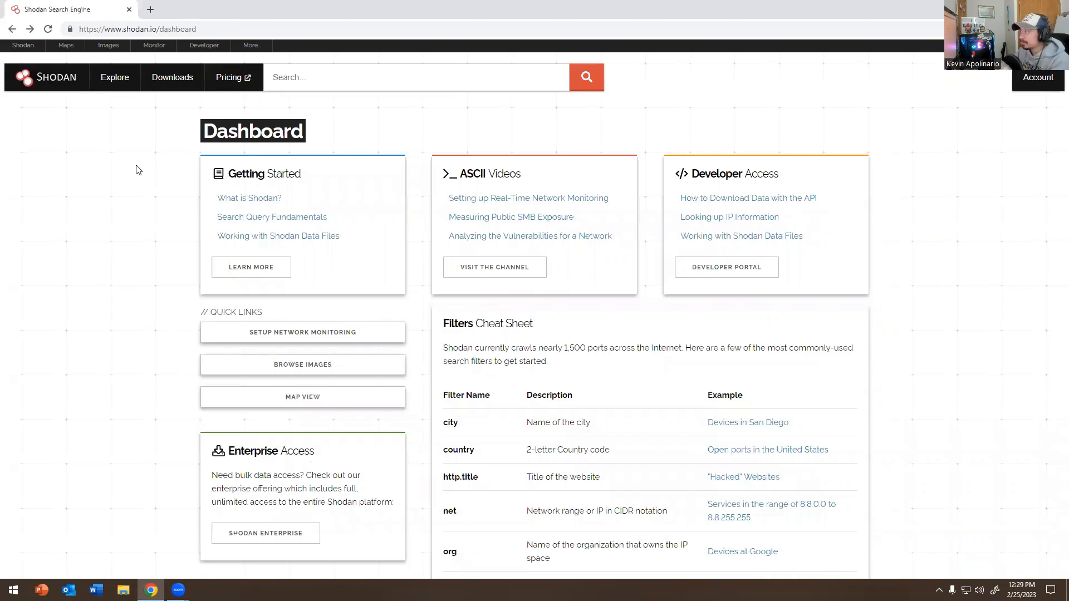
mouse_move(40, 57)
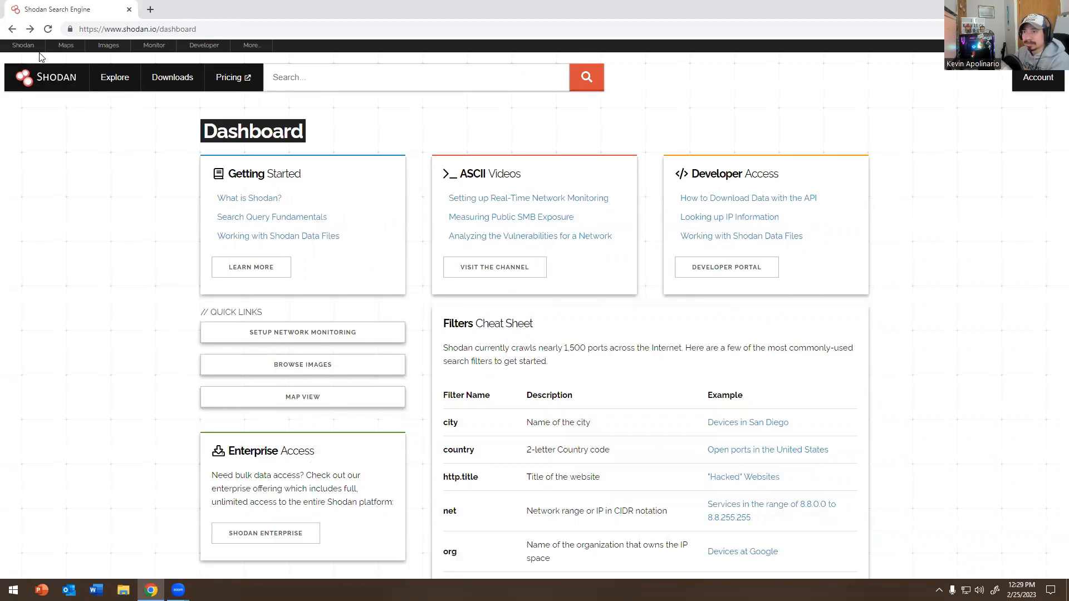
Search for 3389 in Shodan Maps to map the matching hosts
left_click(66, 45)
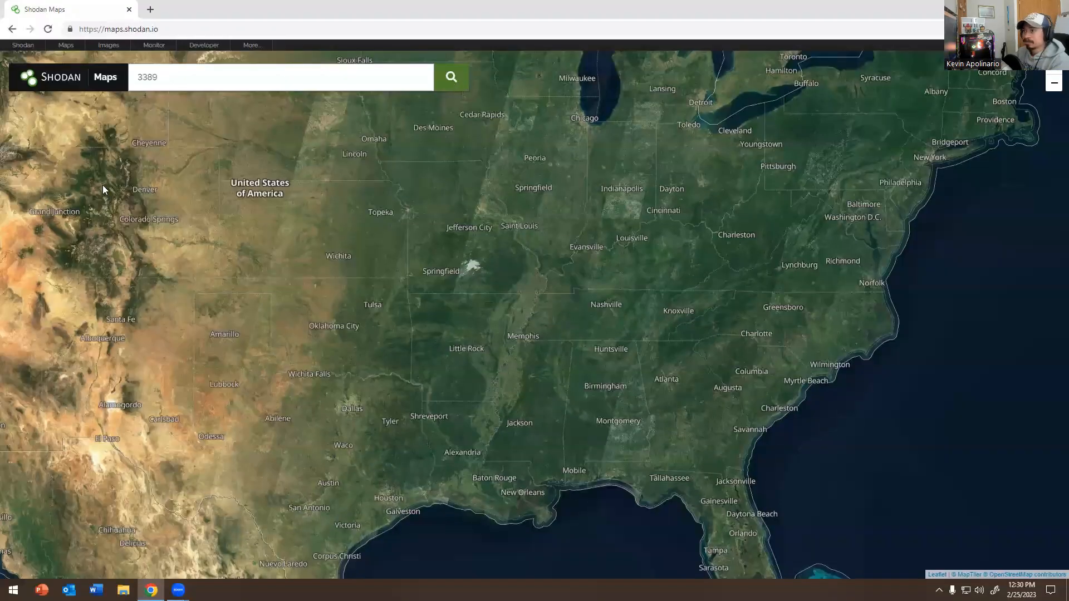
left_click(451, 77)
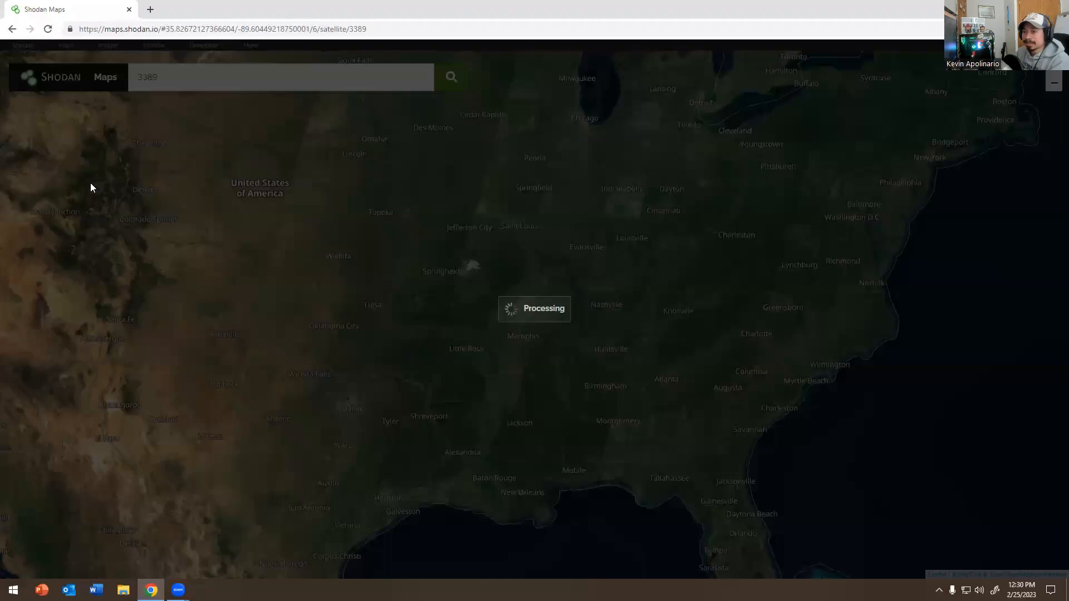
mouse_move(35, 192)
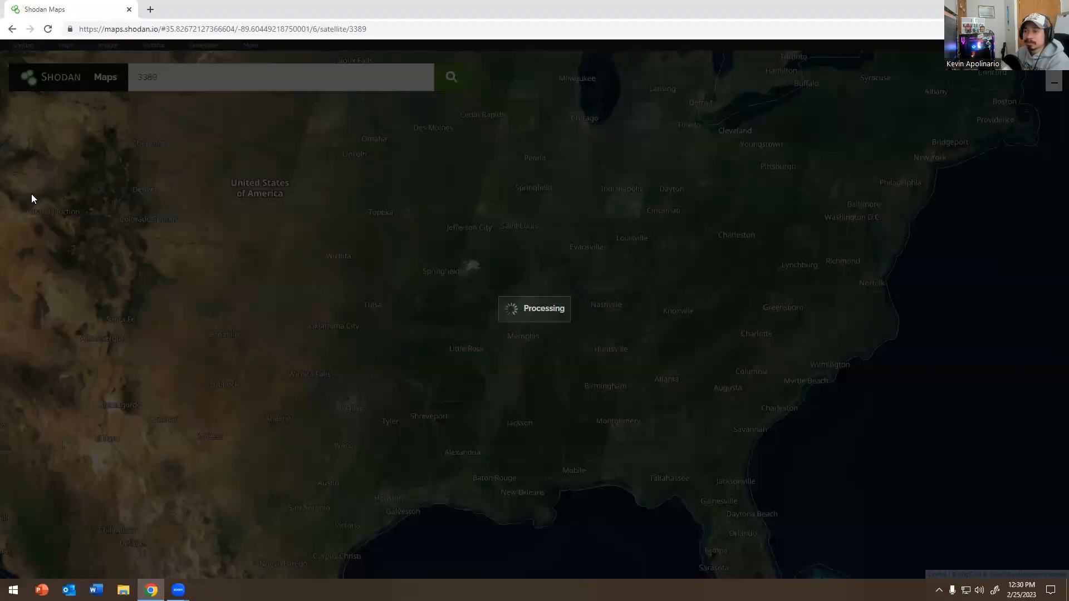
mouse_move(116, 193)
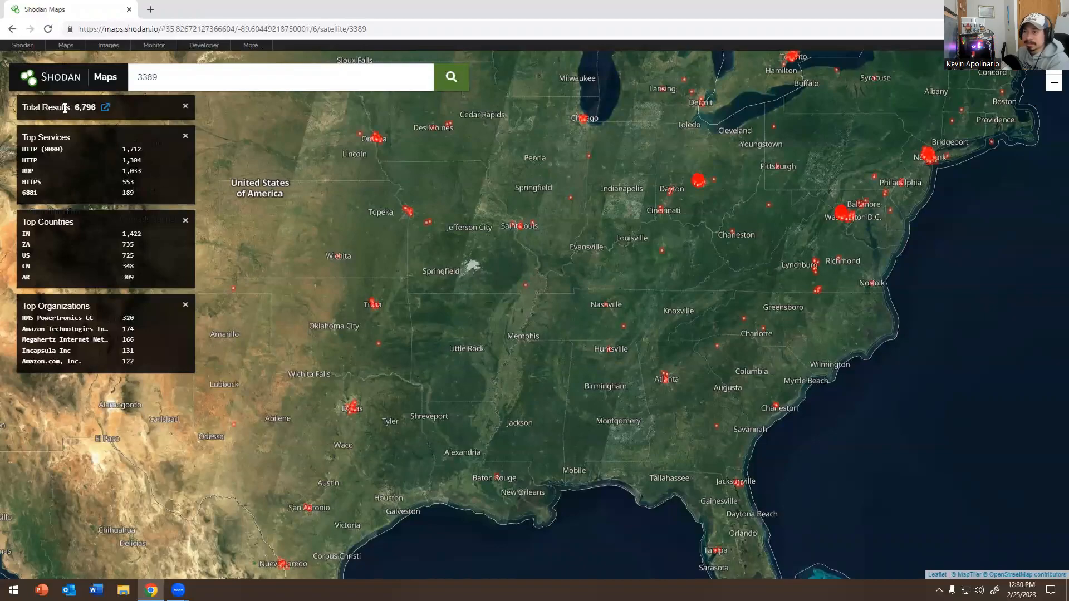
mouse_move(93, 174)
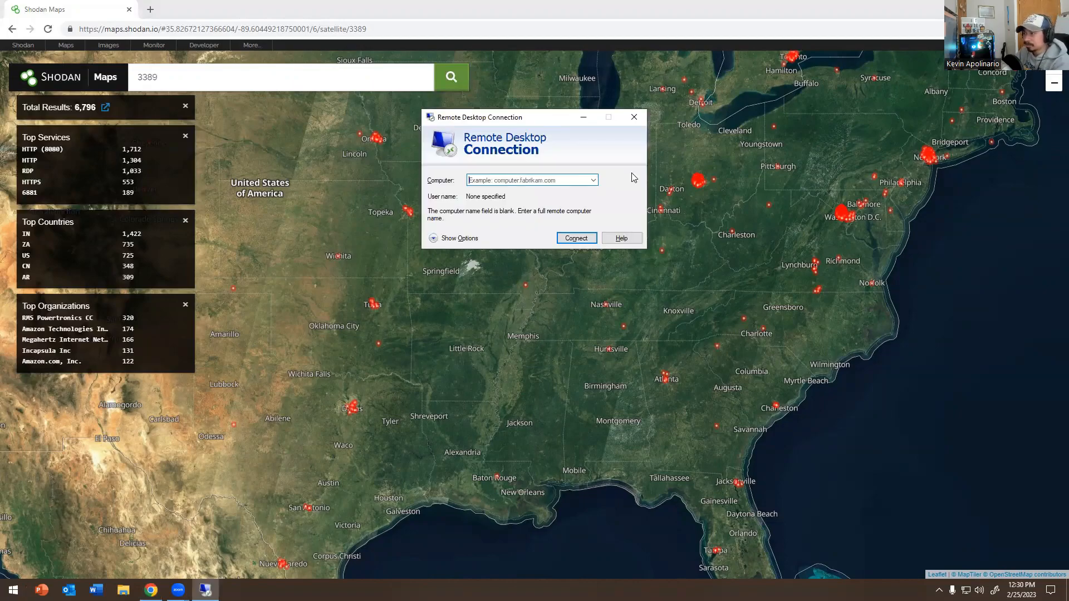
Dismiss Remote Desktop Connection and view the local user groups in Computer Management
left_click(633, 117)
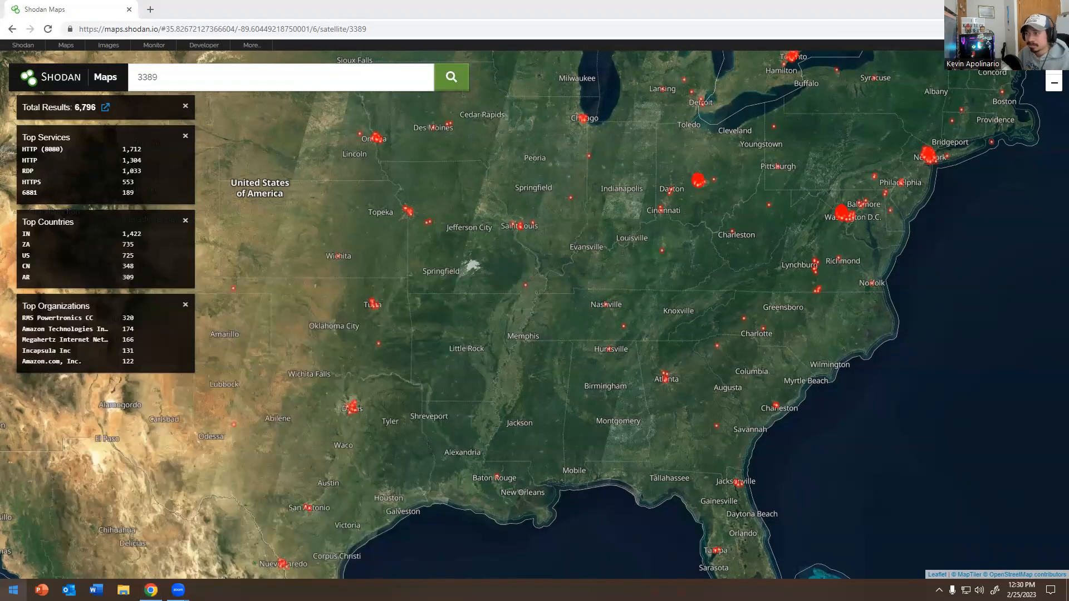
left_click(205, 589)
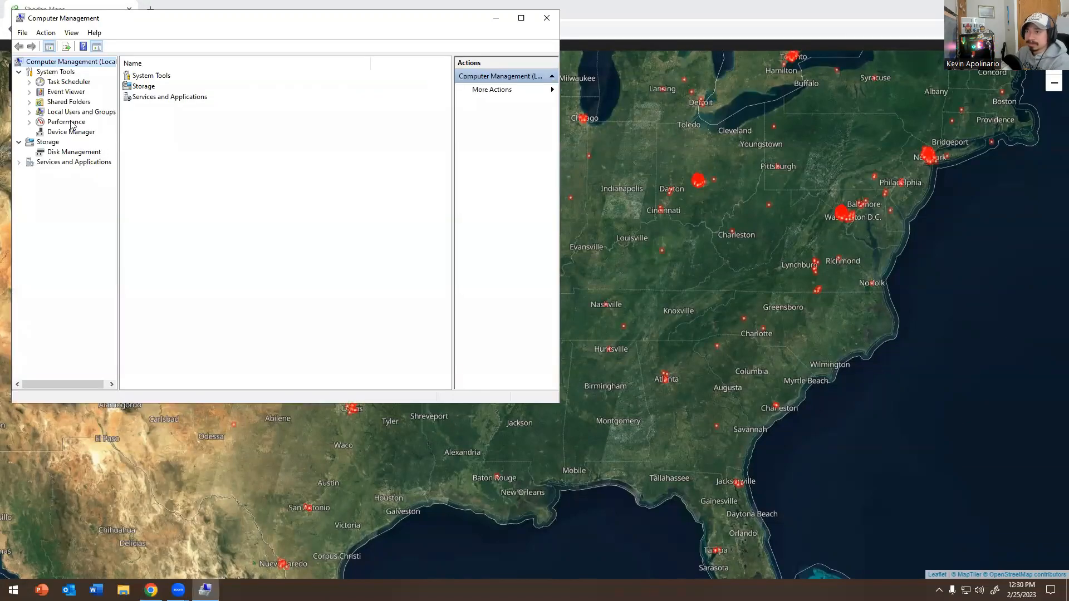
left_click(69, 131)
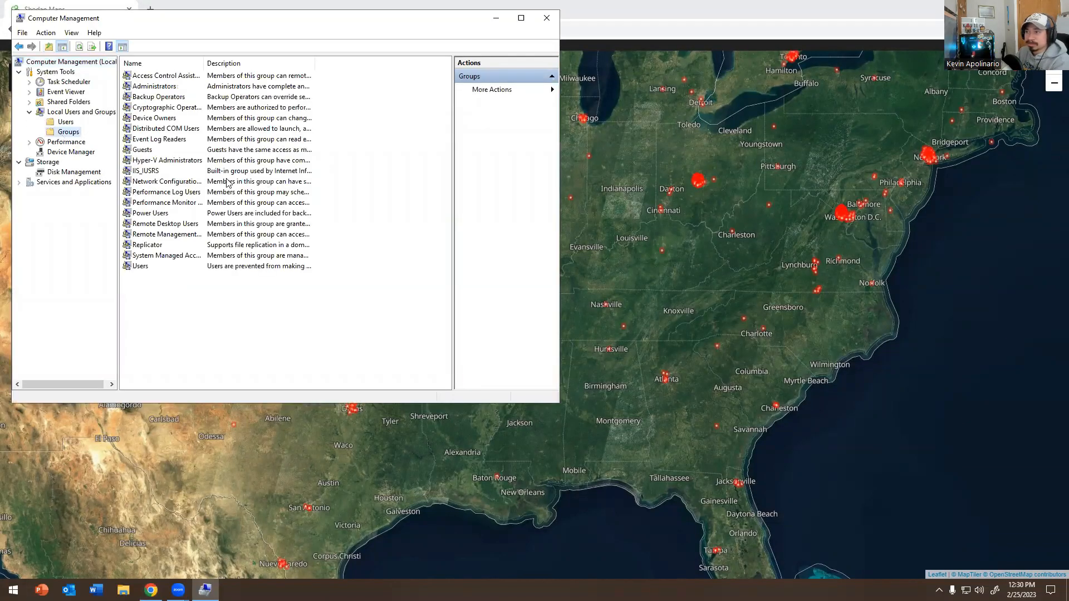
double_click(162, 224)
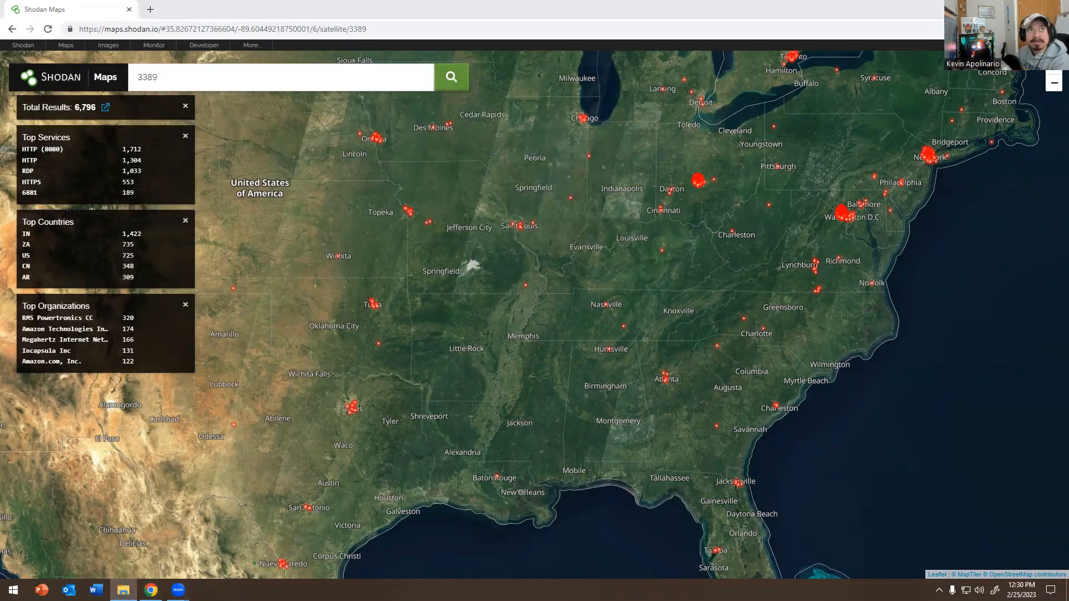
Bring up System Properties from This PC and show the Remote access settings
left_click(122, 590)
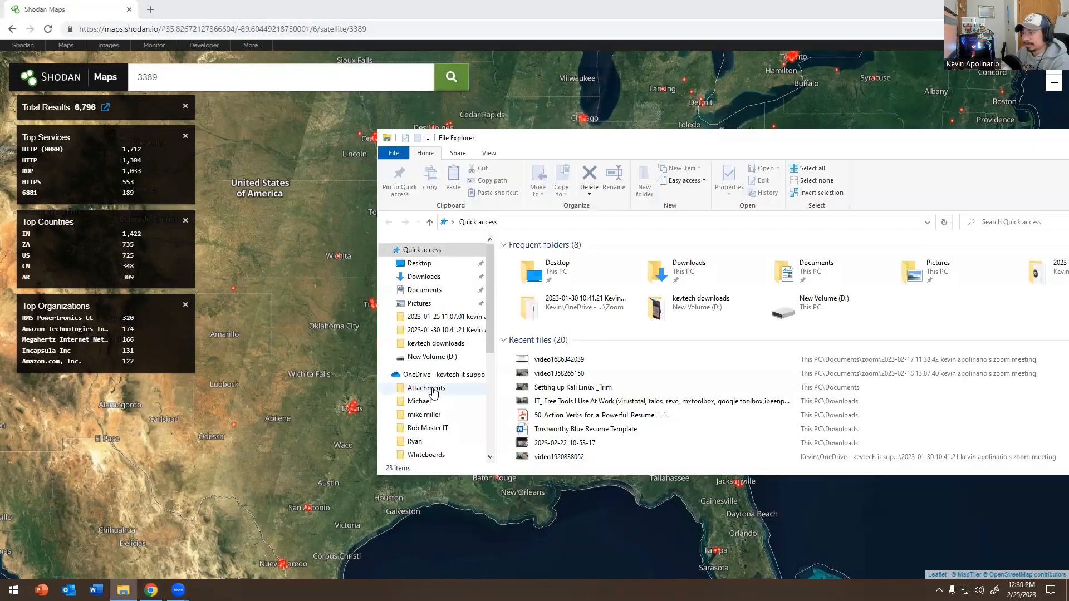
scroll("down", 3)
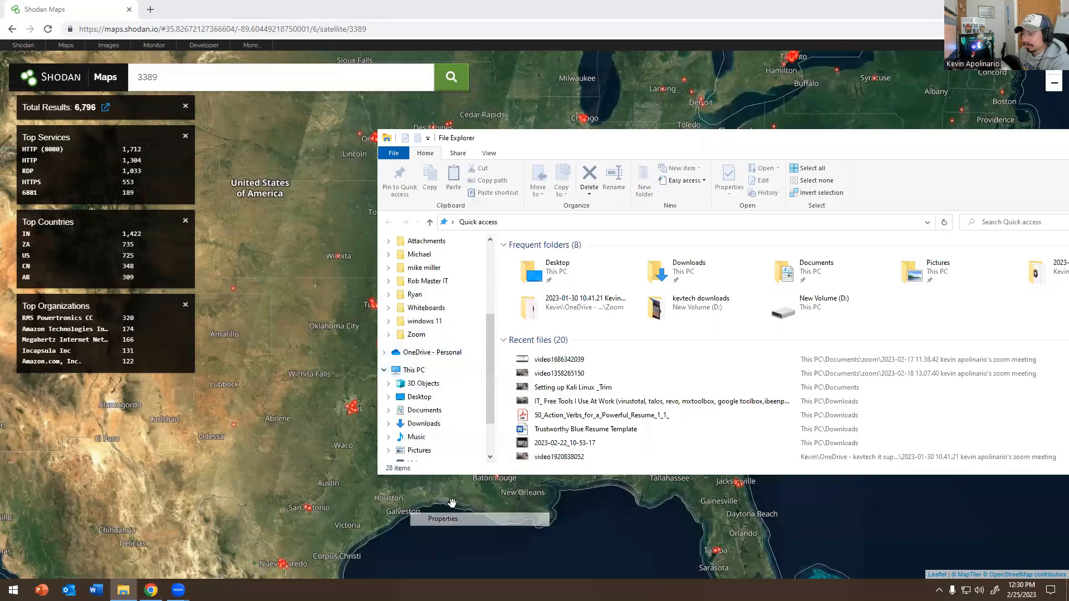
left_click(442, 519)
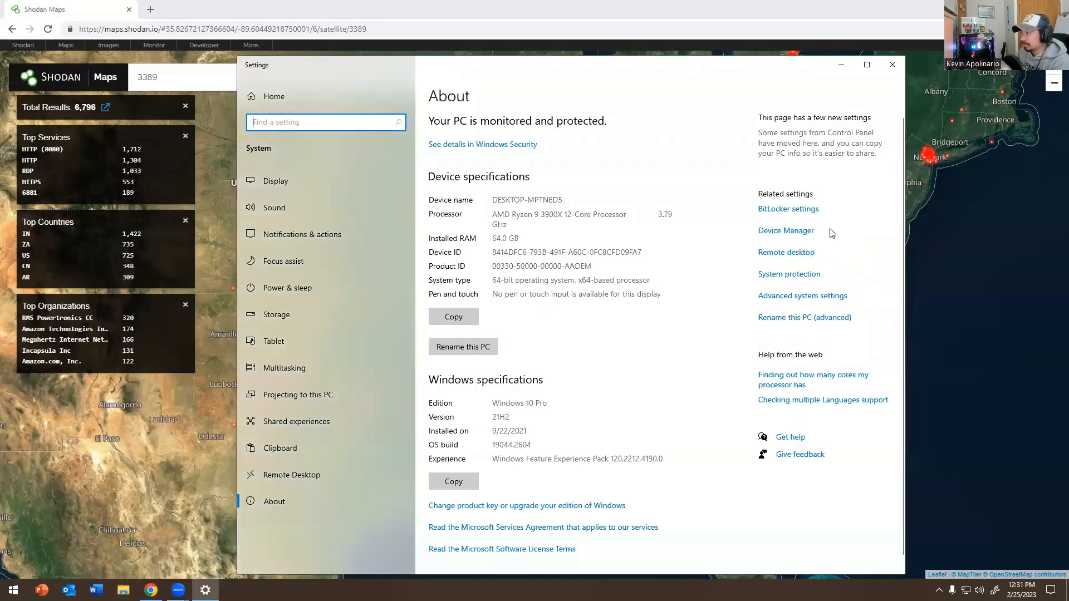
mouse_move(803, 295)
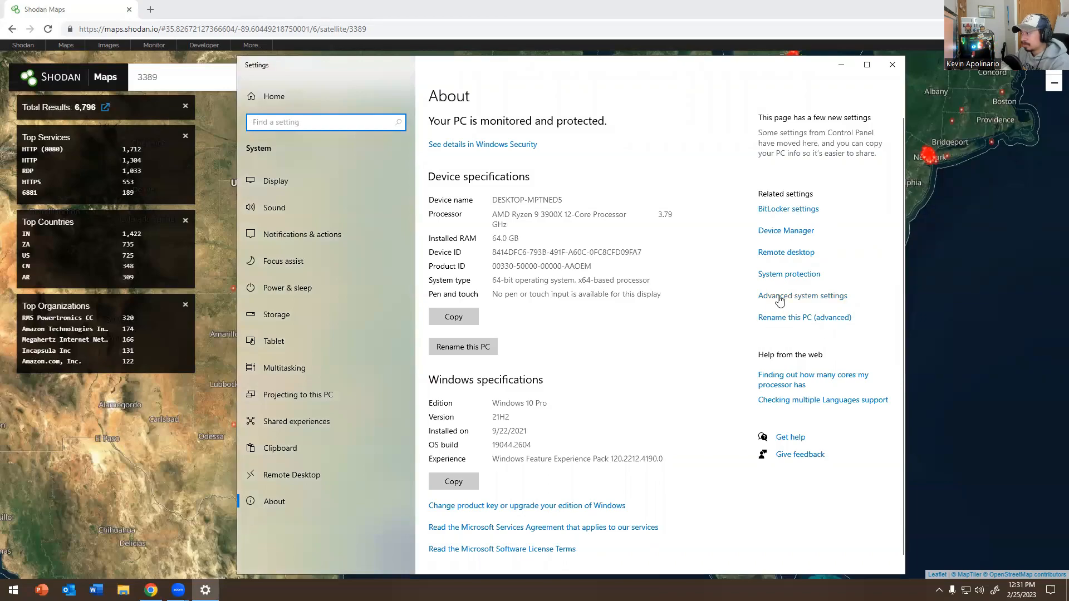
mouse_move(771, 321)
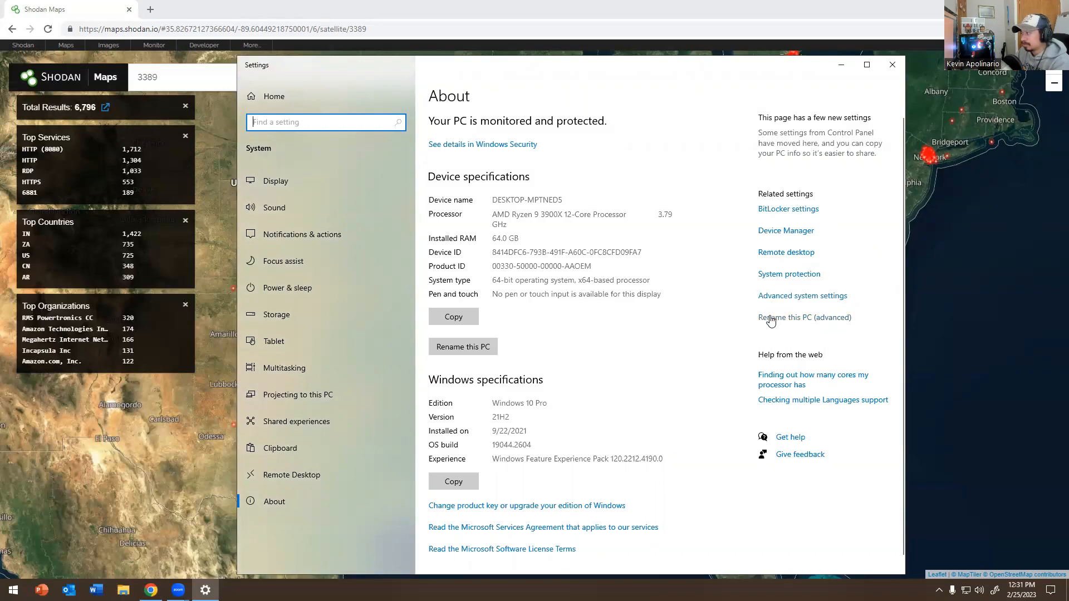
left_click(804, 317)
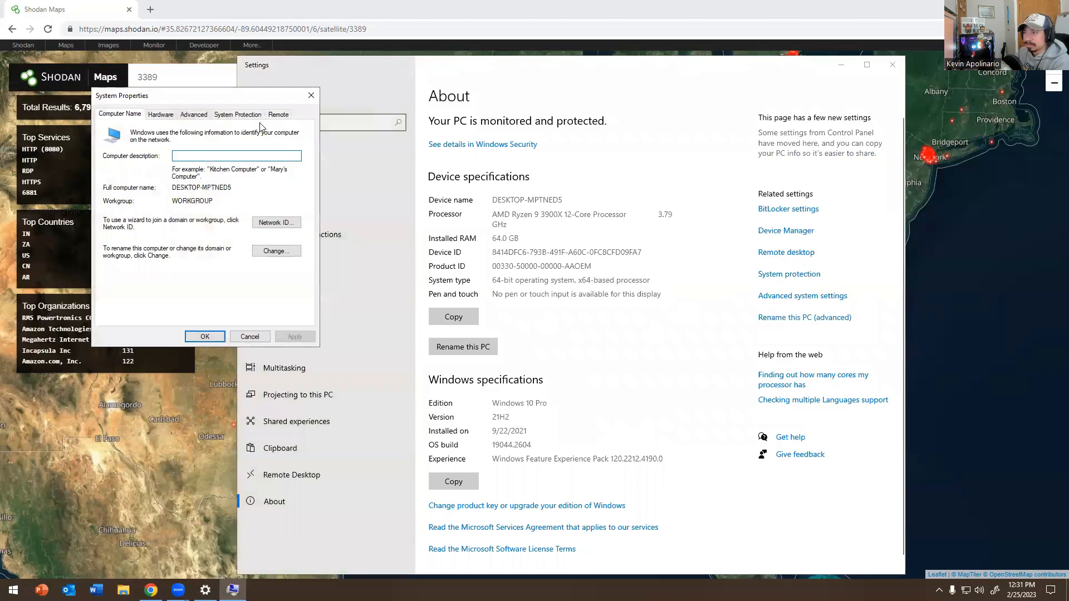
left_click(277, 114)
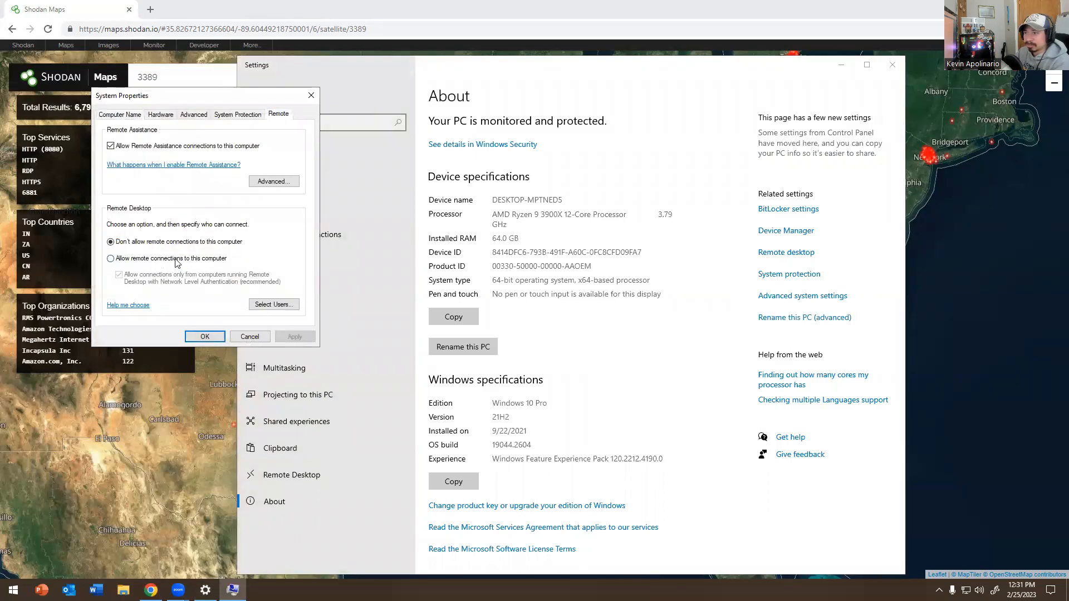
left_click(274, 304)
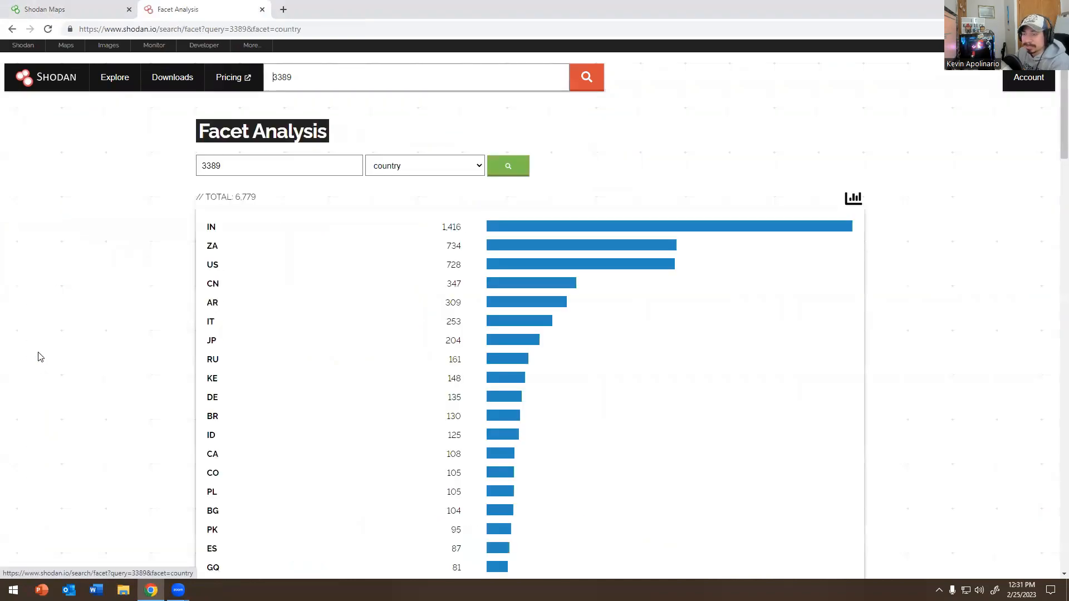
Filter the 3389 results to United States hosts with port 3389 open
scroll("down", 3)
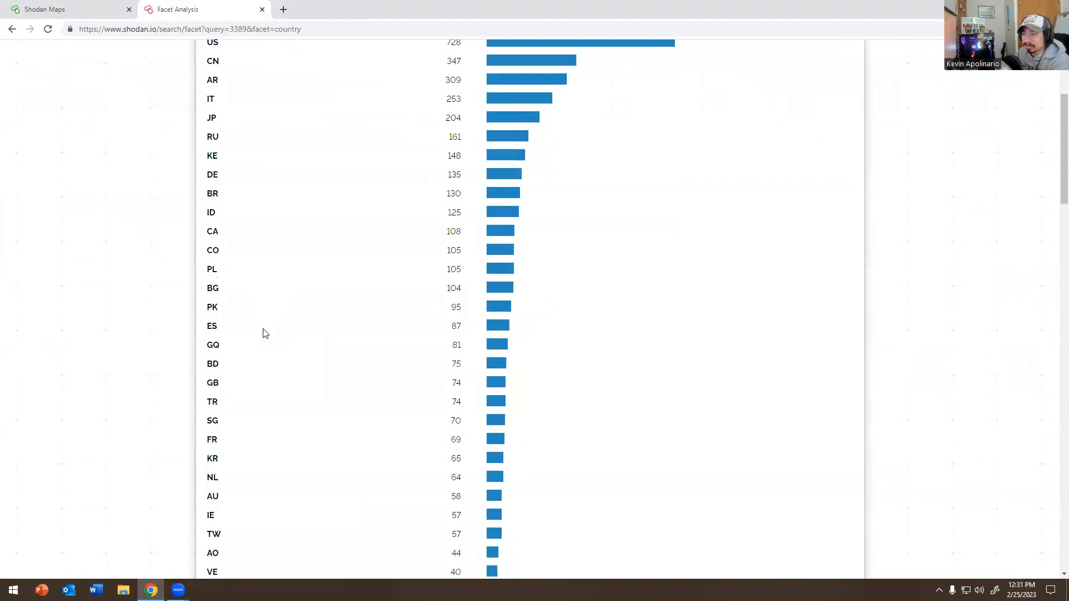
scroll("up", 3)
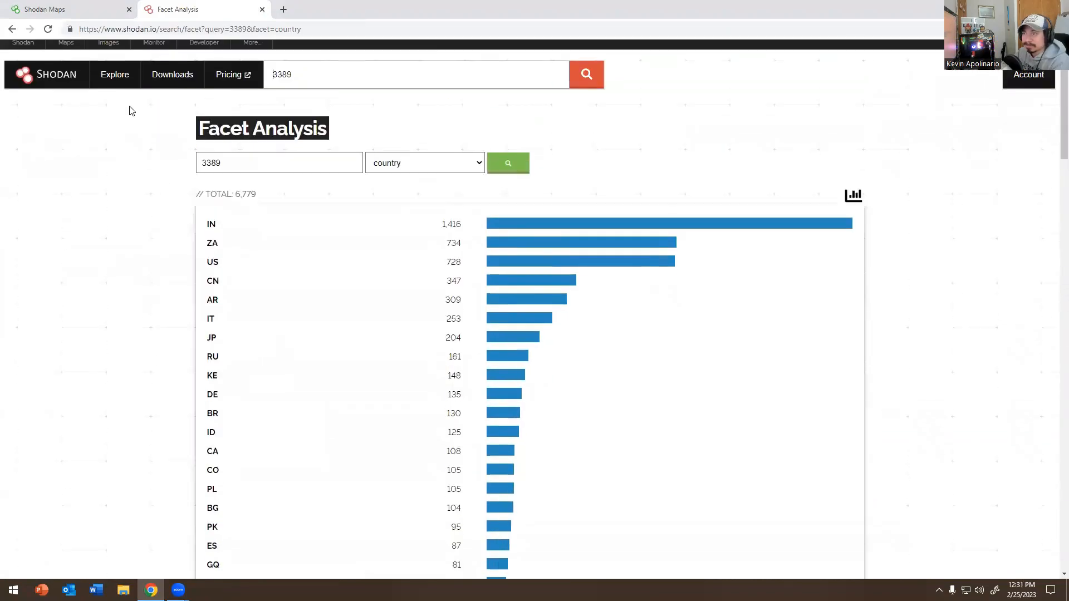
left_click(585, 74)
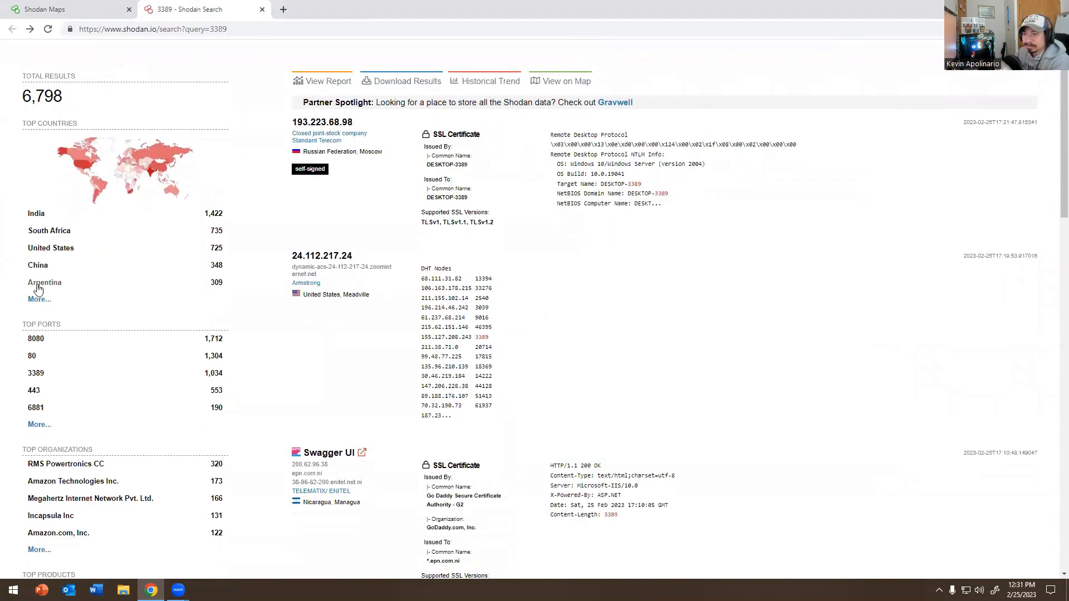
mouse_move(50, 248)
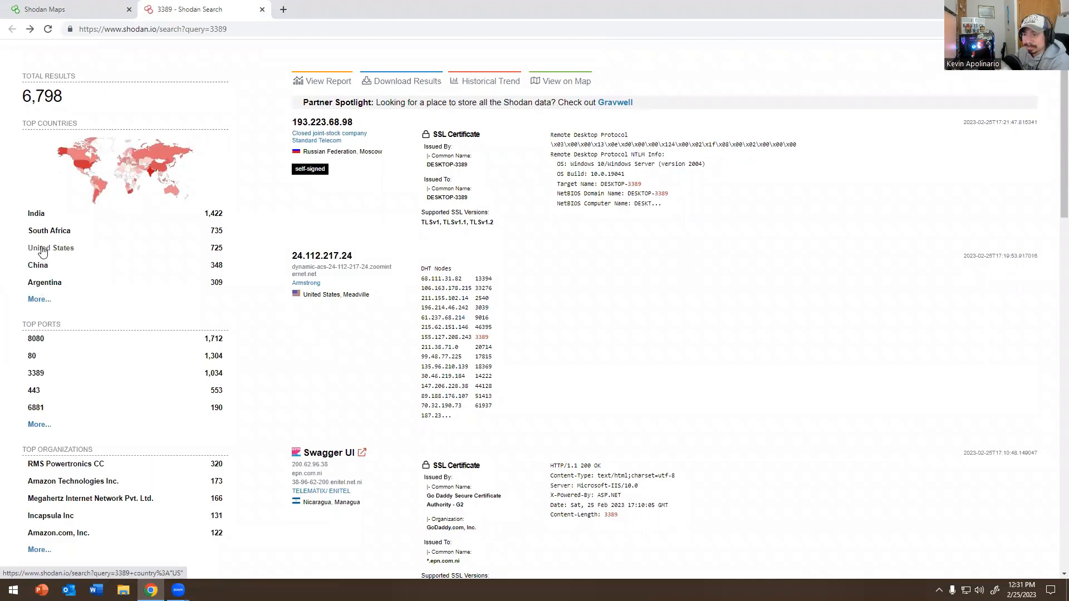
left_click(50, 248)
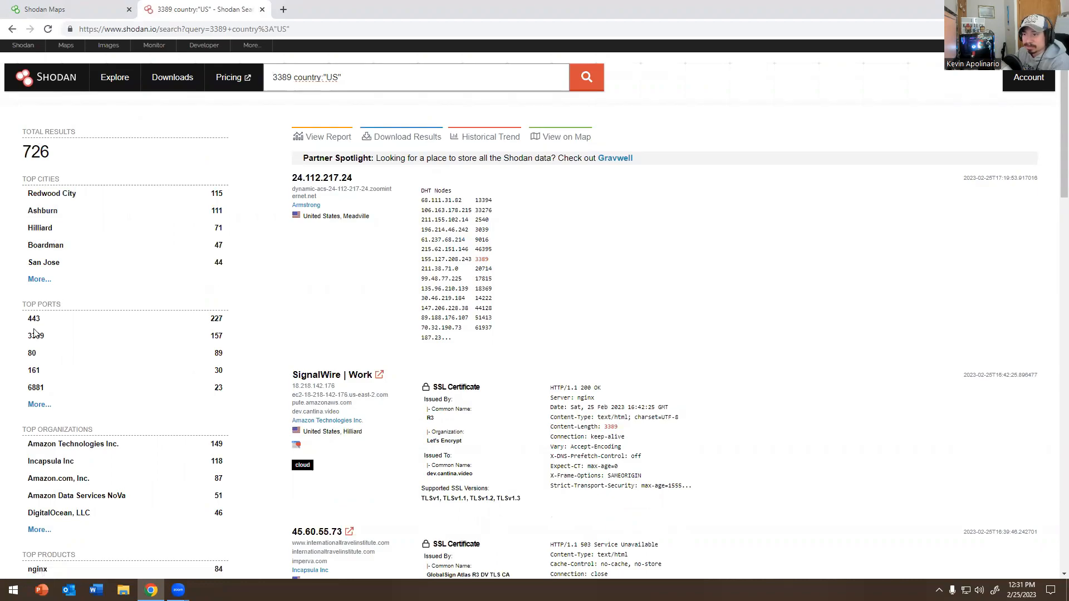
mouse_move(36, 387)
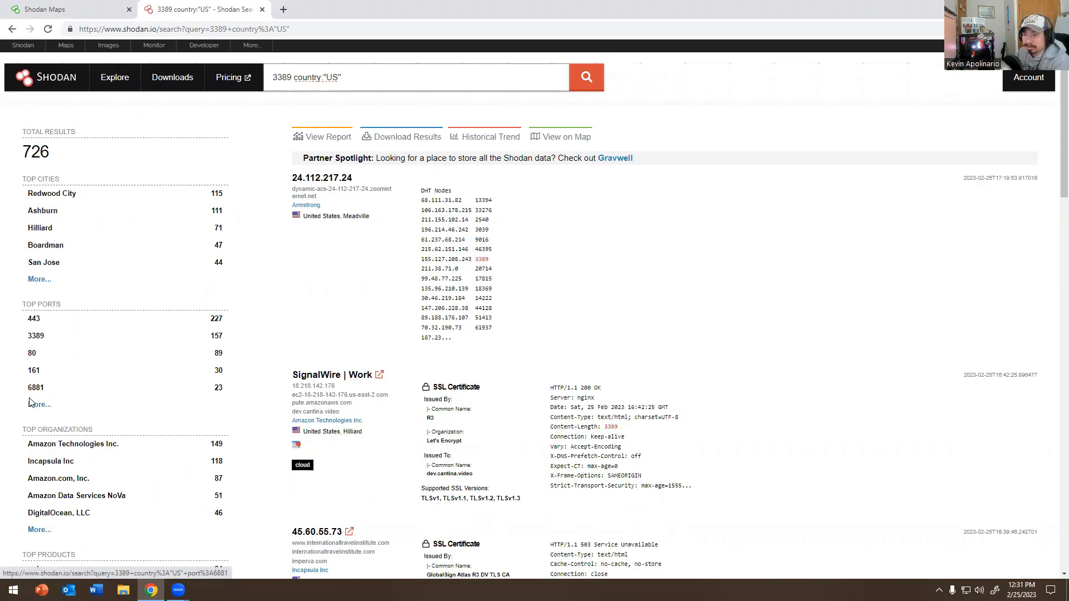
left_click(36, 335)
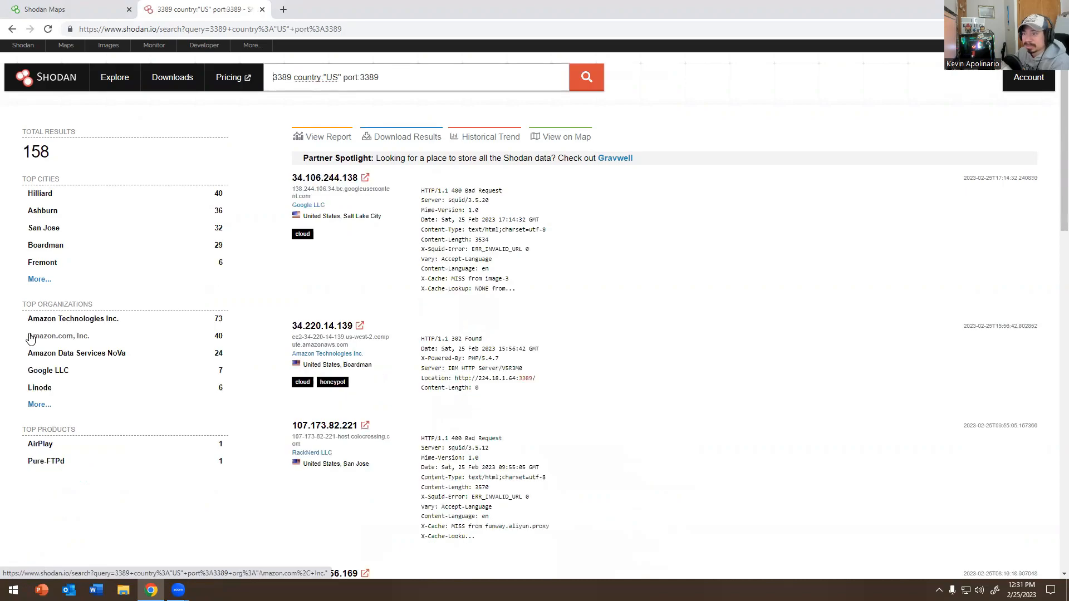
mouse_move(100, 303)
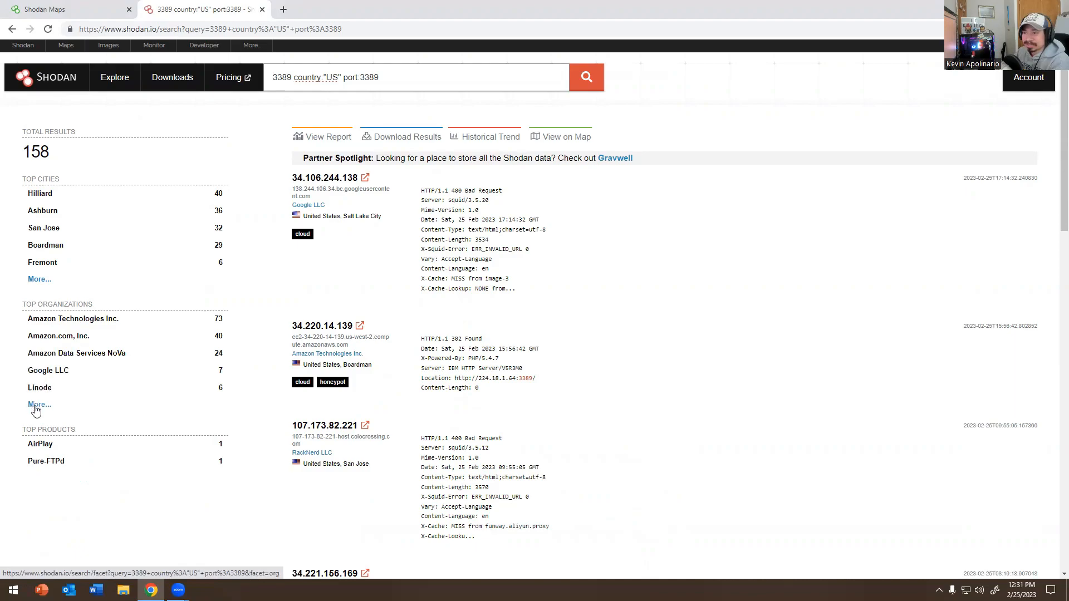
Review the full organizations breakdown, then scan the 158 filtered results
left_click(39, 404)
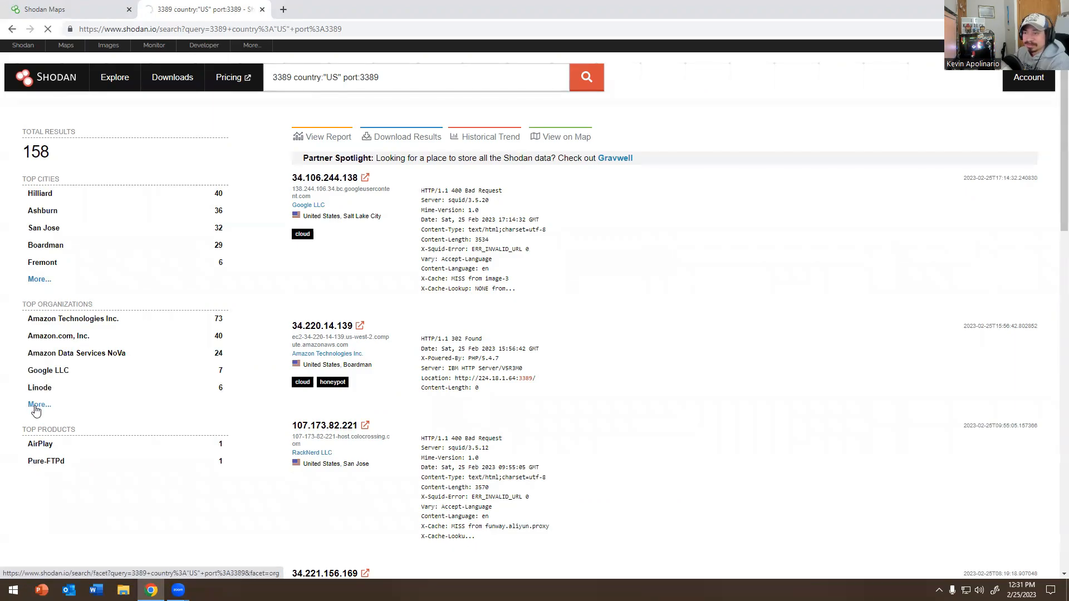
left_click(36, 404)
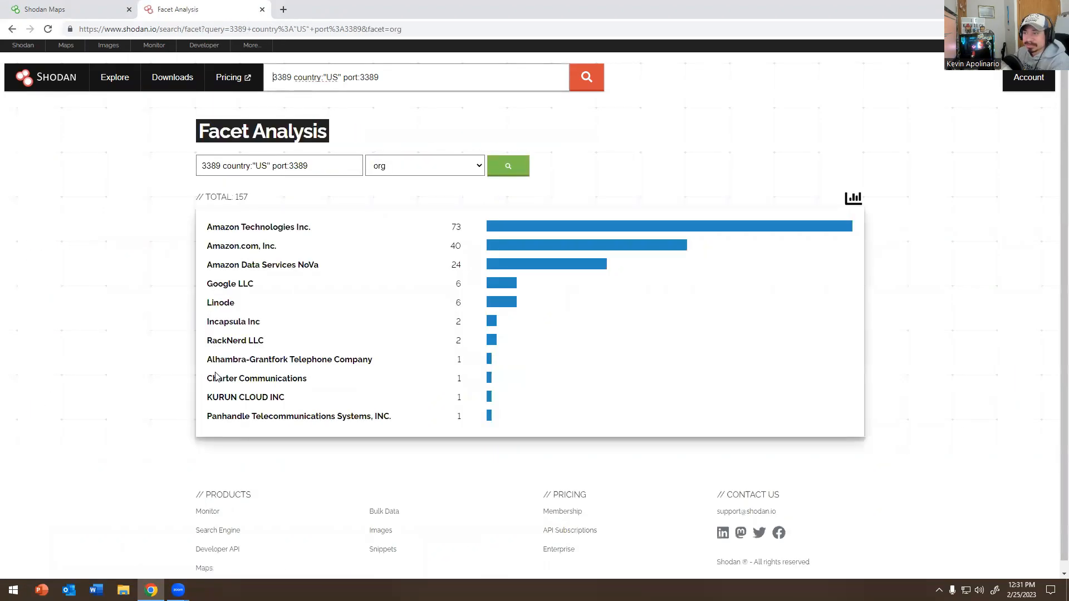
left_click(13, 29)
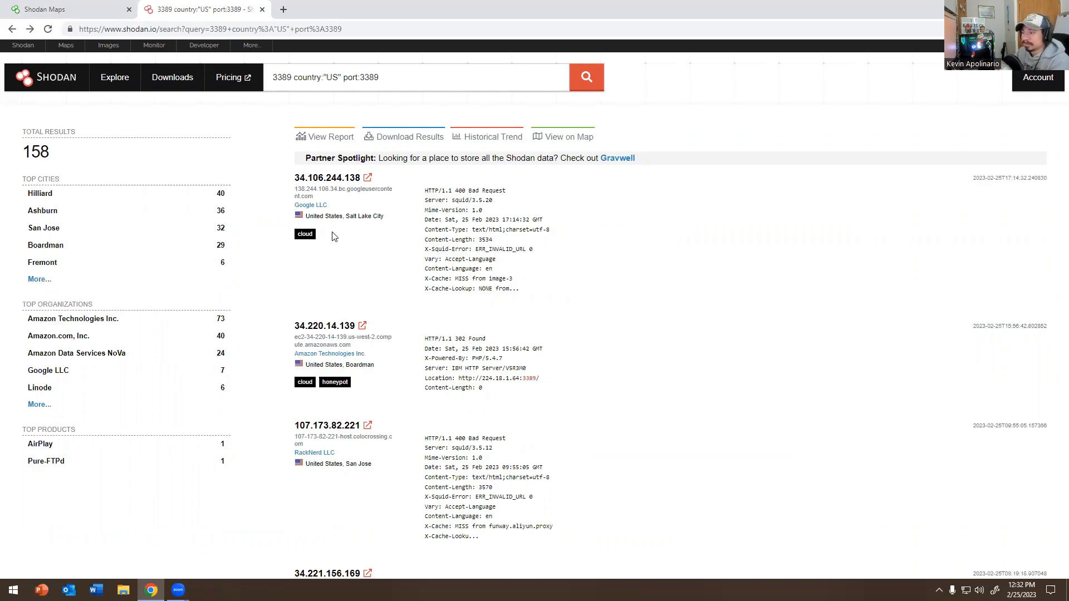
scroll("down", 3)
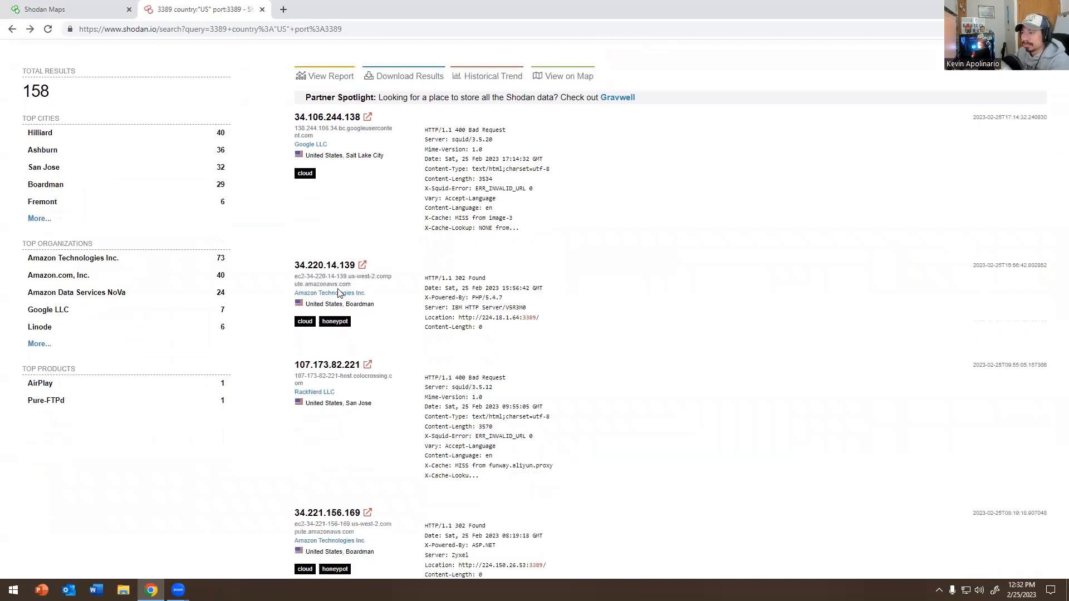
scroll("down", 3)
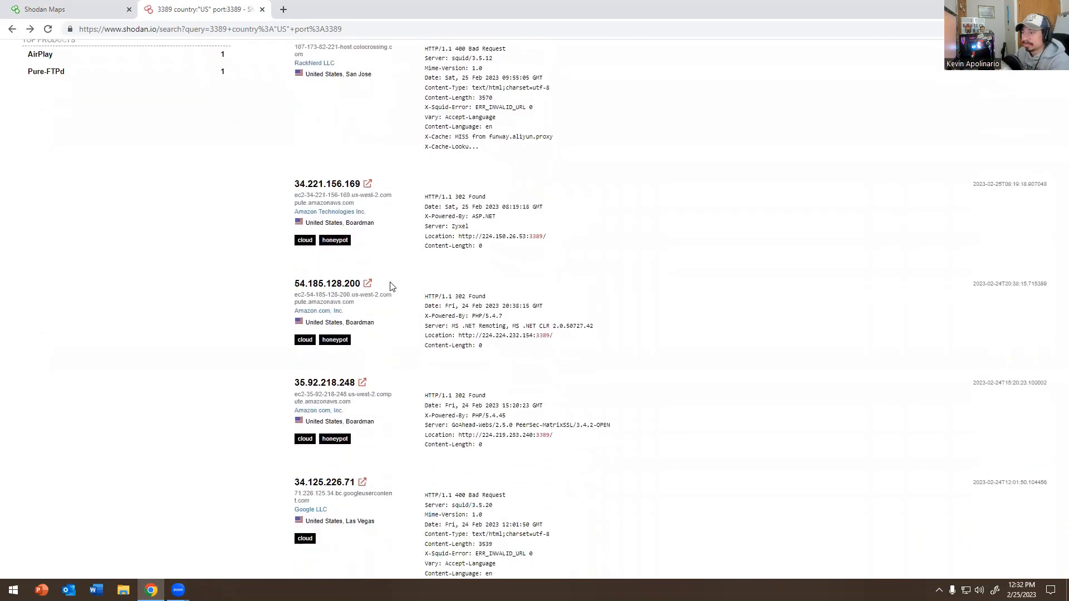
scroll("down", 3)
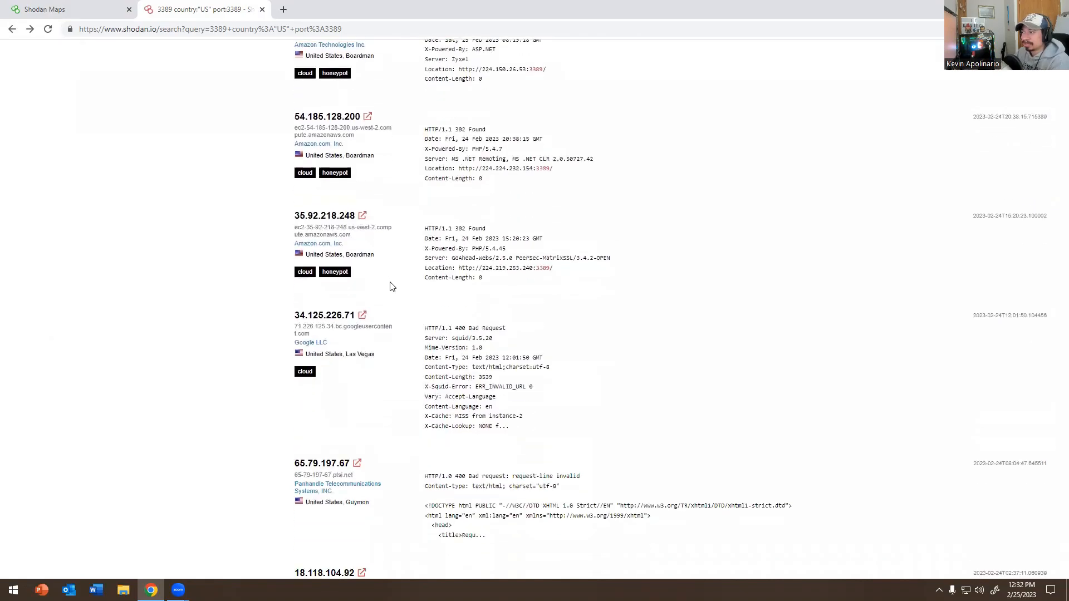
scroll("down", 3)
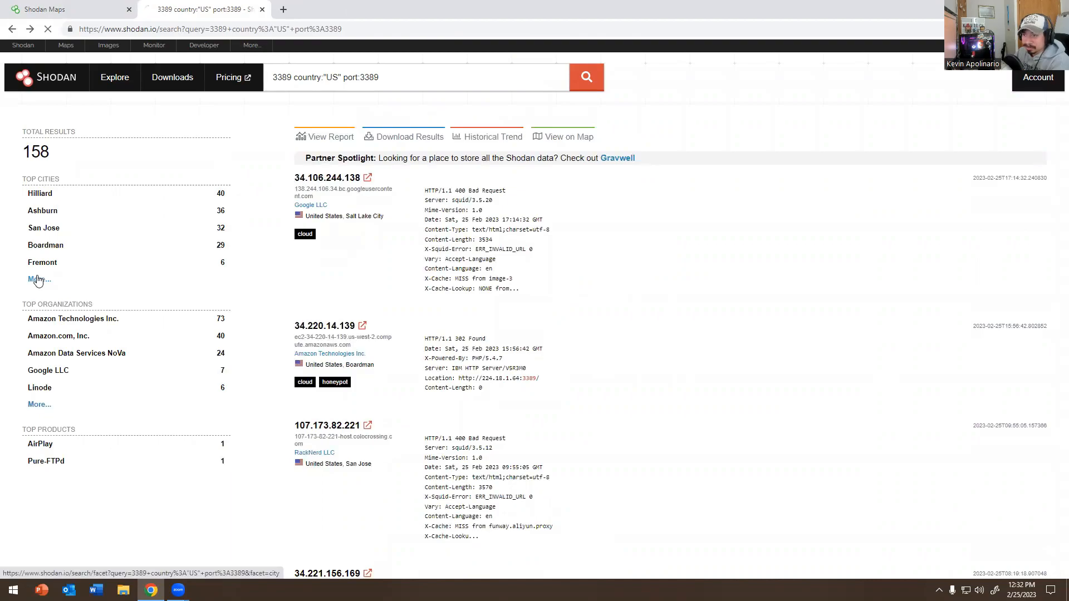
Filter by New York City from the cities breakdown and open the single host's address in a new tab
left_click(37, 280)
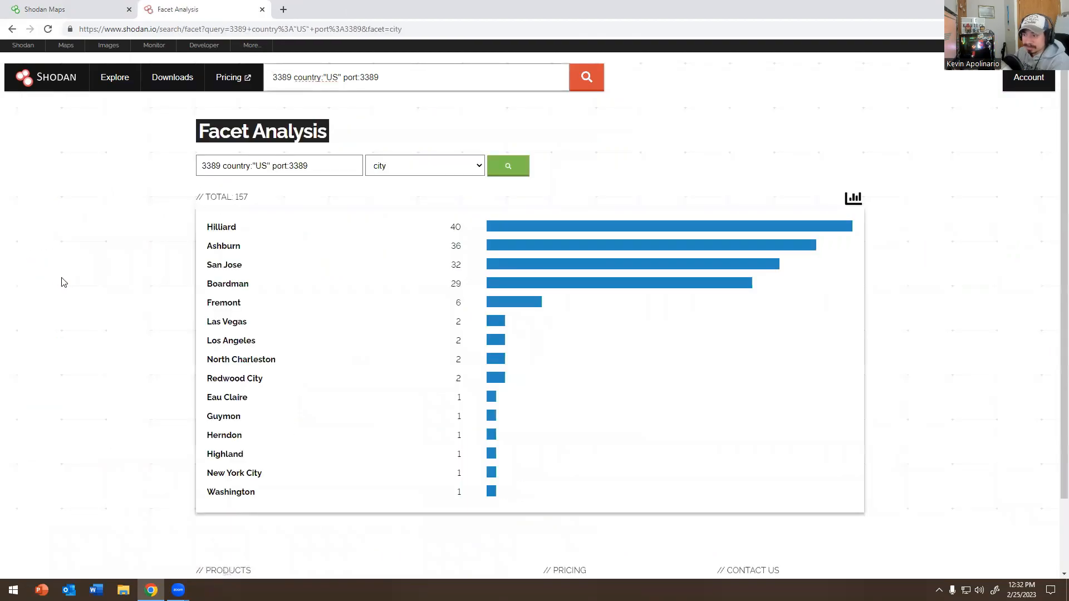
mouse_move(193, 306)
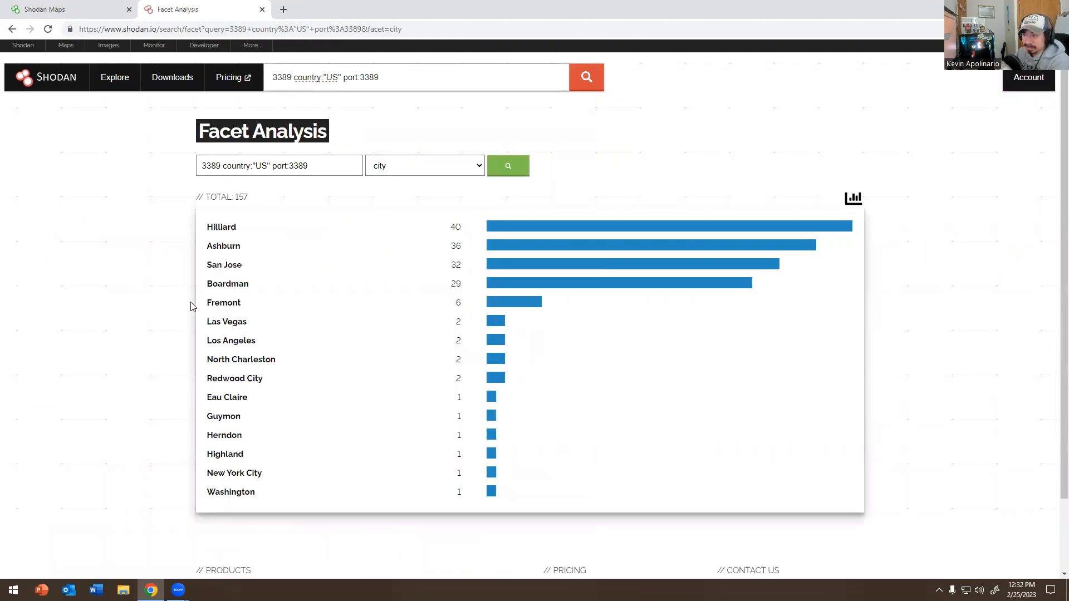
mouse_move(234, 473)
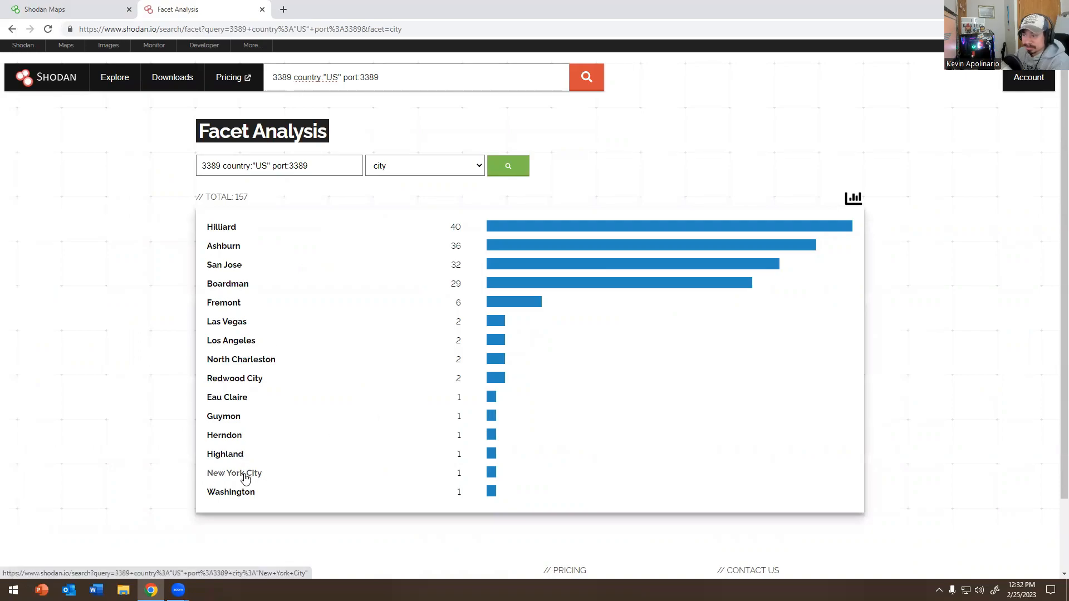
left_click(234, 472)
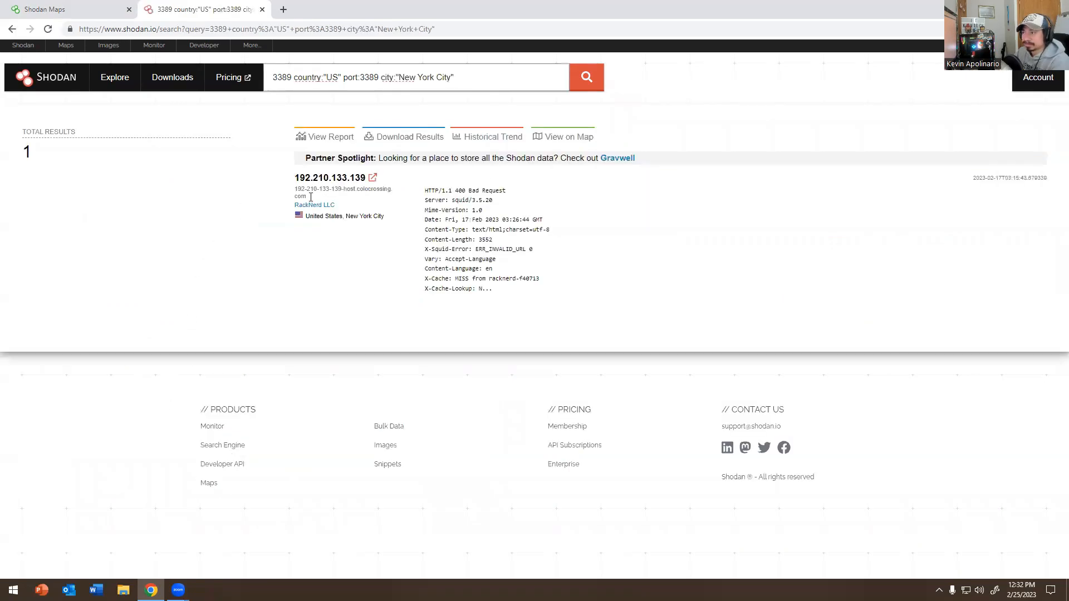
mouse_move(372, 179)
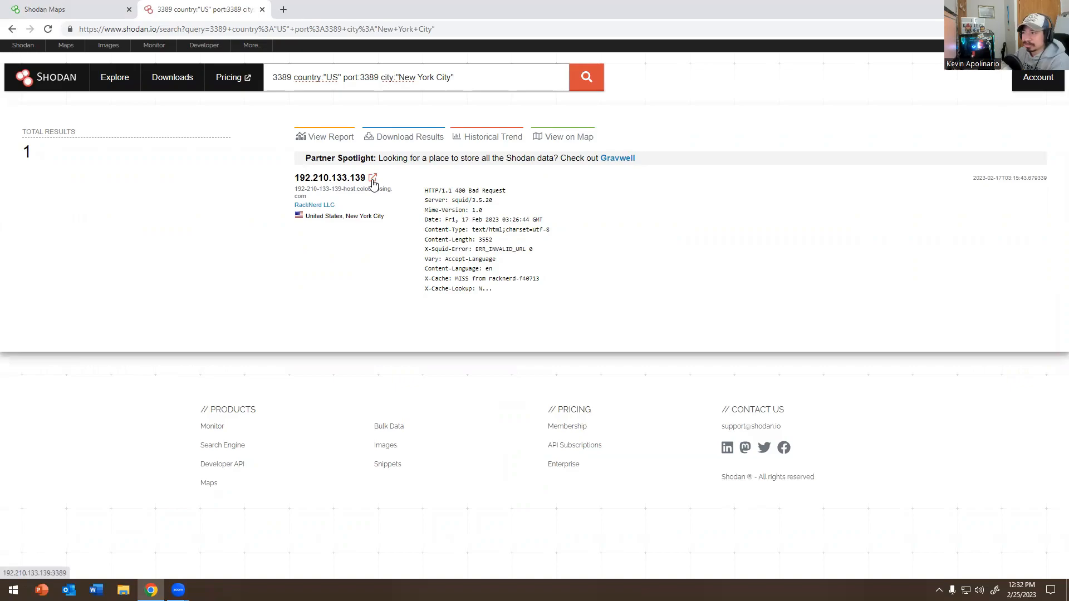
left_click(372, 178)
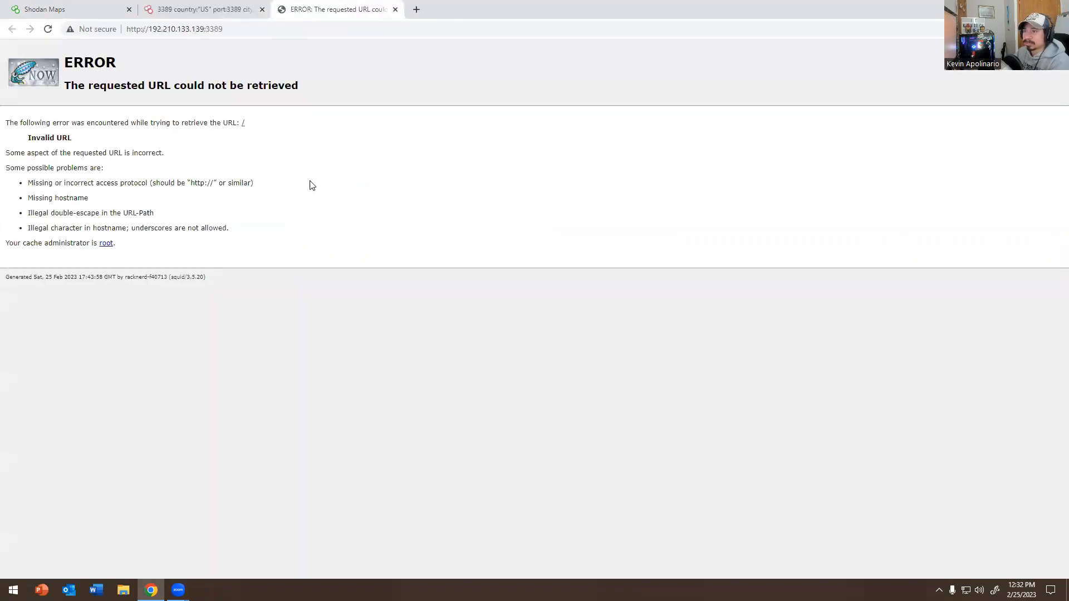
Close the error tab and scroll host 192.210.133.139 to its OpenSSH vulnerabilities, then start a new tab
left_click(394, 9)
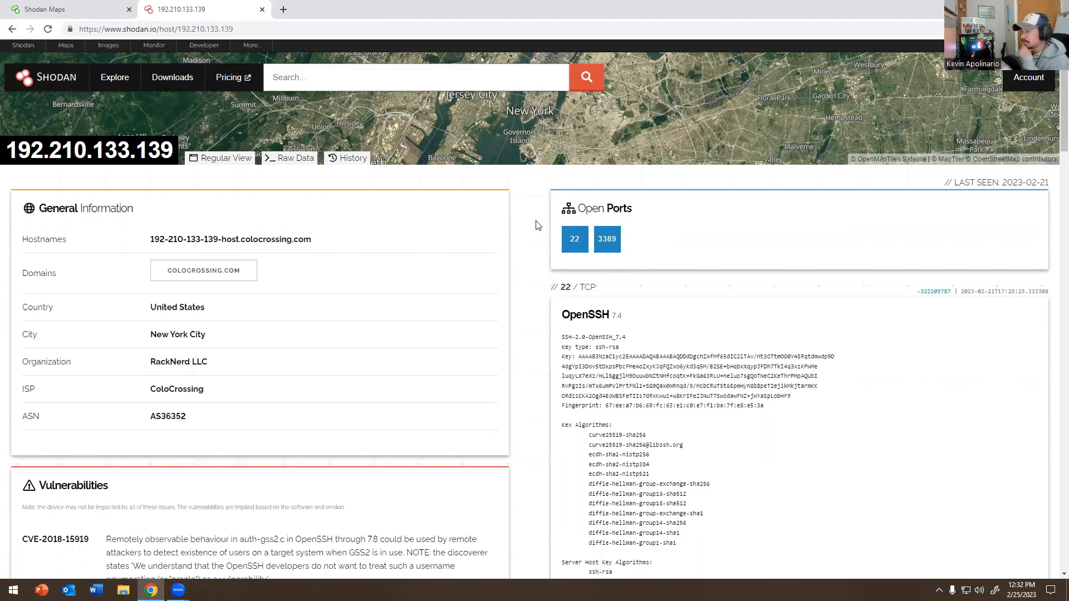
mouse_move(521, 236)
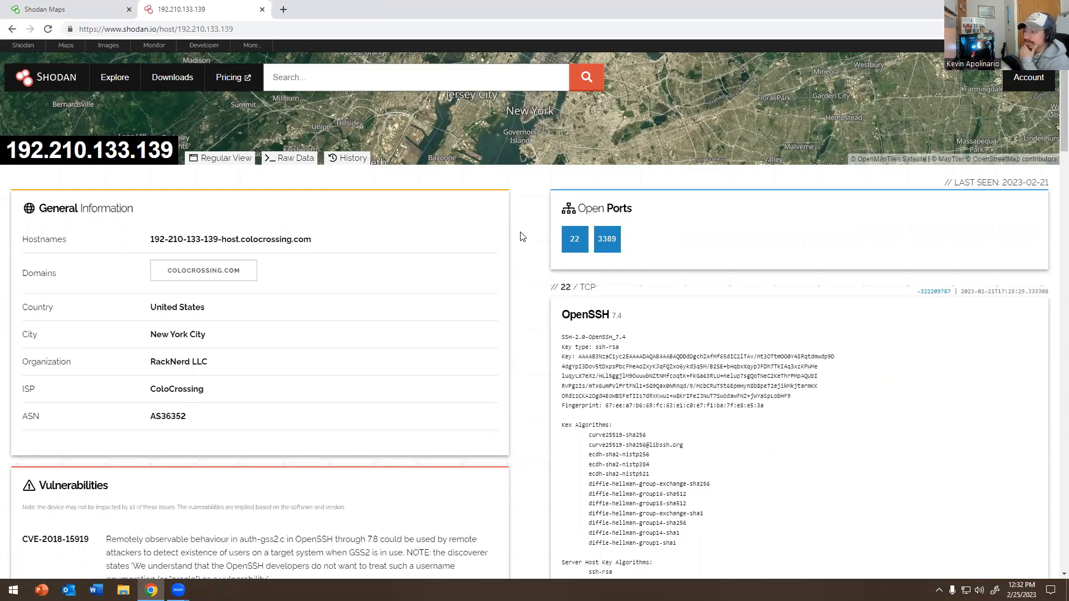
mouse_move(642, 283)
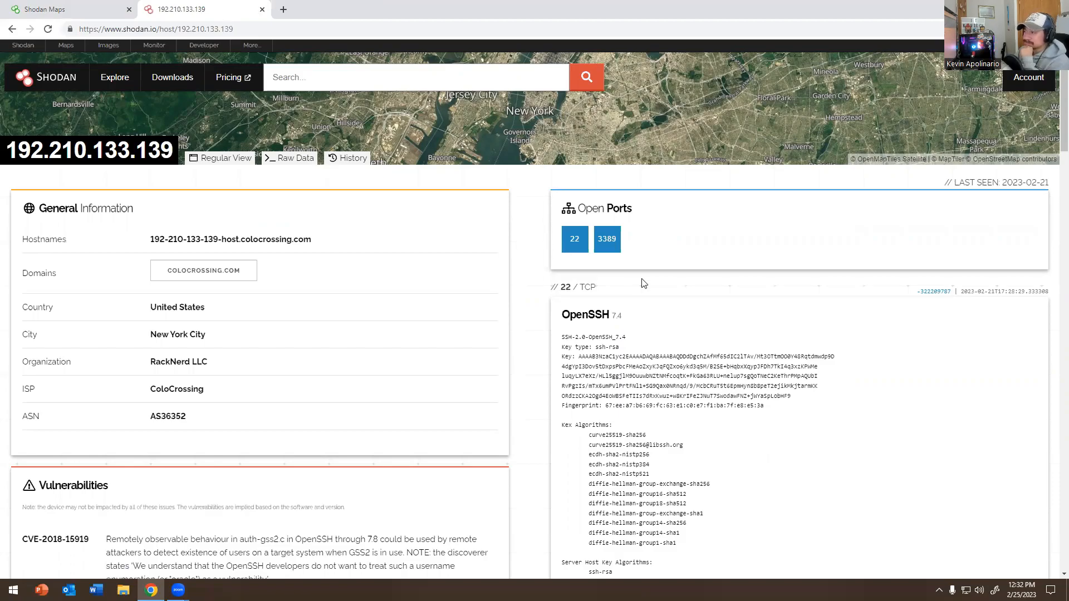
scroll("down", 3)
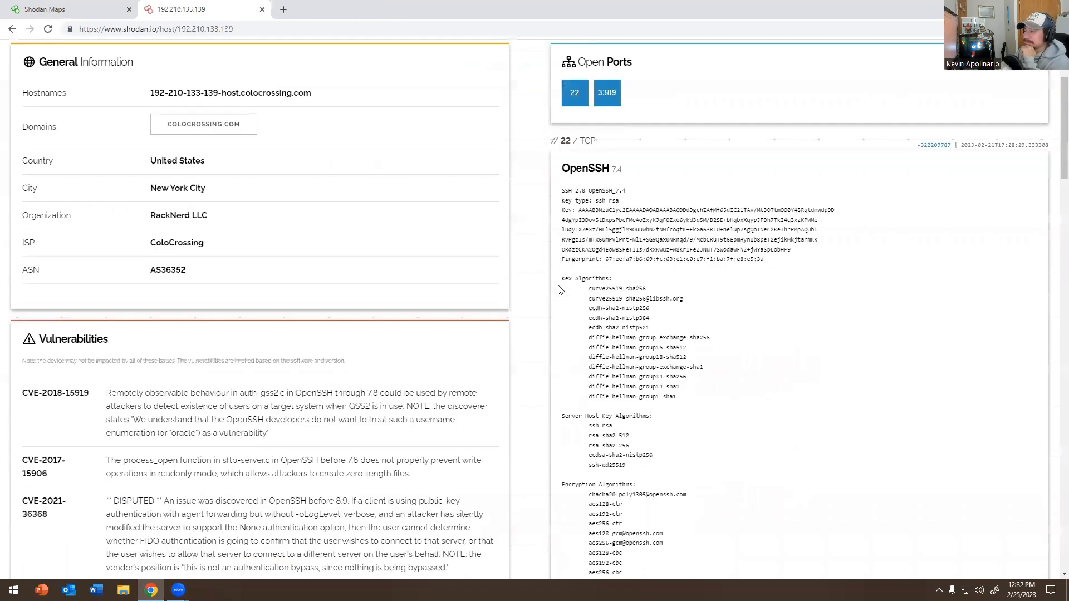
scroll("down", 3)
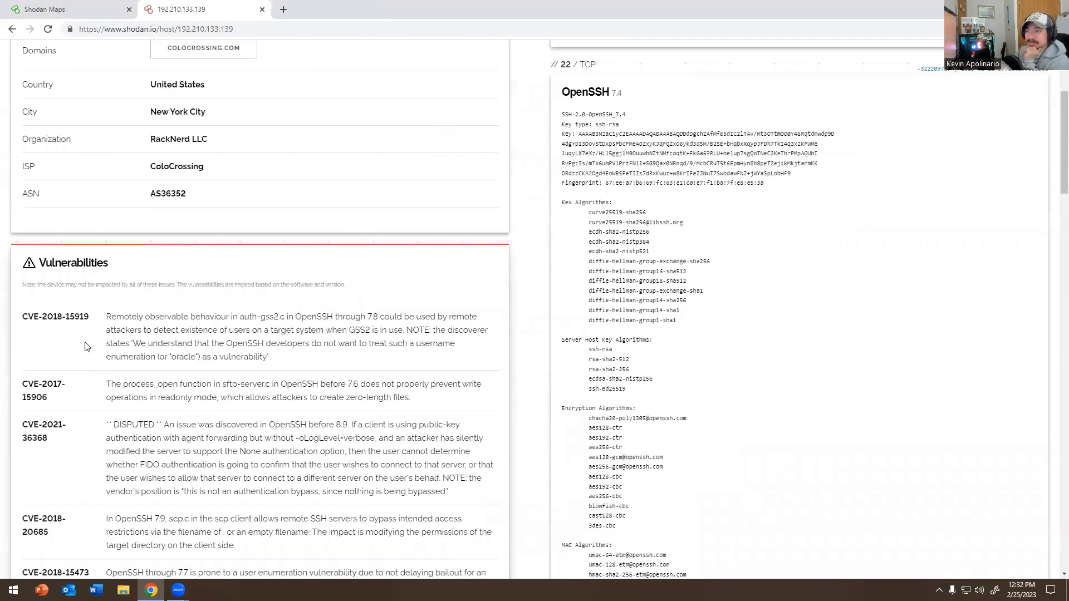
mouse_move(107, 332)
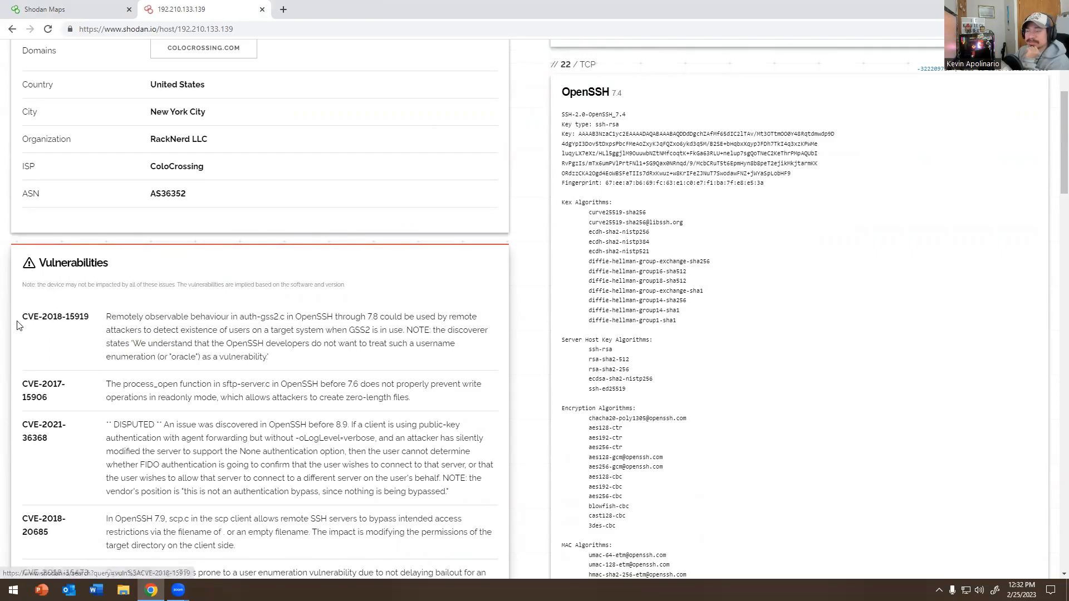
scroll("down", 3)
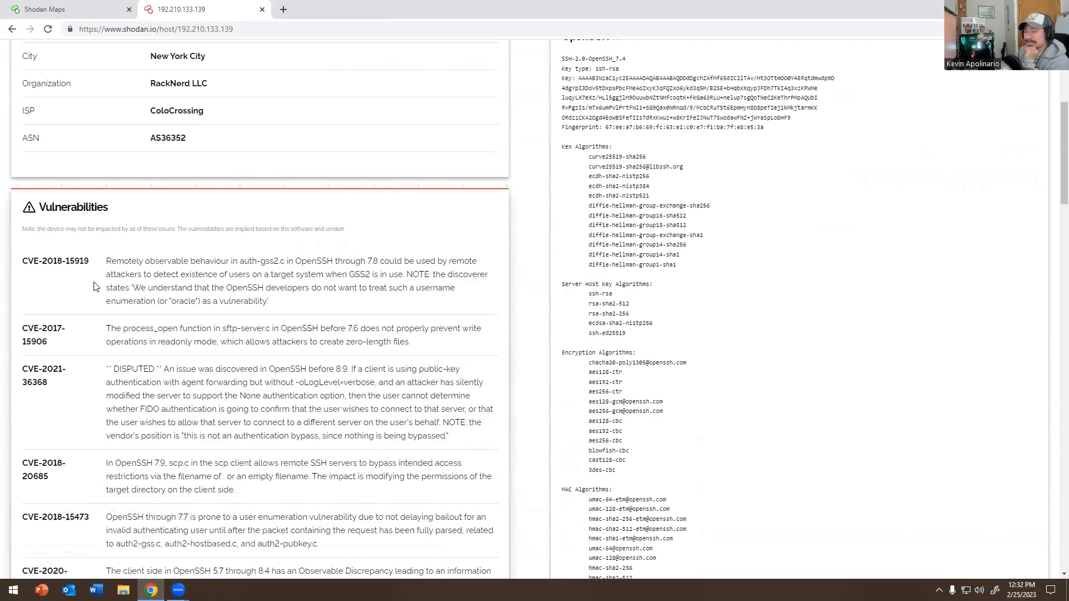
mouse_move(135, 298)
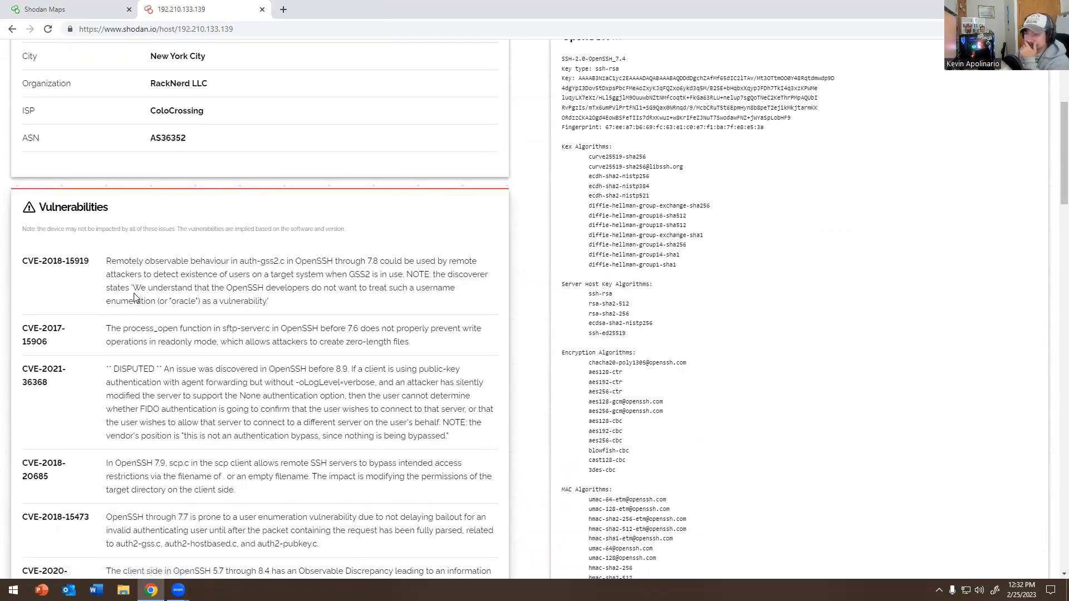
mouse_move(271, 50)
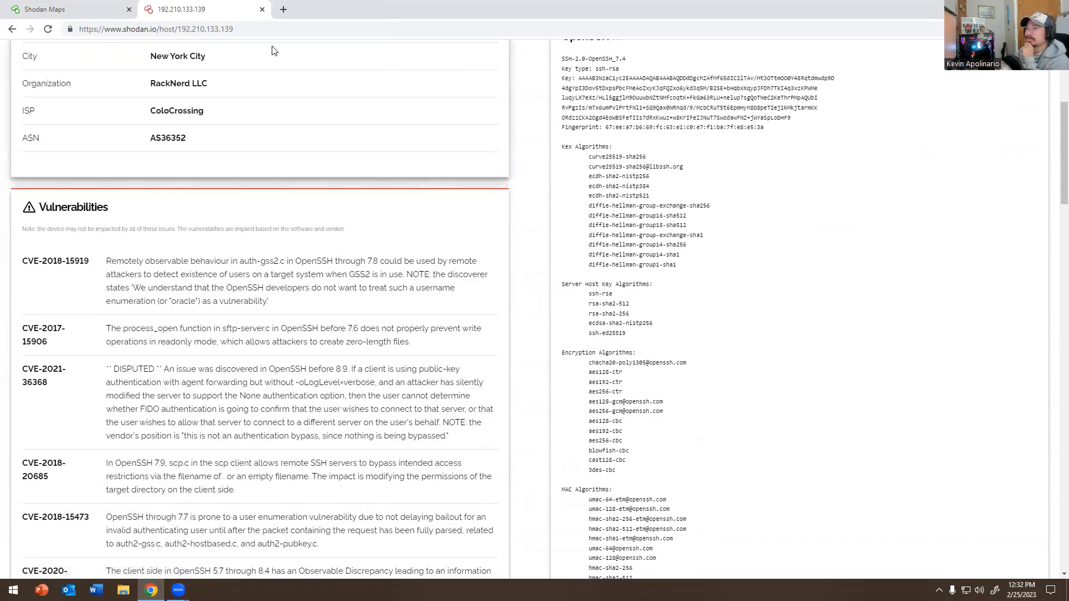
left_click(282, 9)
type("https://cve.mitre.org")
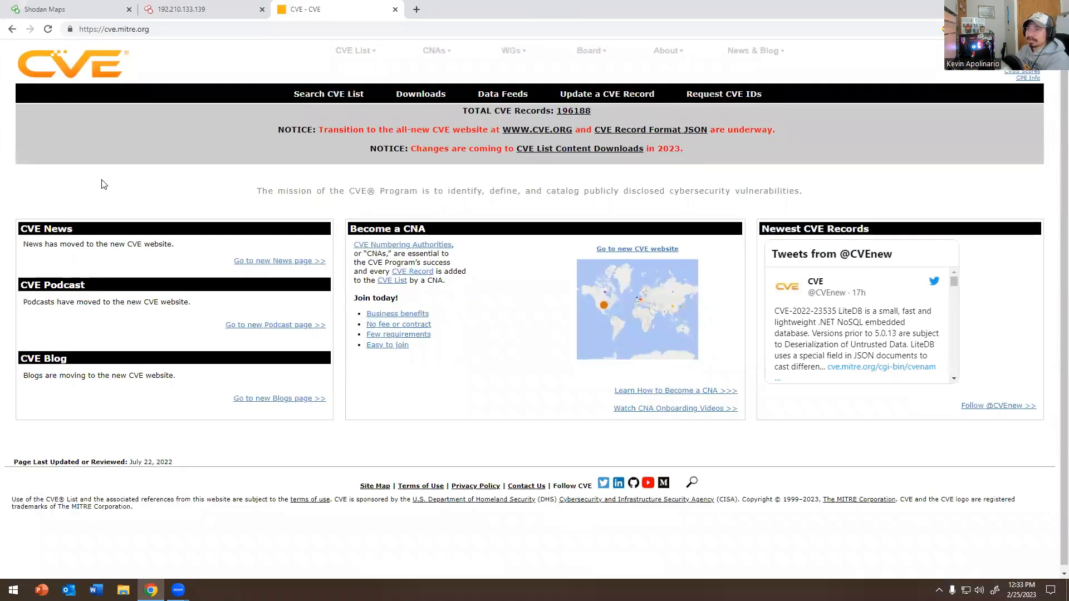
mouse_move(73, 94)
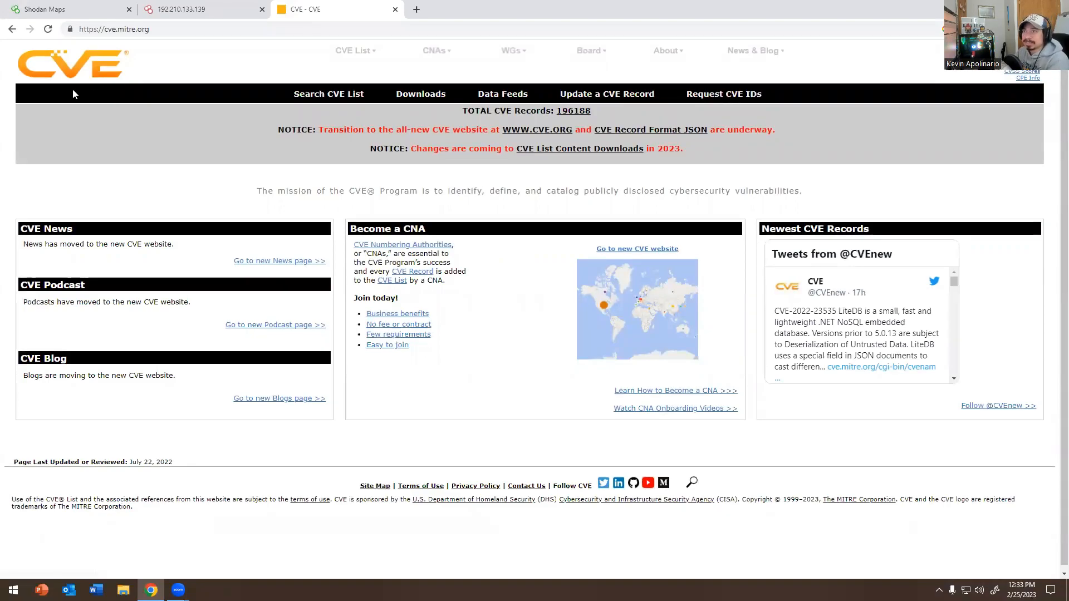
mouse_move(678, 269)
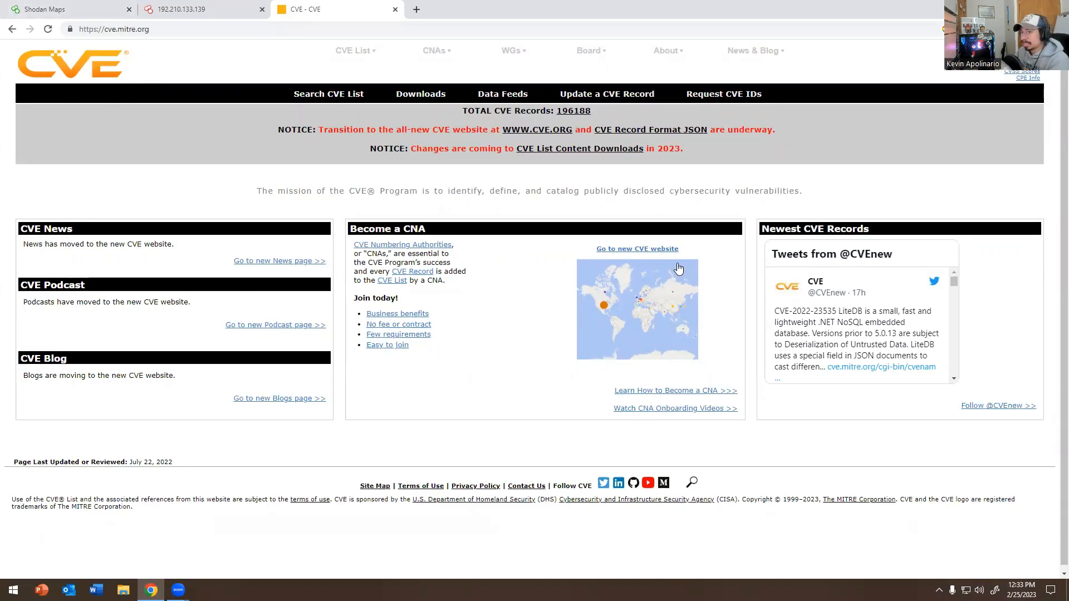
Visit CVE List Search and the CVE Record terminology on cve.mitre.org, closing the extra cve.org tabs
left_click(353, 50)
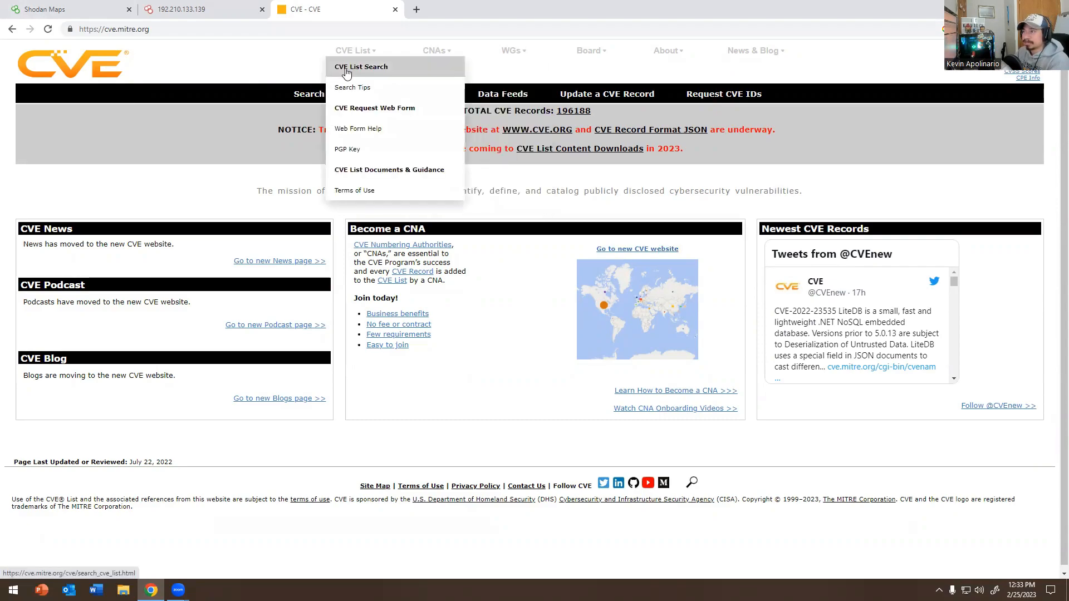
left_click(361, 65)
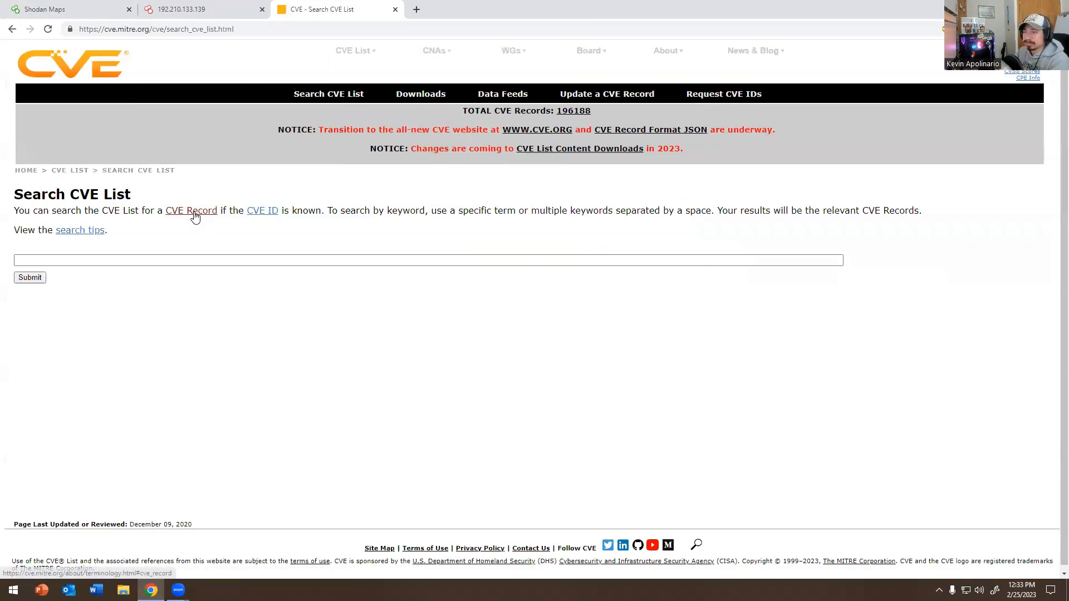
left_click(191, 211)
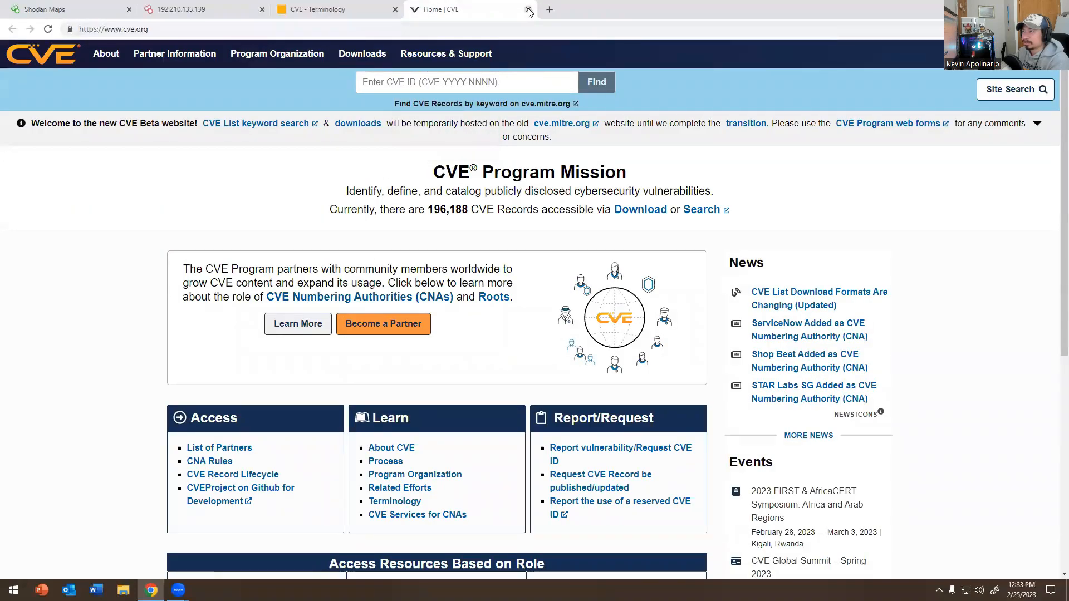
left_click(528, 13)
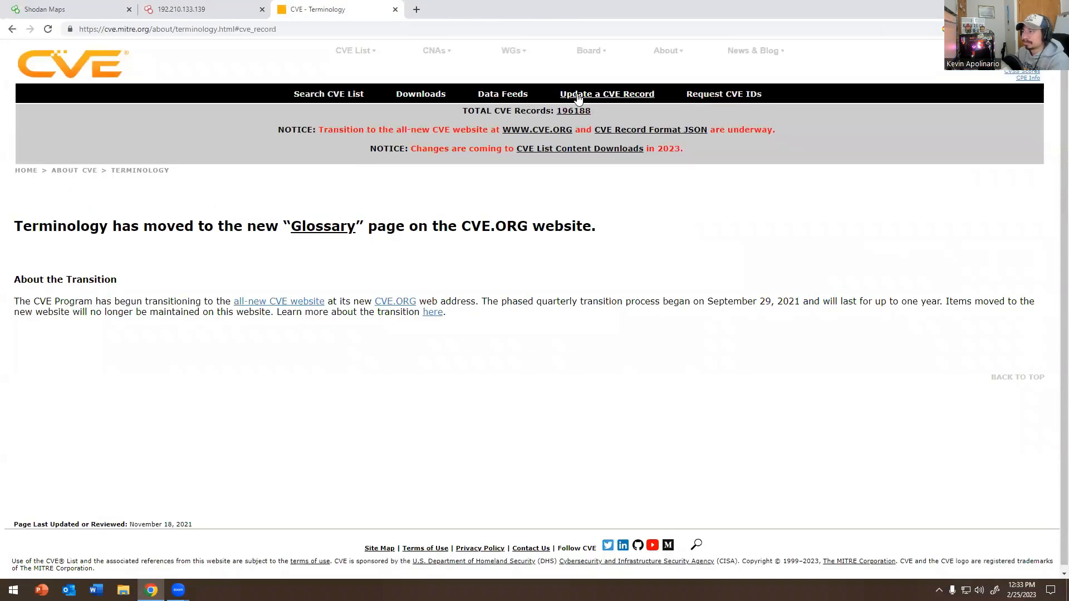
left_click(354, 50)
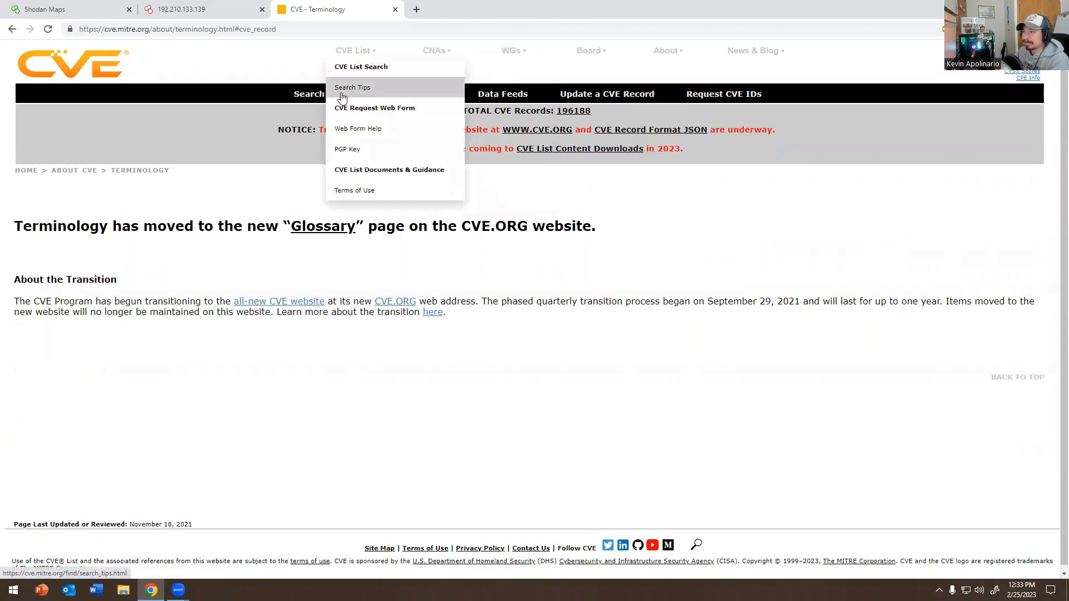
mouse_move(348, 148)
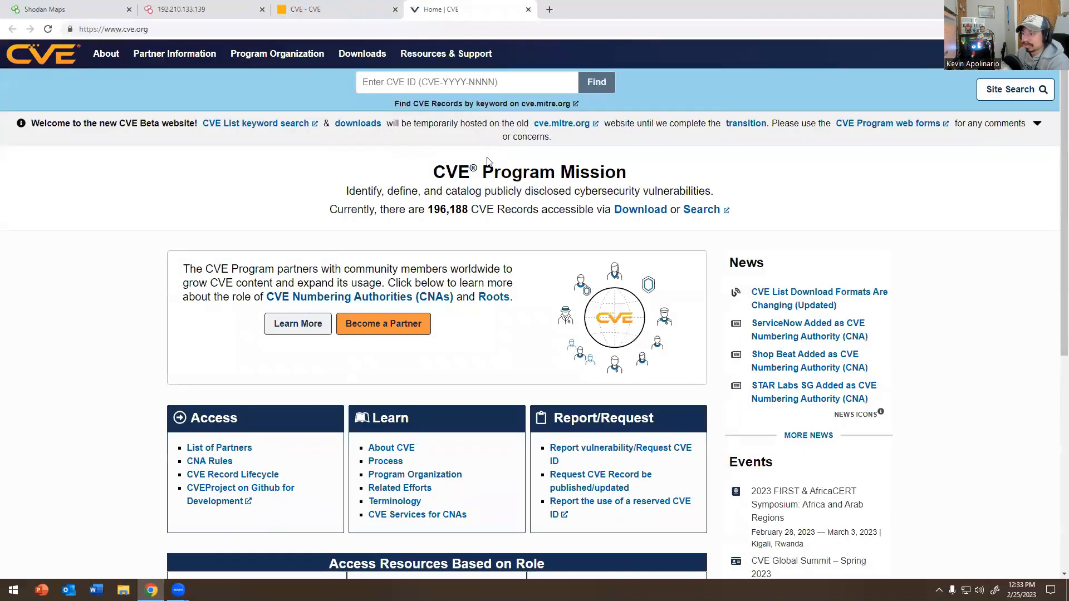
left_click(509, 9)
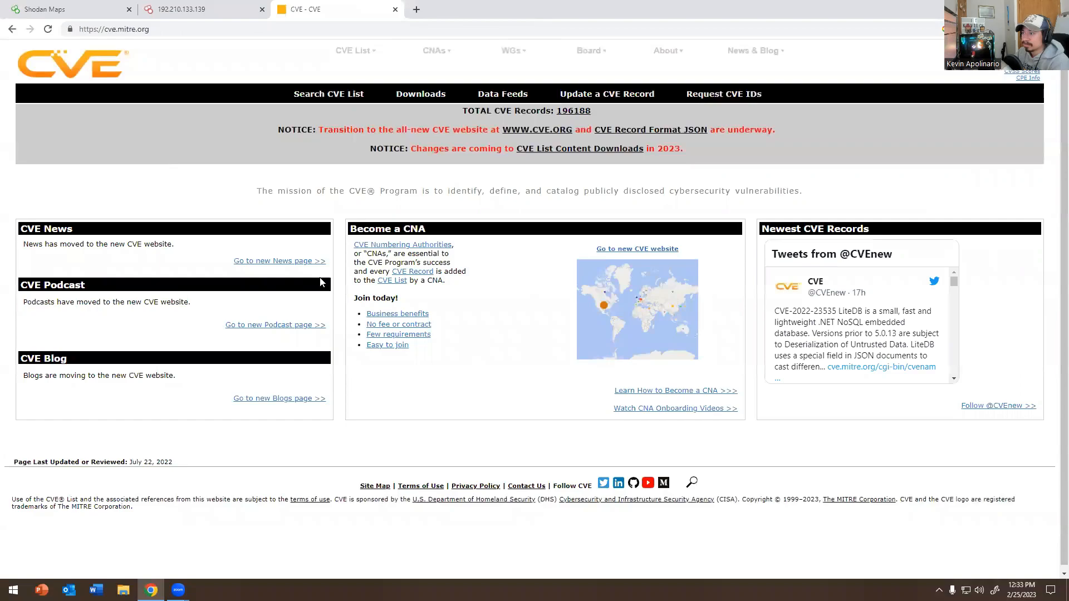
mouse_move(156, 260)
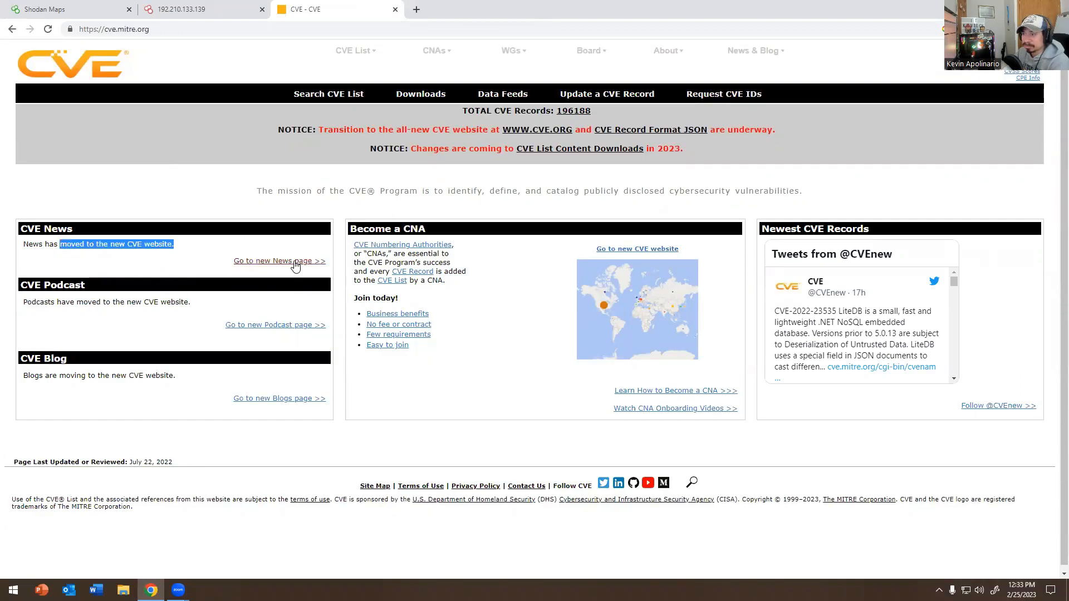
Read the ServiceNow CNA news article on cve.org and return to the Shodan host page
left_click(280, 260)
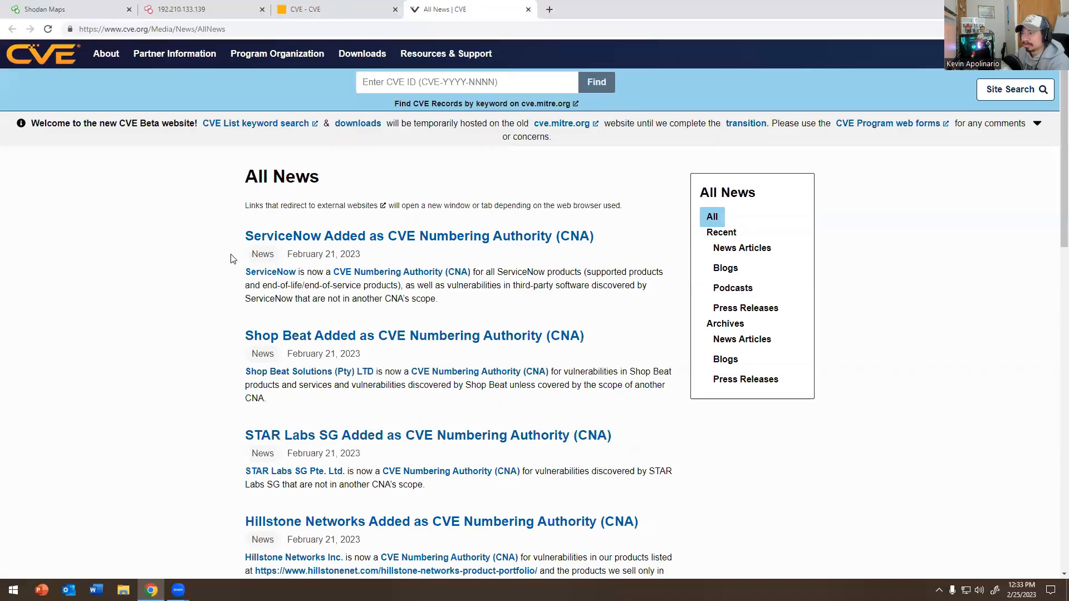
left_click(419, 236)
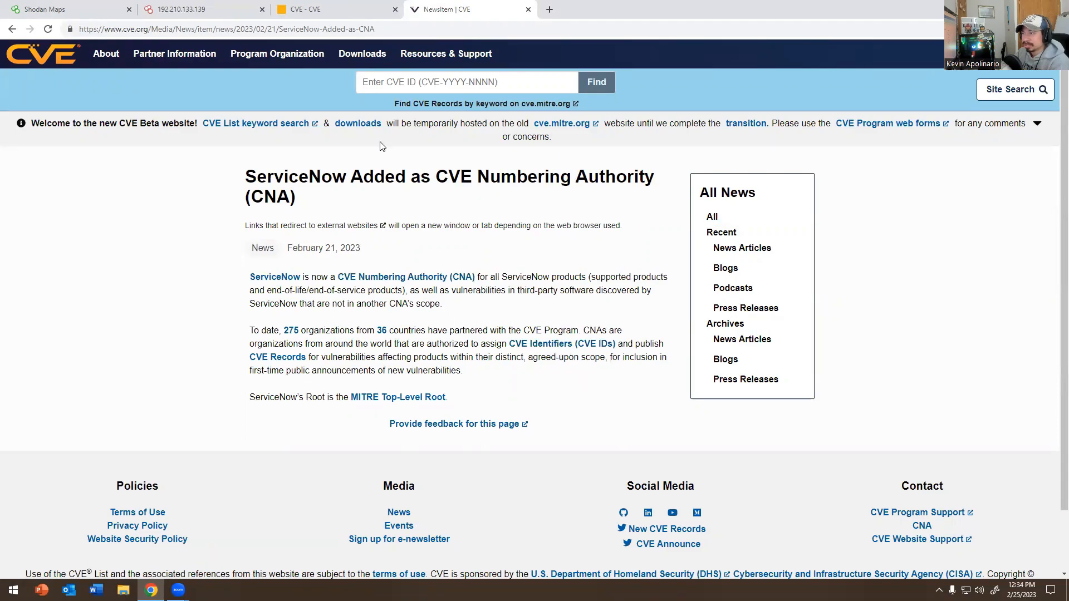
left_click(466, 82)
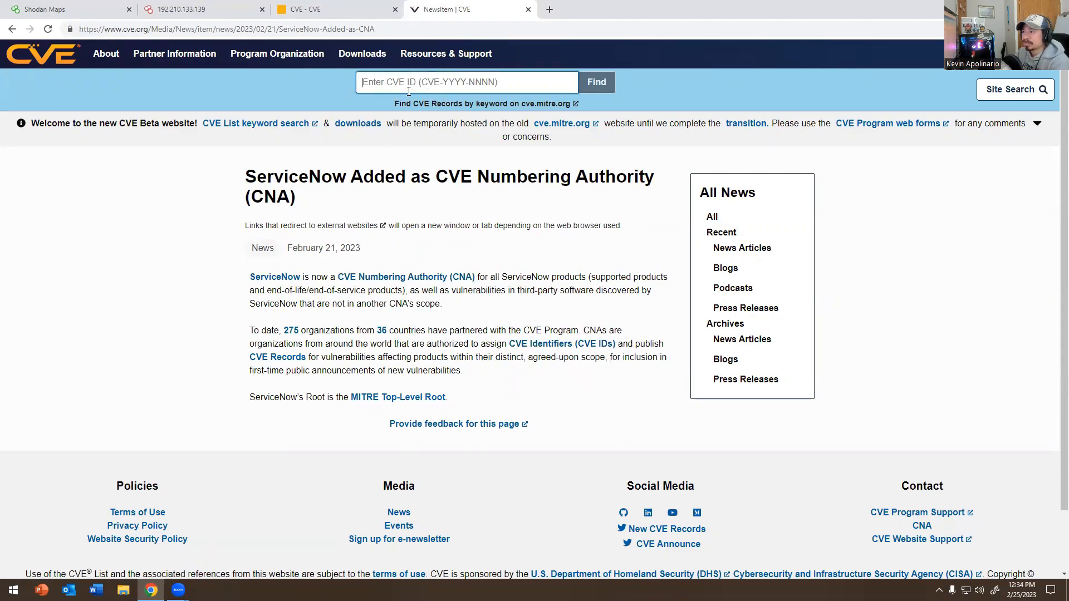
left_click(174, 54)
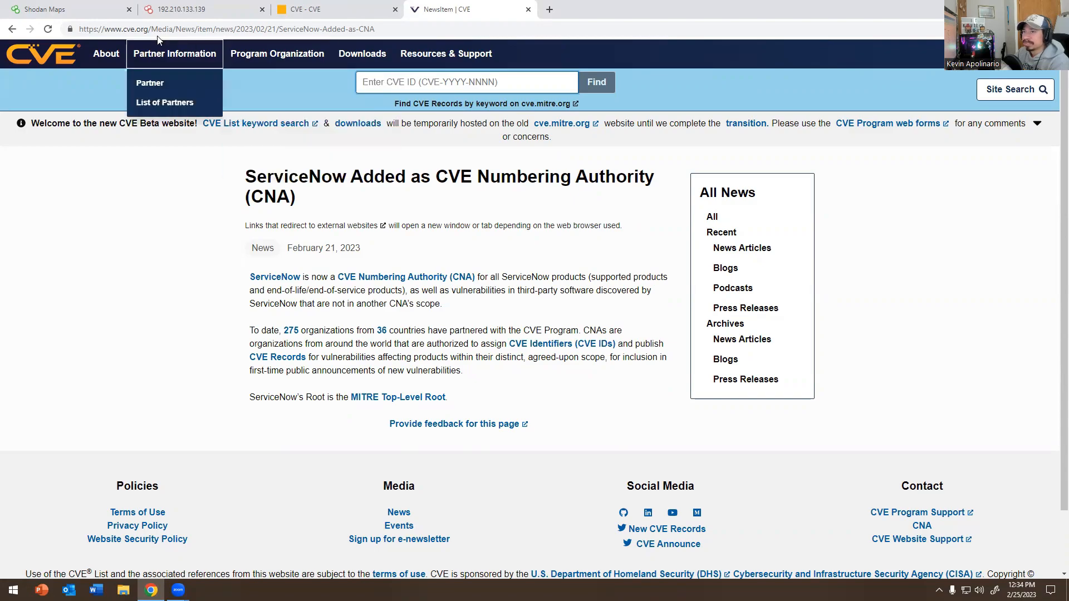
left_click(177, 9)
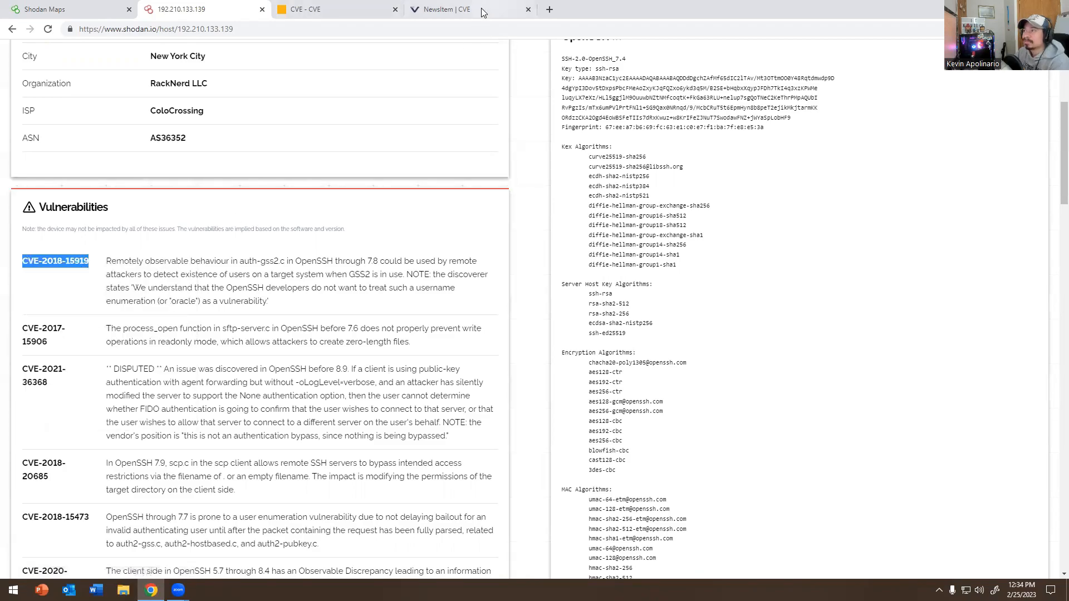
Look up CVE-2018-15919 on cve.org and read its description and references
left_click(443, 9)
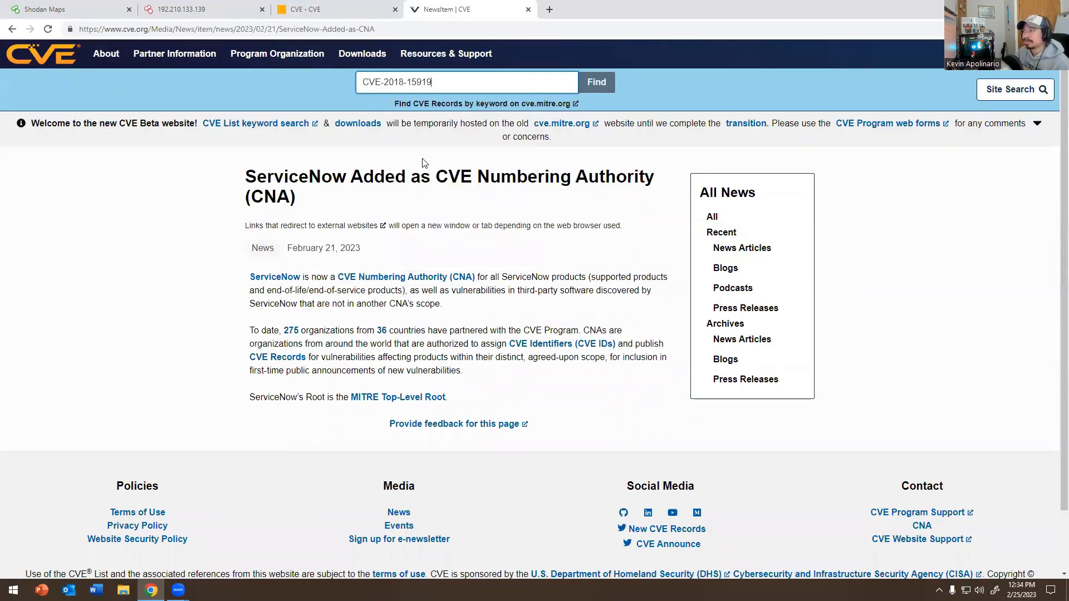
left_click(595, 81)
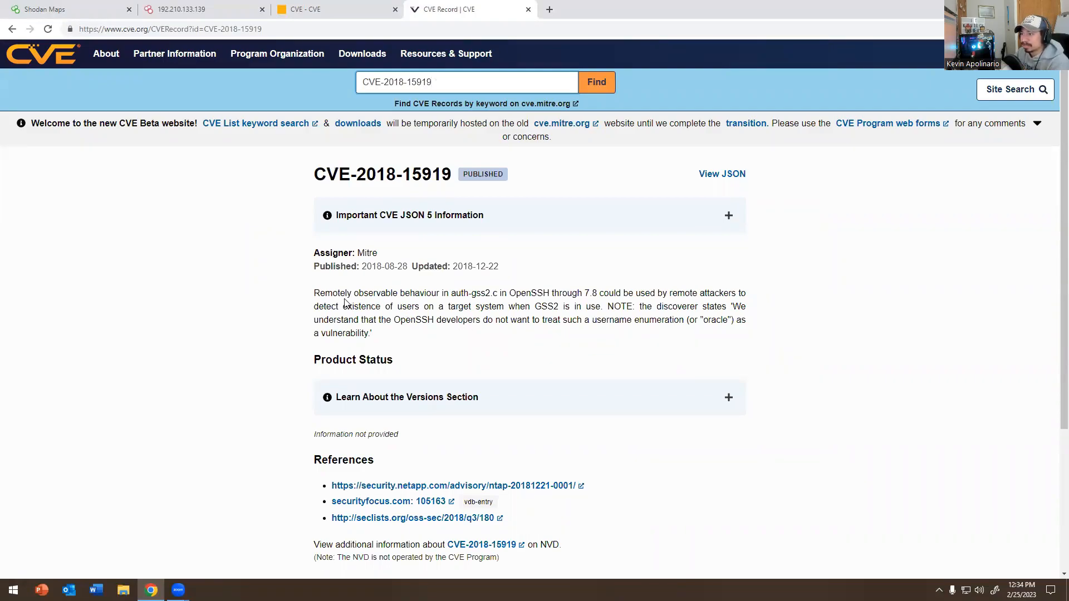
mouse_move(443, 303)
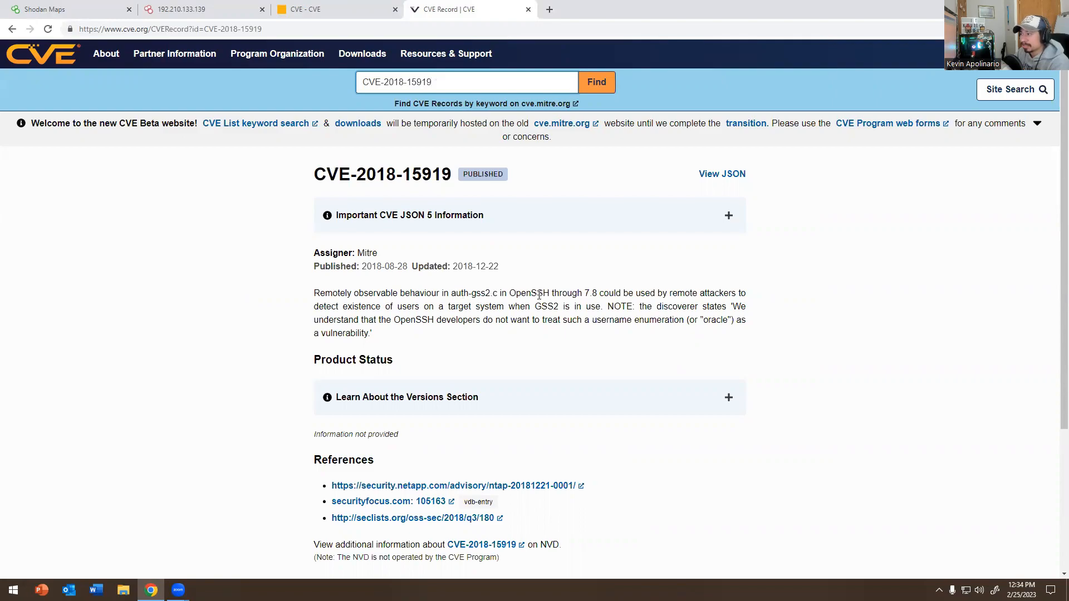
mouse_move(593, 298)
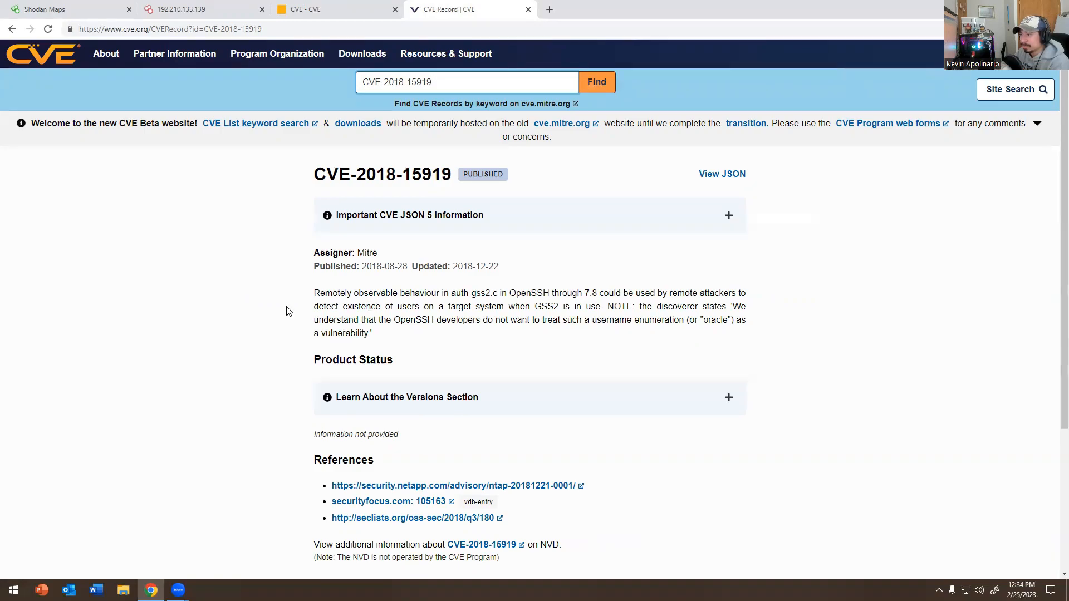
mouse_move(343, 308)
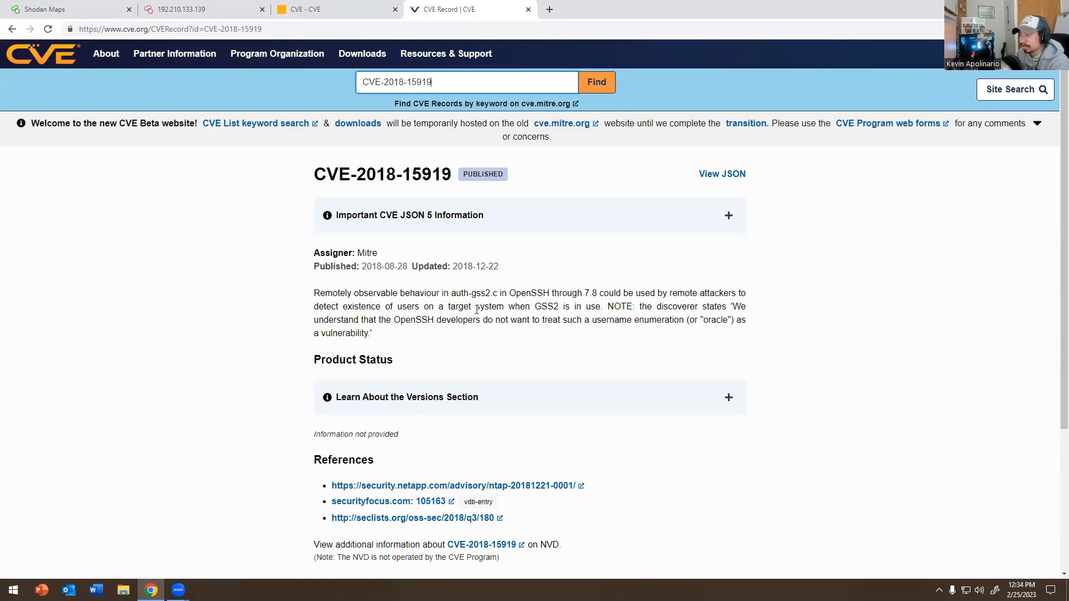
mouse_move(582, 315)
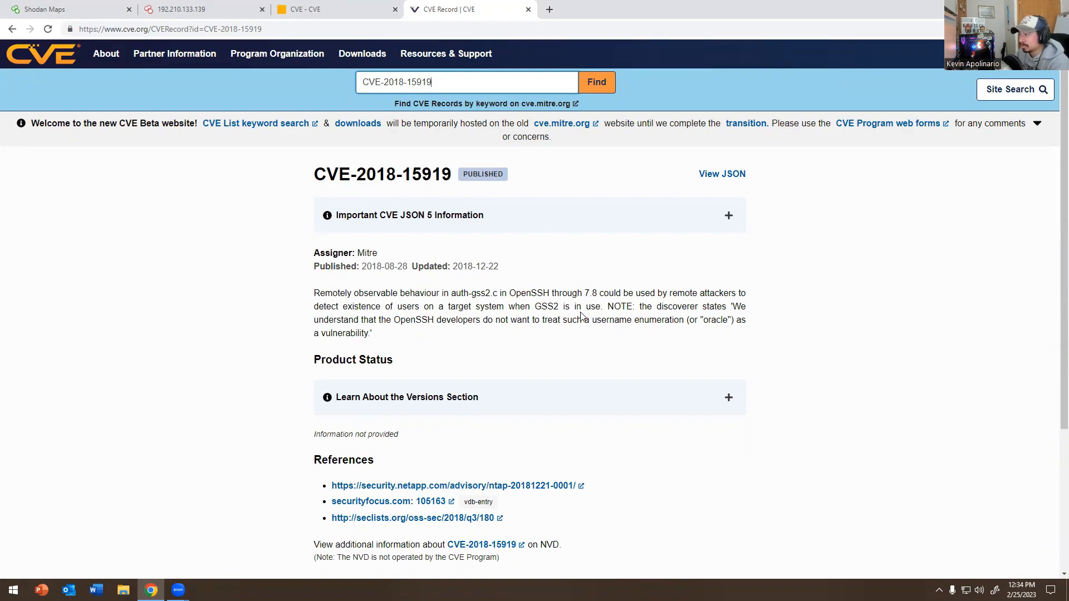
scroll("down", 3)
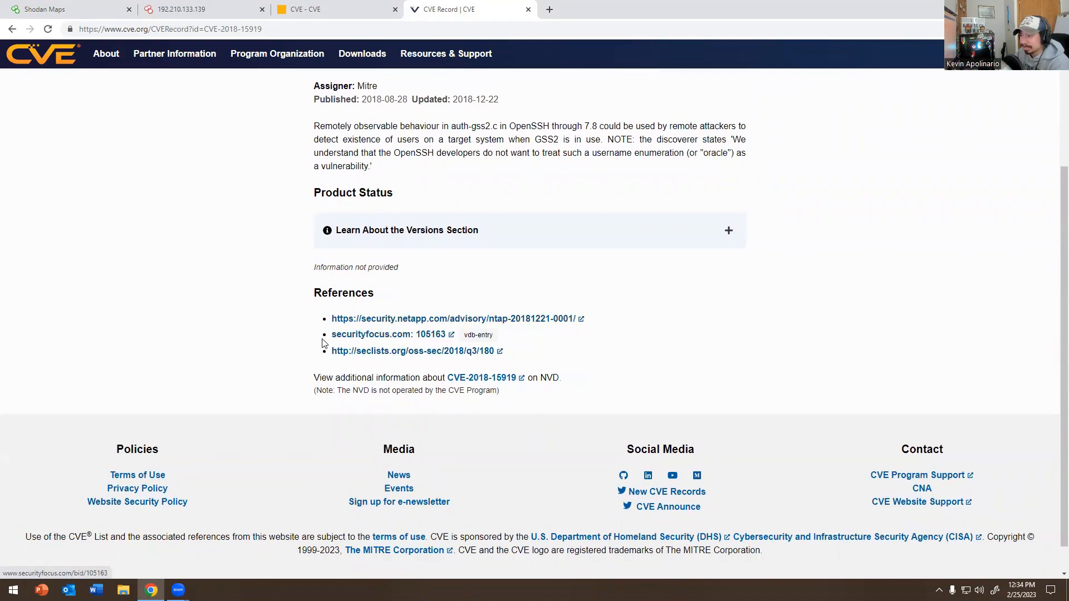
scroll("up", 3)
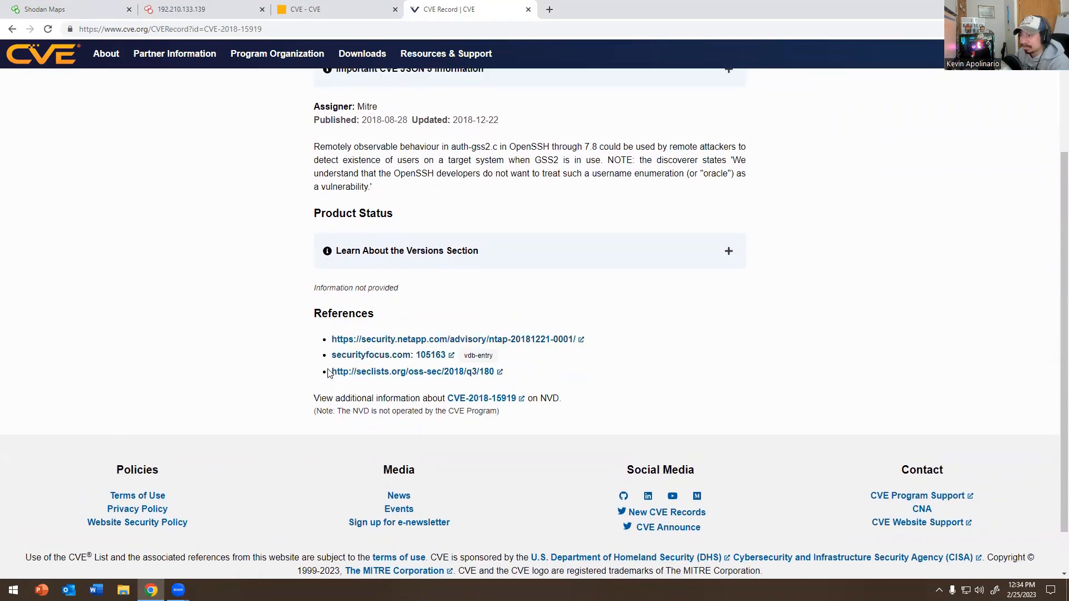
scroll("up", 3)
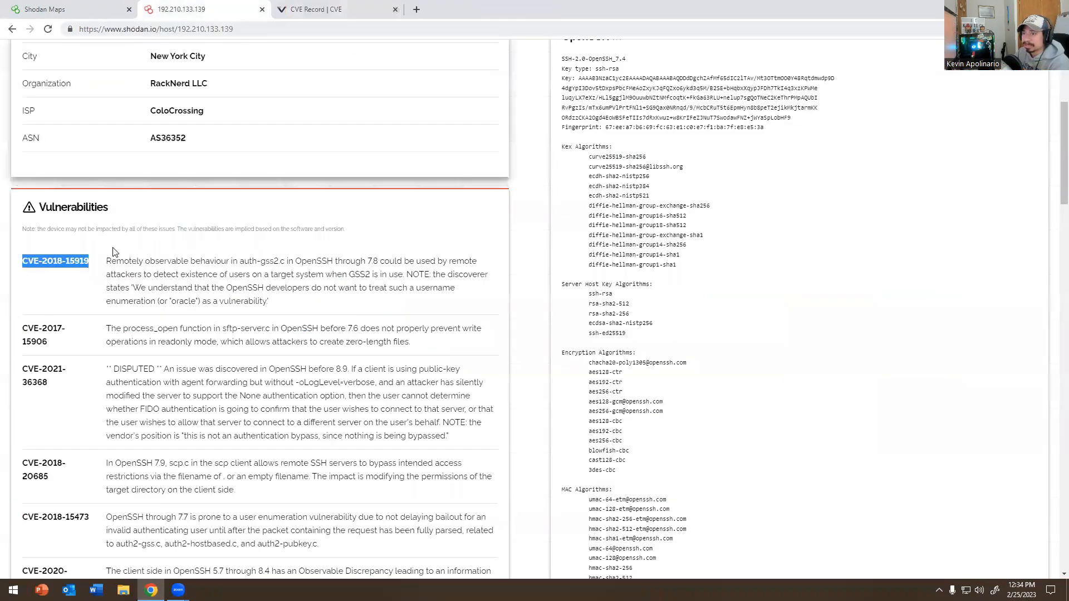
Scroll further down the host's OpenSSH vulnerability list to CVE-2016-20012
scroll("down", 3)
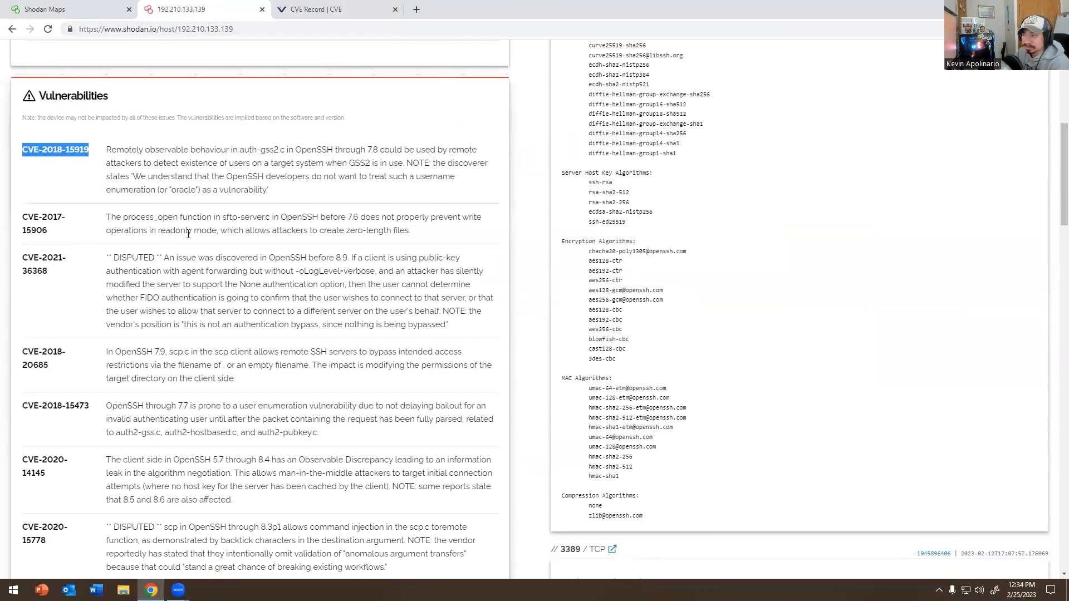
scroll("down", 3)
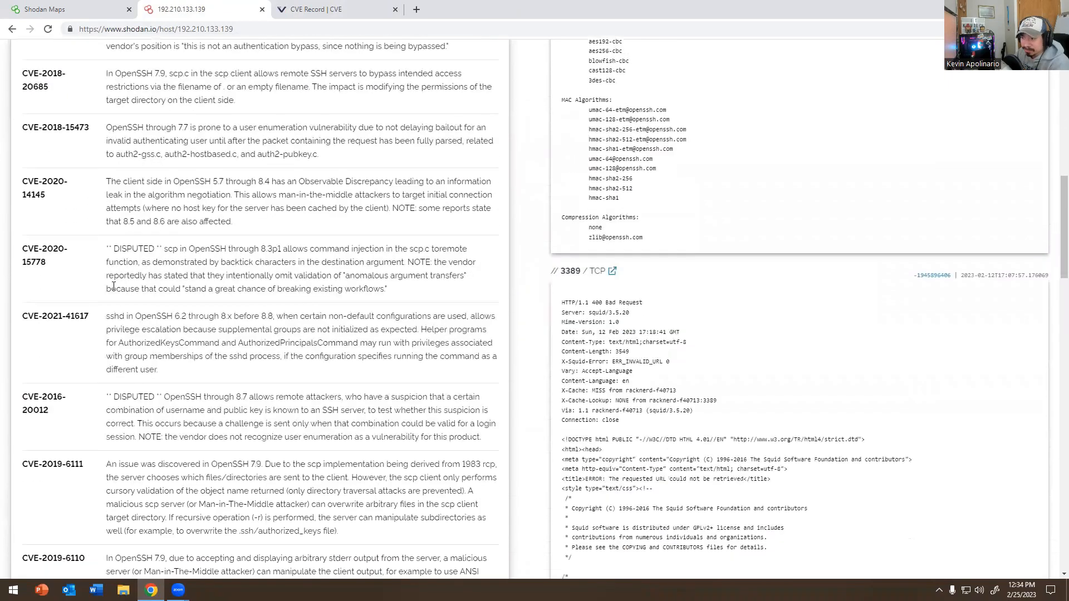
scroll("down", 3)
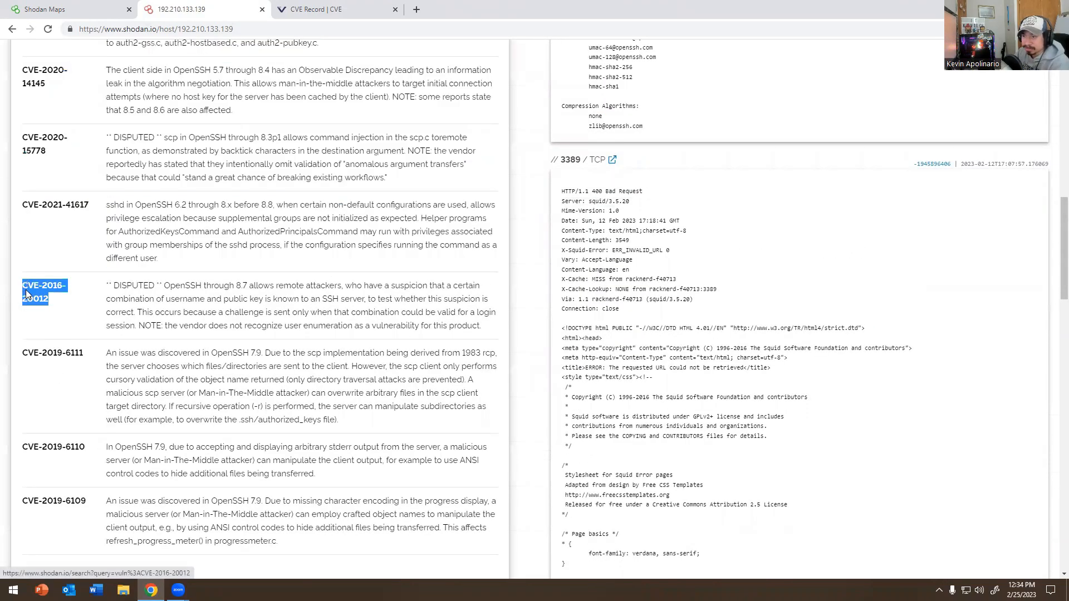
Look up CVE-2016-20012 on cve.org and read the disputed record down to its references
left_click(337, 9)
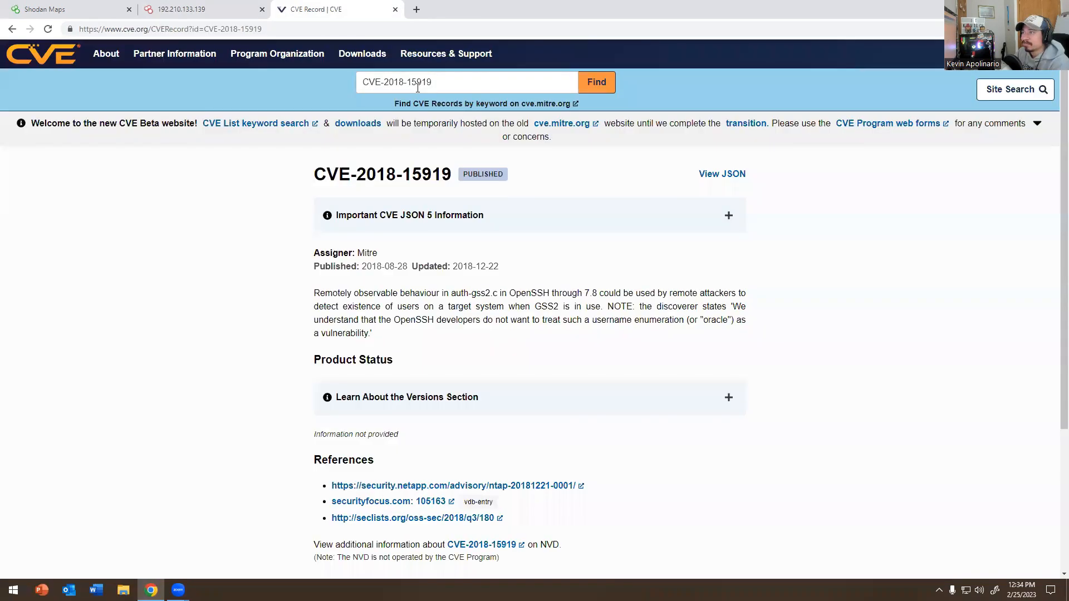
right_click(409, 81)
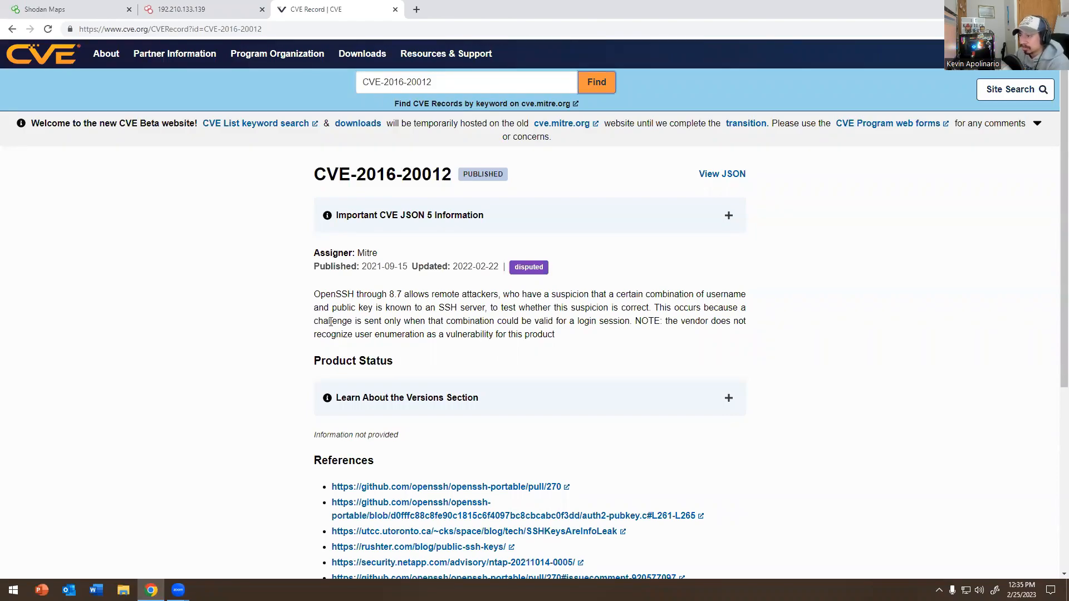
mouse_move(326, 347)
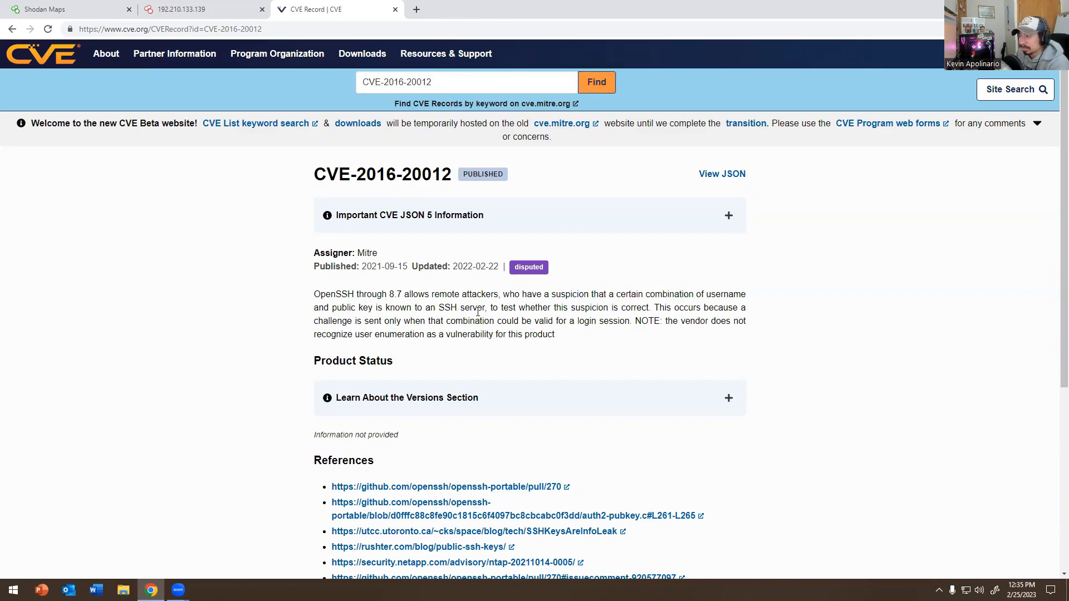
scroll("down", 3)
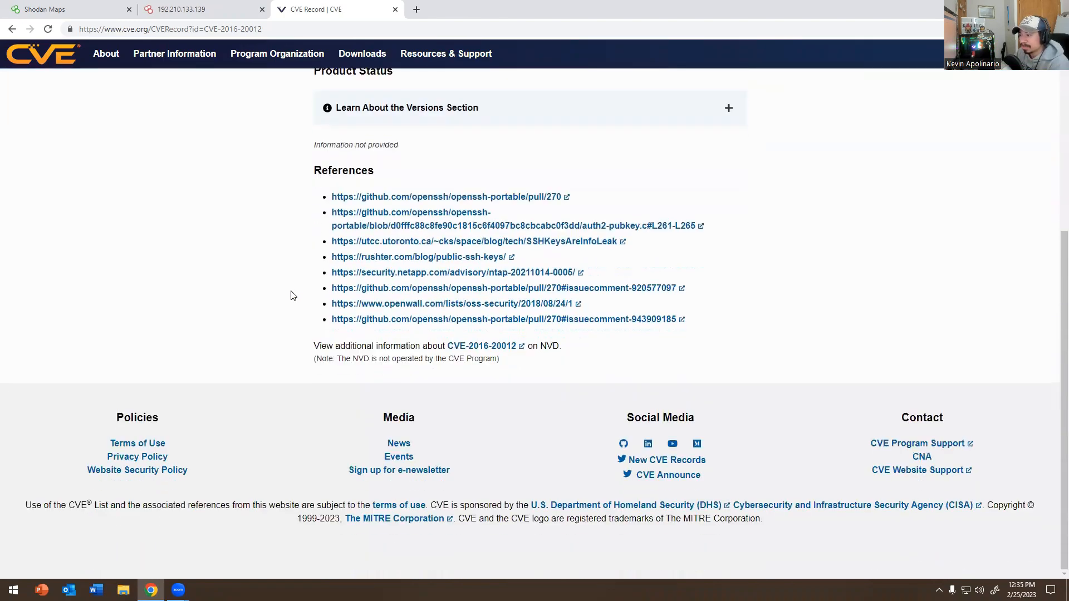
Return to the 192.210.133.139 host page and scroll back to its general information
left_click(201, 9)
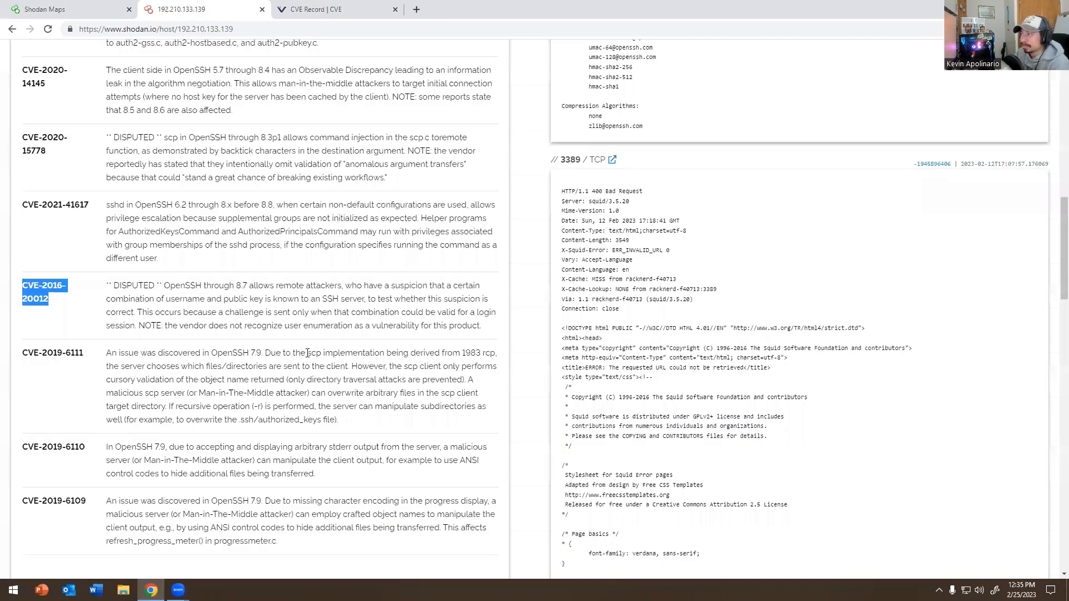
scroll("up", 3)
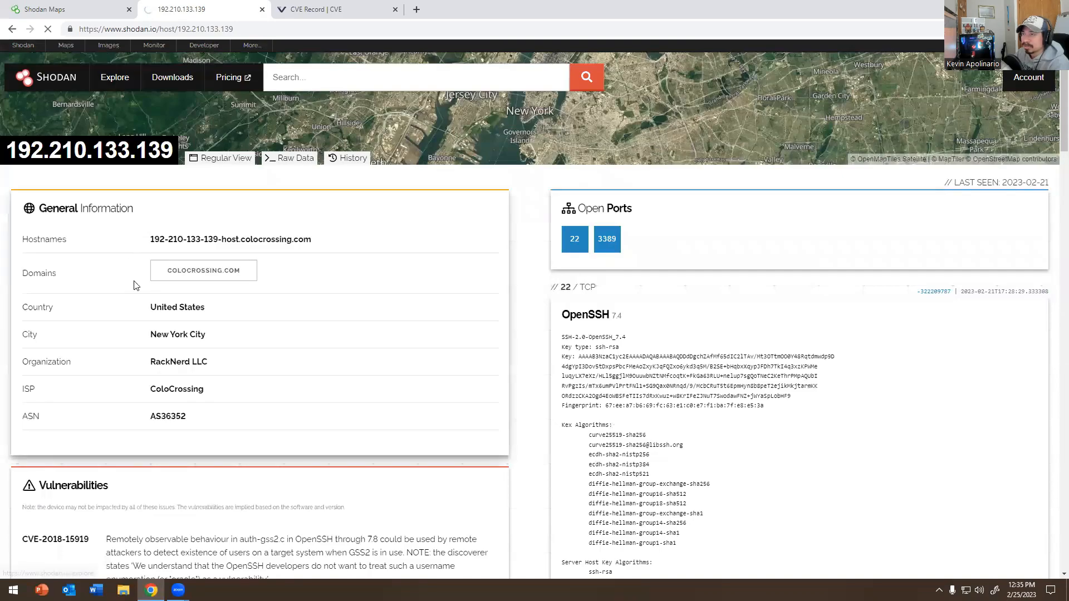
Browse the Shodan Images screenshot gallery and move on to page 2
left_click(108, 45)
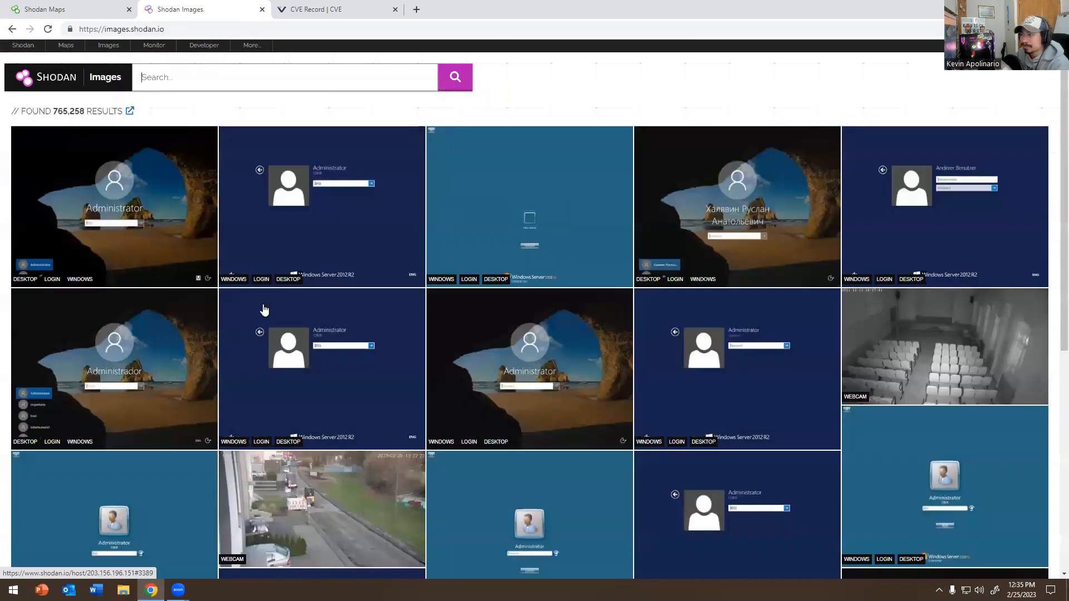
mouse_move(258, 328)
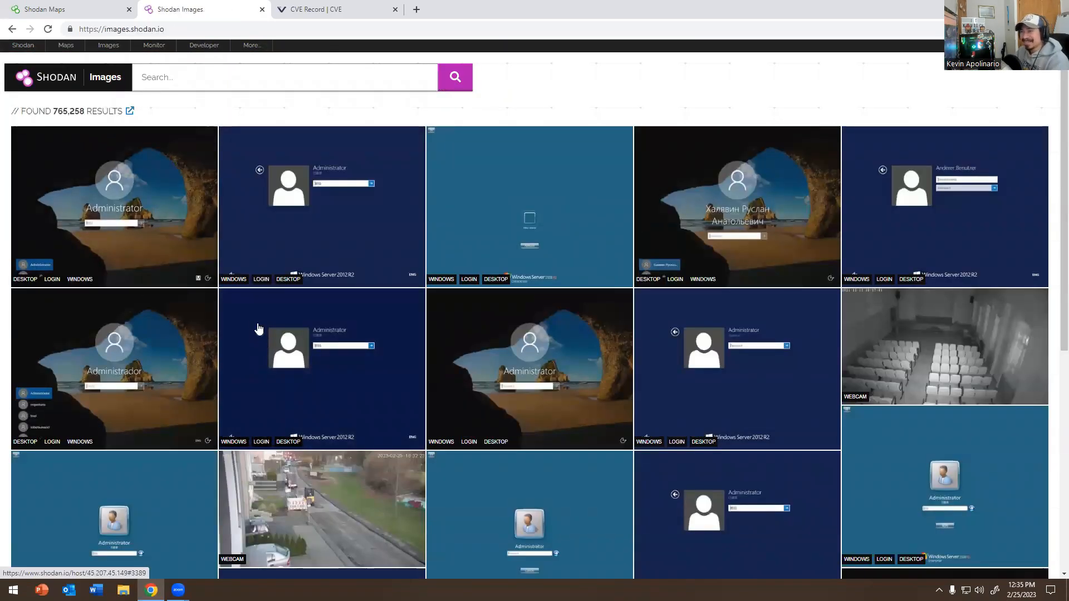
mouse_move(258, 307)
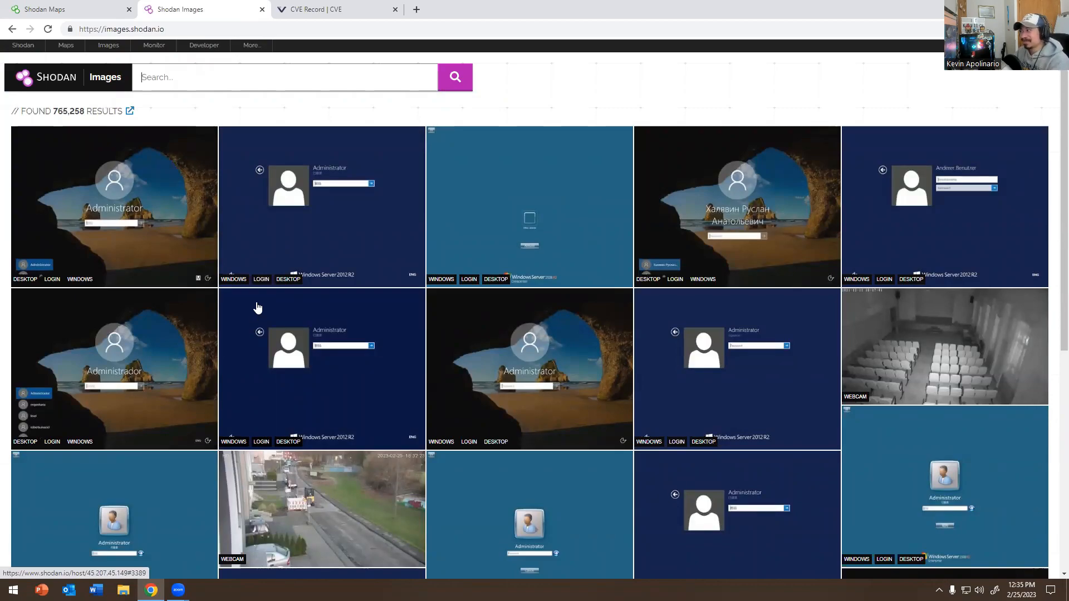
scroll("down", 3)
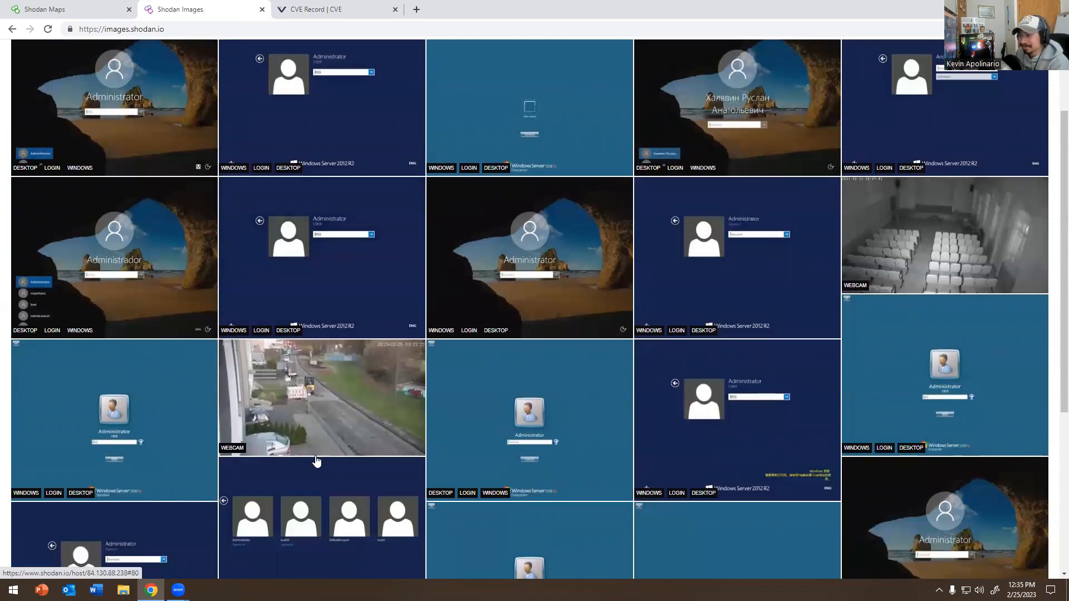
scroll("up", 3)
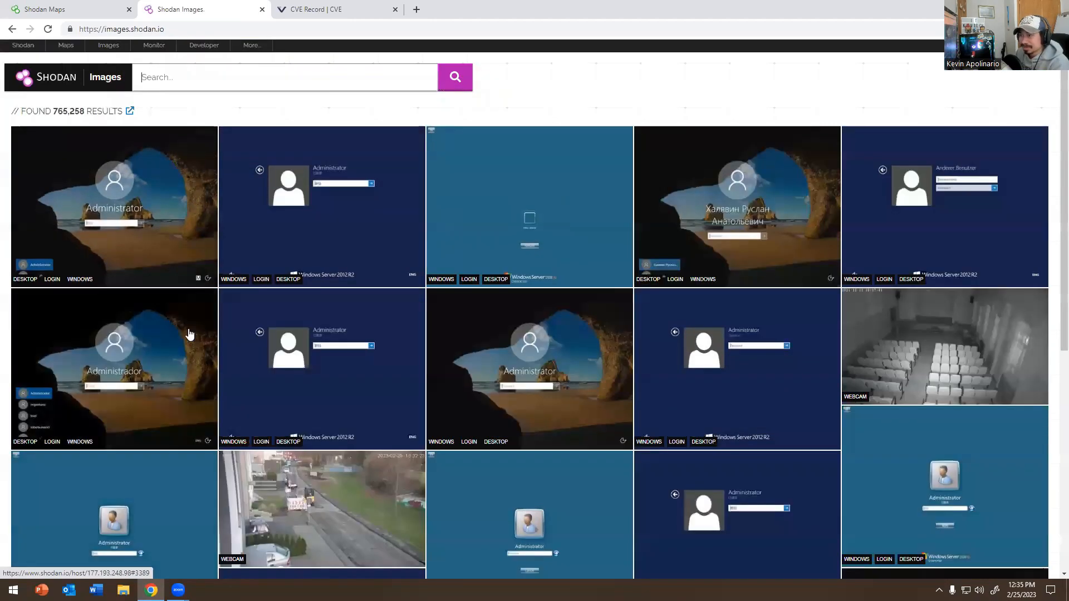
scroll("down", 3)
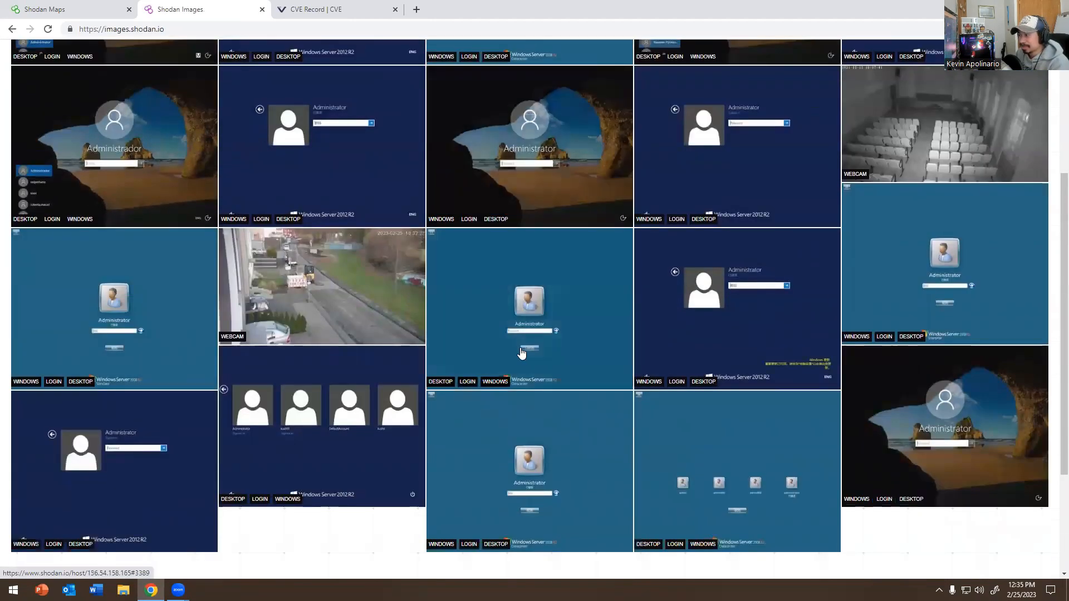
scroll("down", 3)
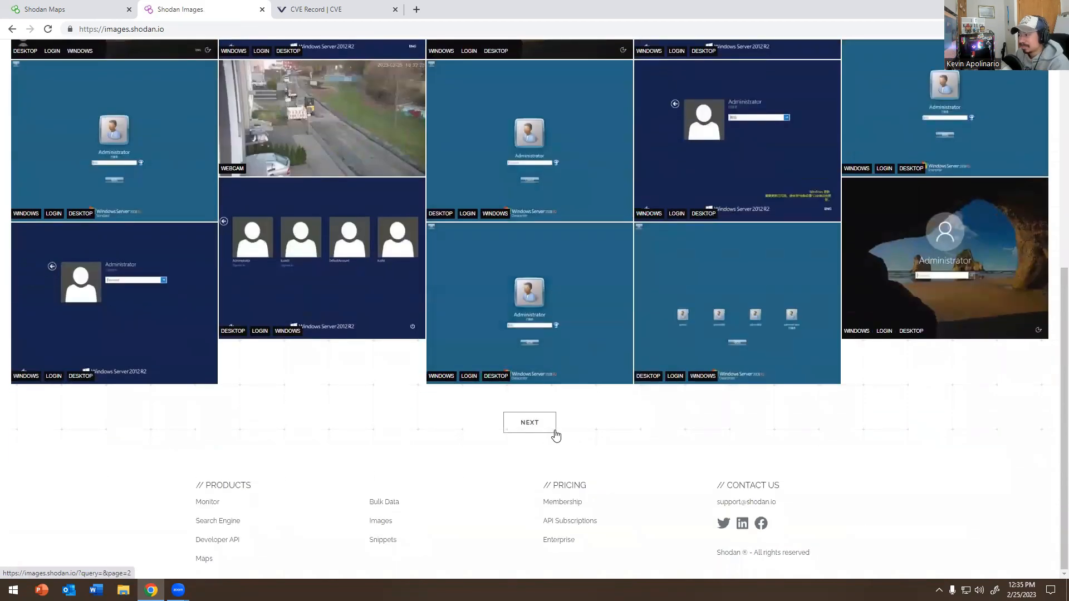
left_click(529, 422)
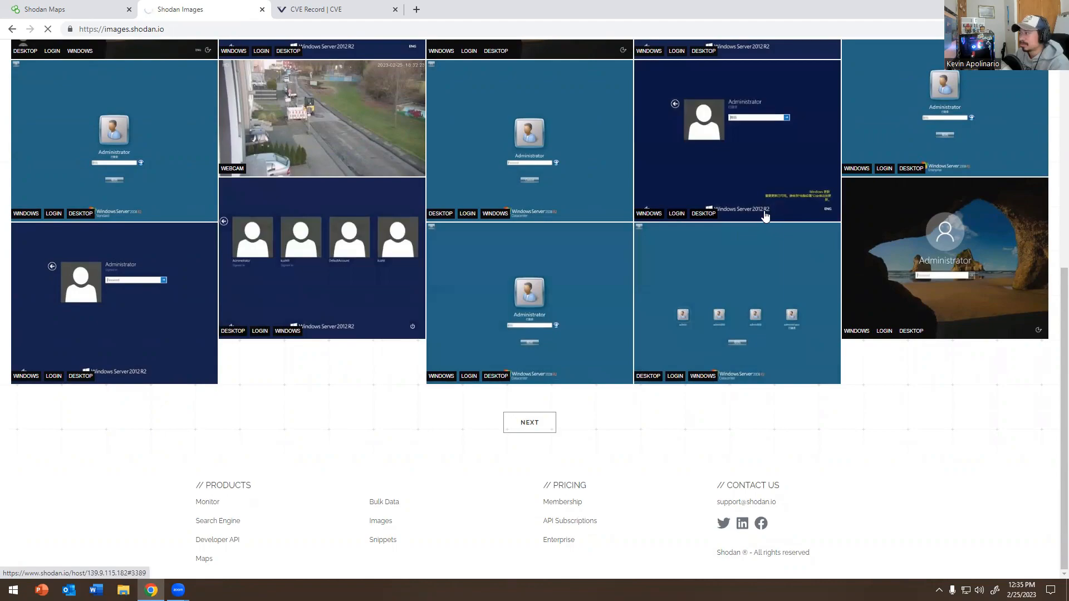
left_click(529, 422)
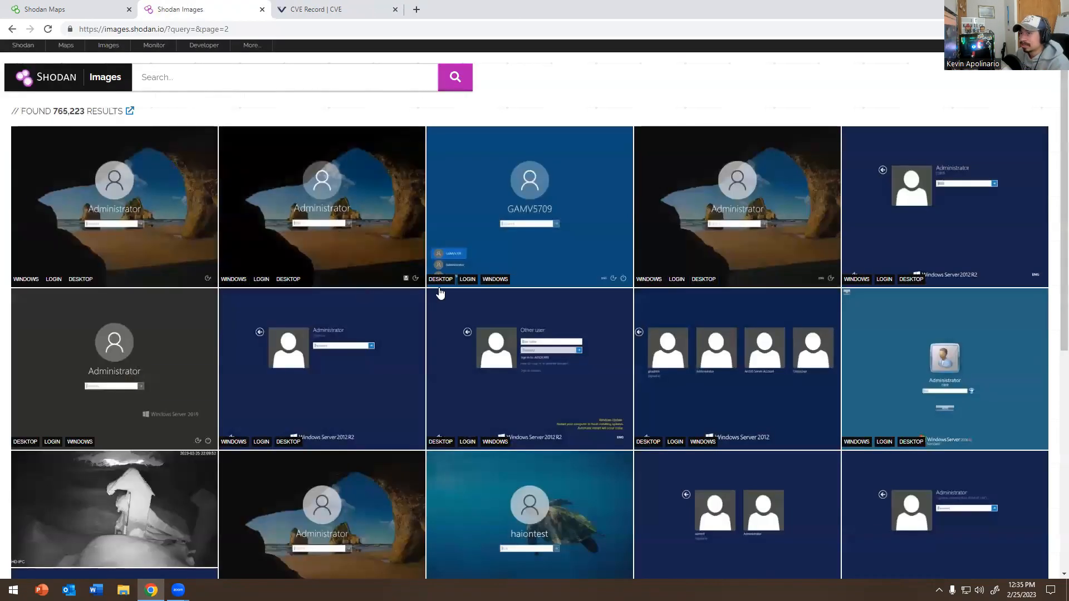
Look through page 2 of the screenshots and advance to page 3
scroll("down", 3)
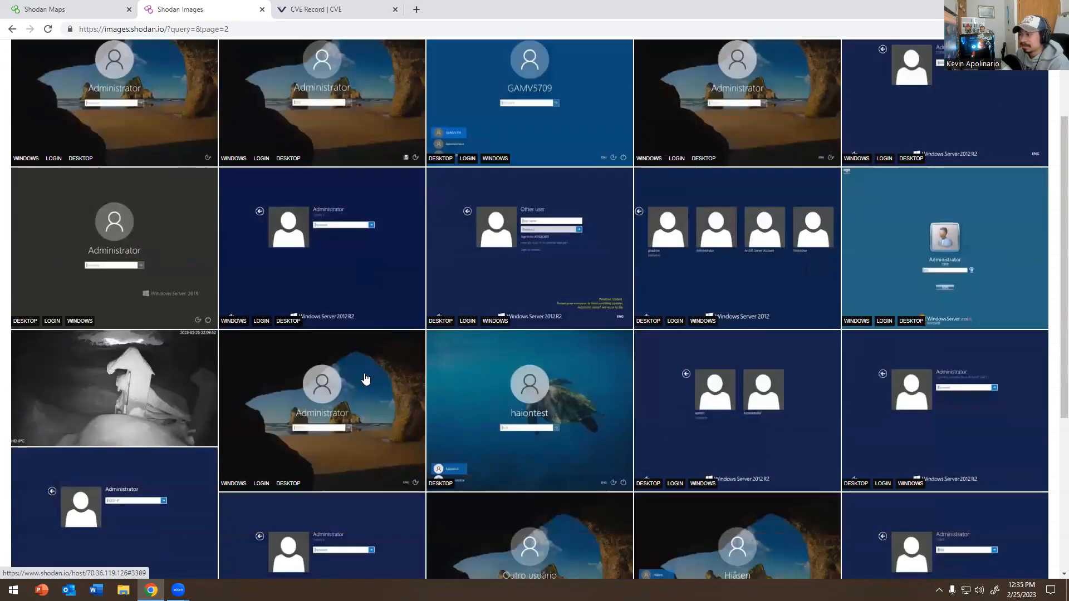
scroll("down", 3)
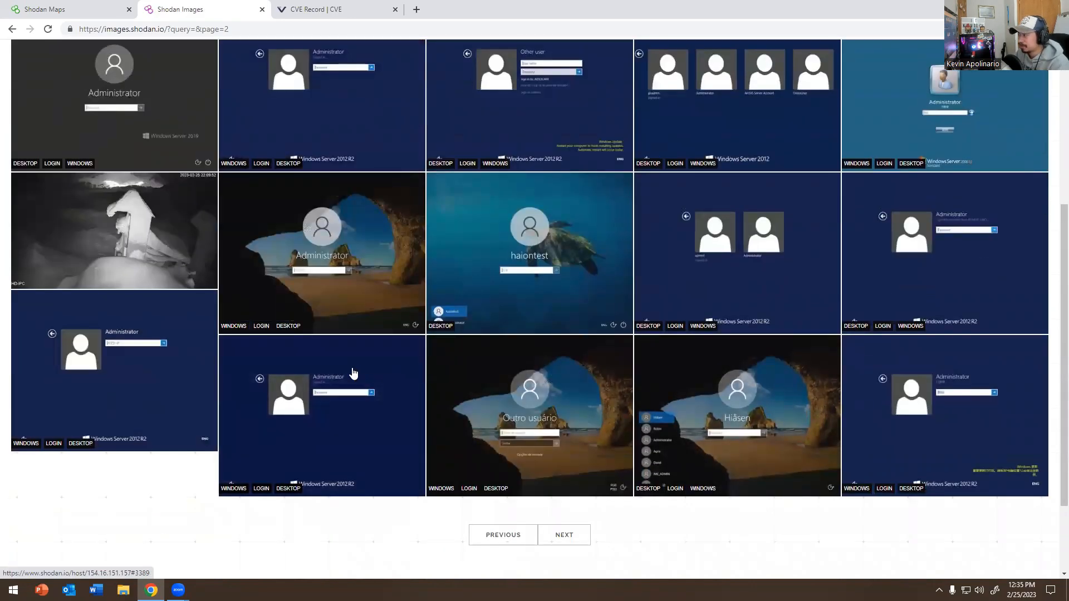
scroll("down", 3)
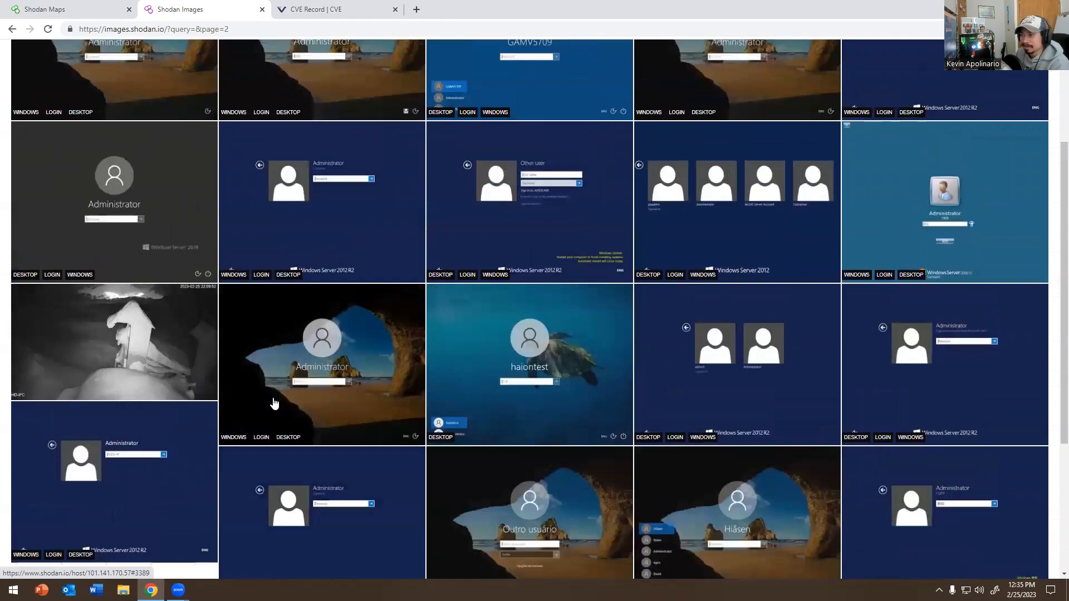
scroll("up", 3)
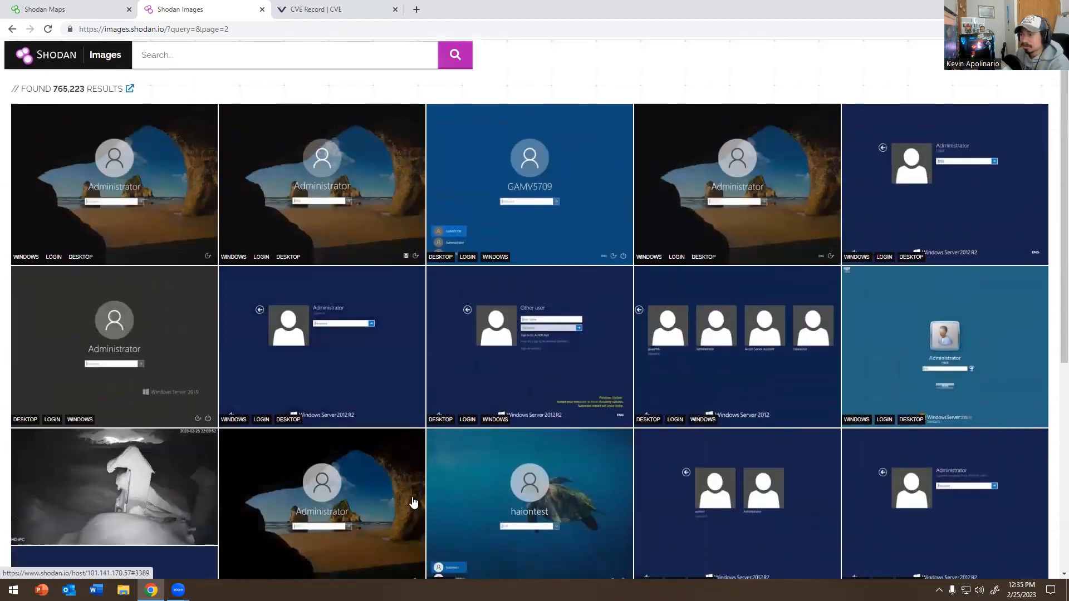
scroll("down", 3)
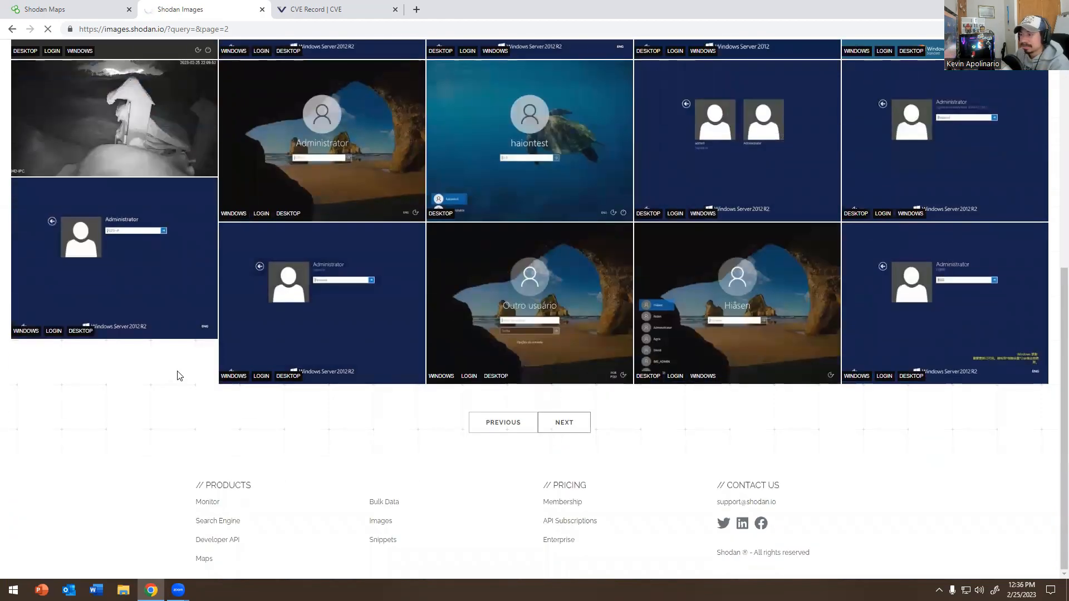
left_click(564, 422)
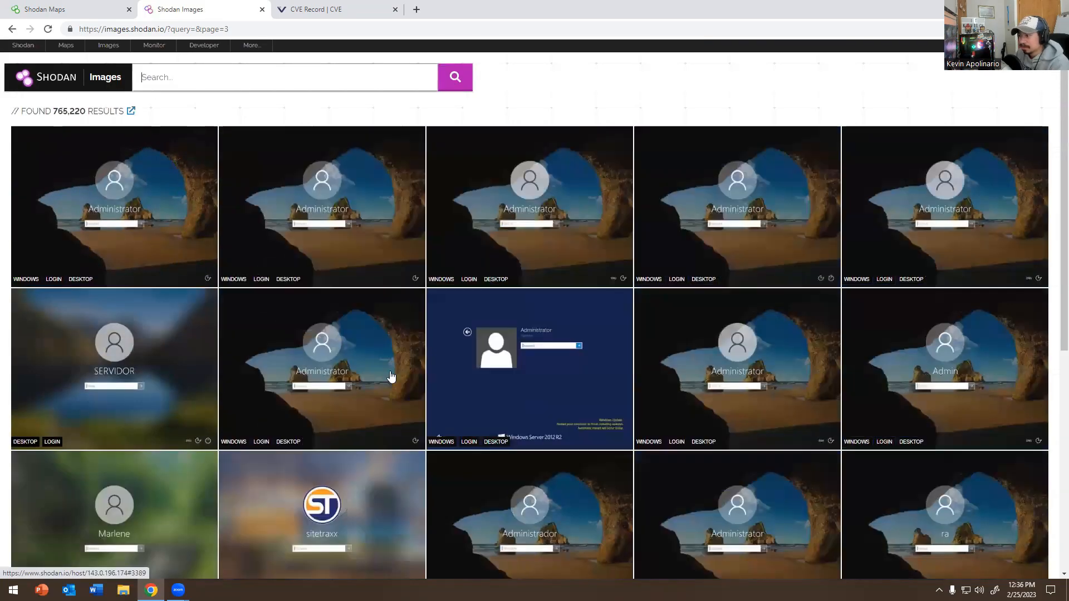
scroll("down", 3)
type("windows xp")
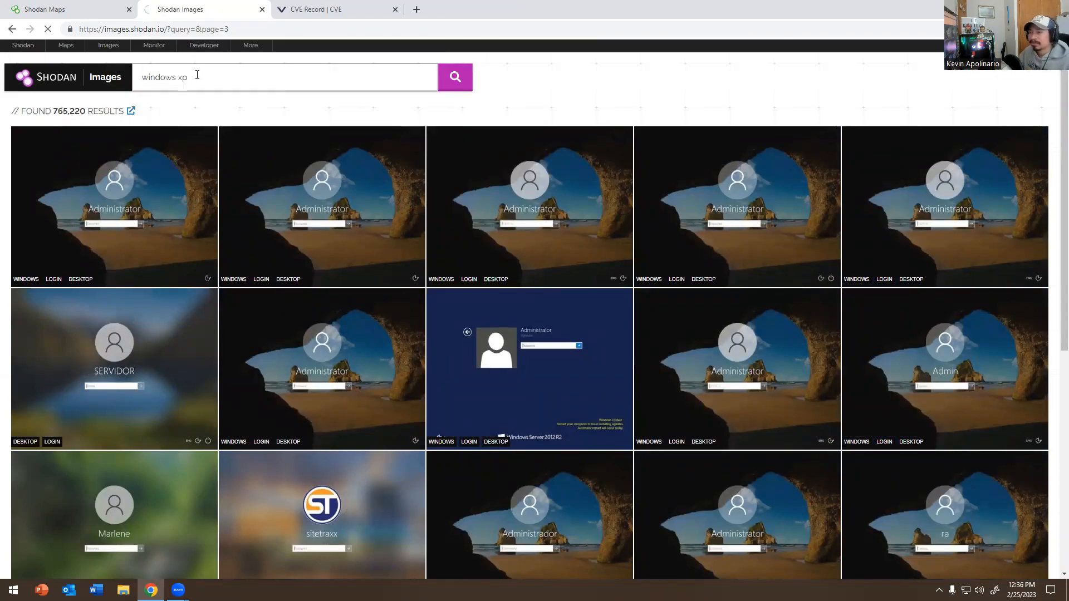
Run the 'windows xp' image search, narrowing the gallery to 28 login-screen results
left_click(454, 77)
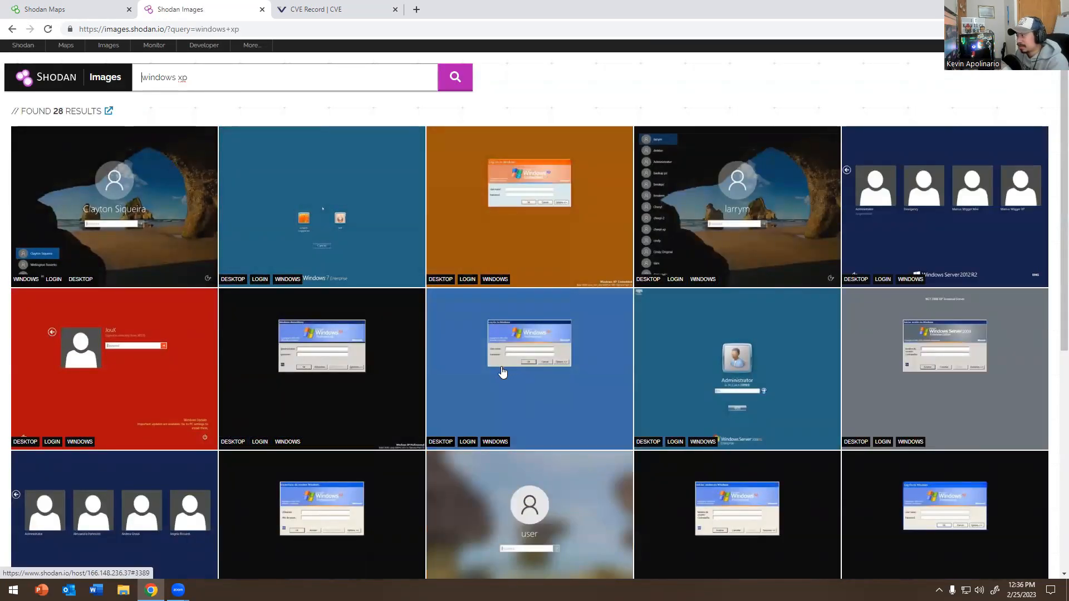
mouse_move(498, 378)
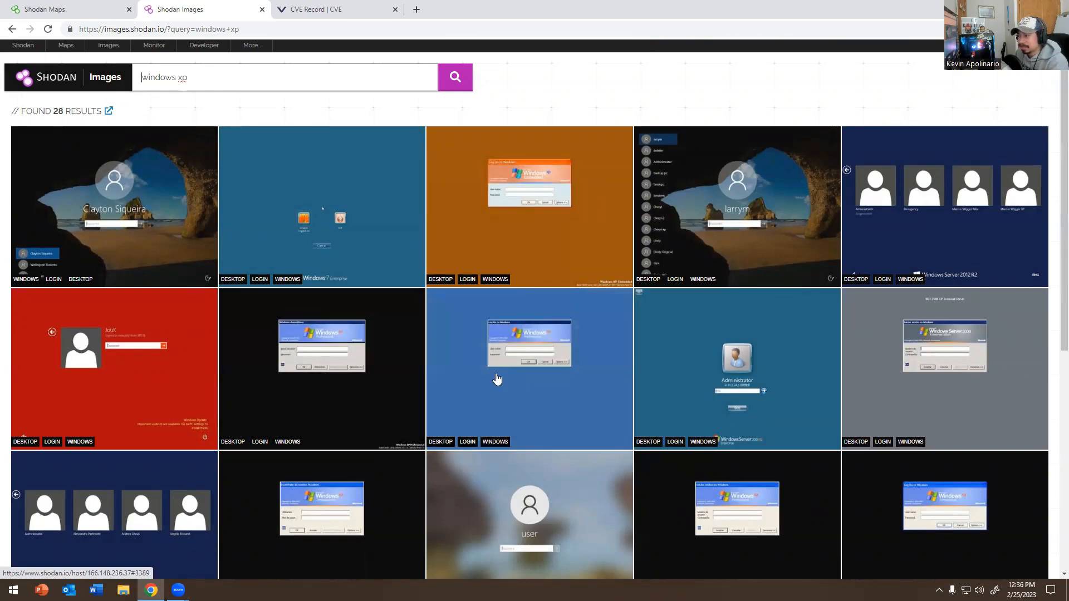
mouse_move(727, 110)
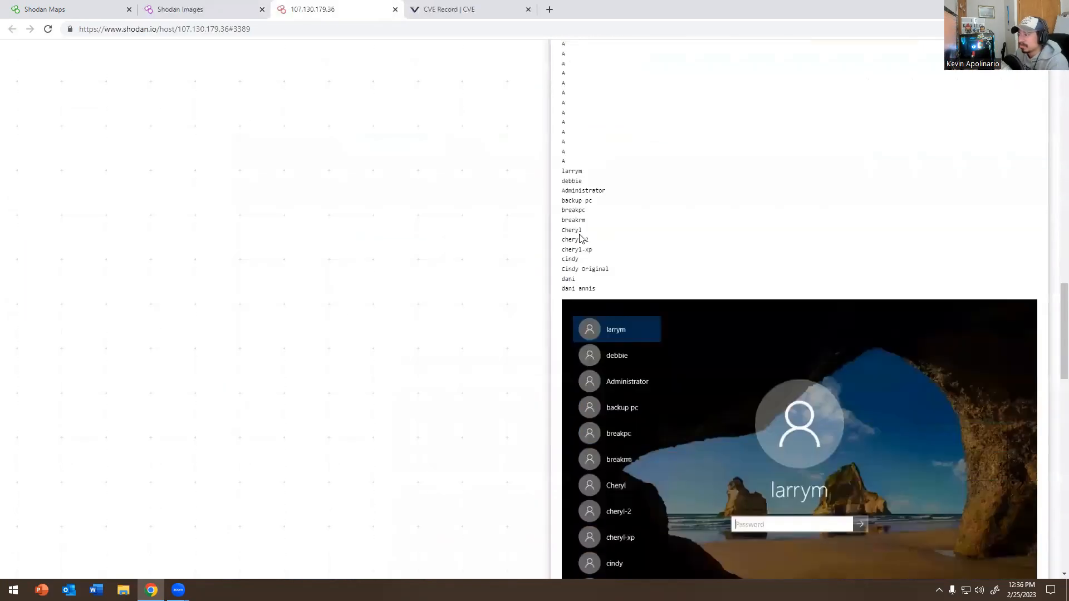
scroll("down", 3)
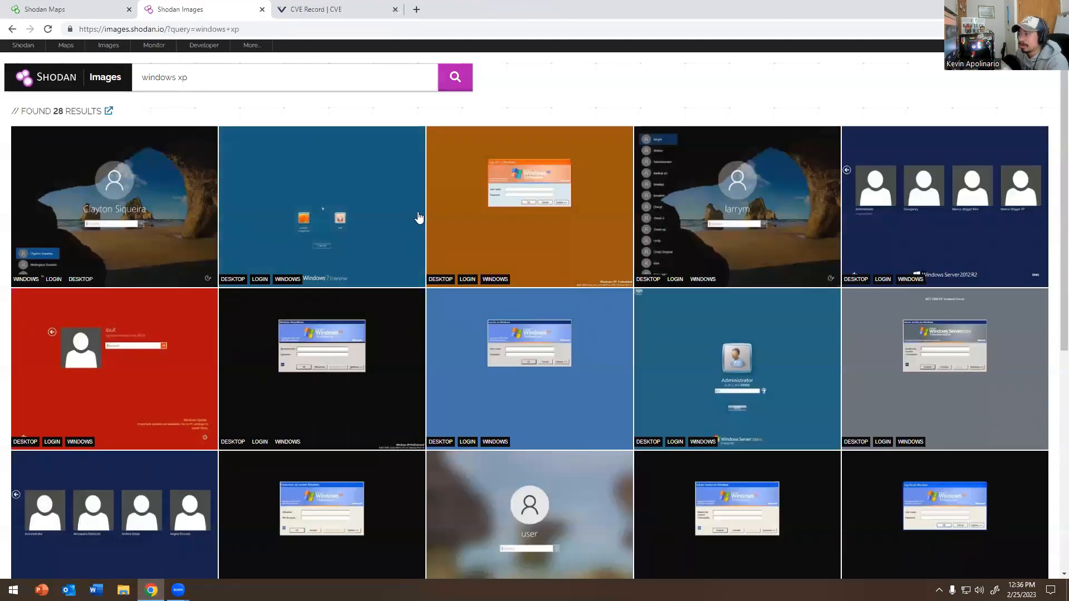
mouse_move(528, 351)
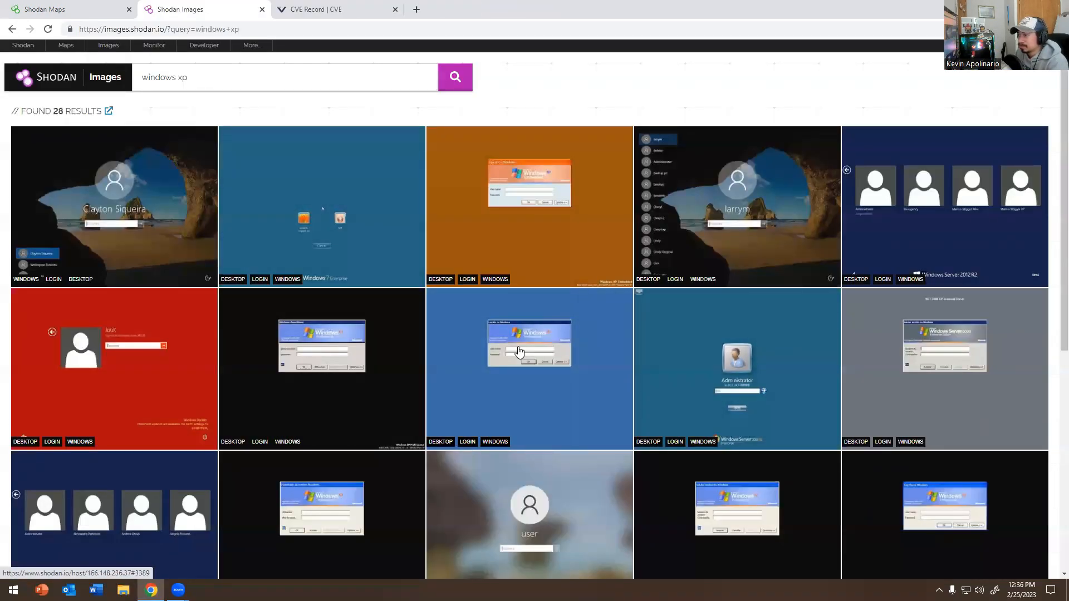
View host 166.148.236.37 behind a Windows XP screenshot, with ports 123, 3389, 8080 and CVE-2019-0708
left_click(528, 343)
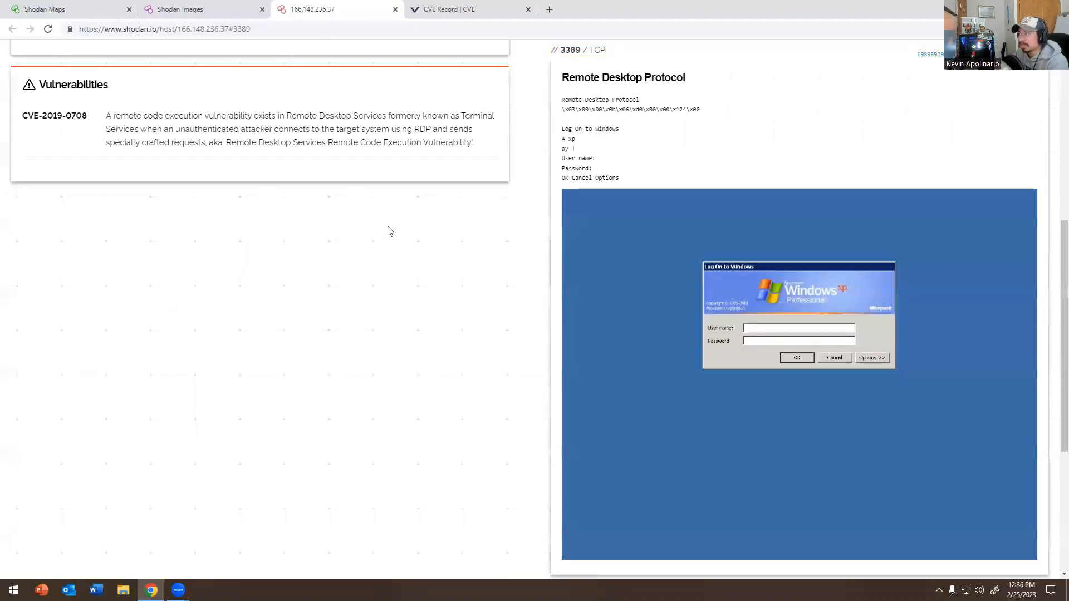
scroll("up", 3)
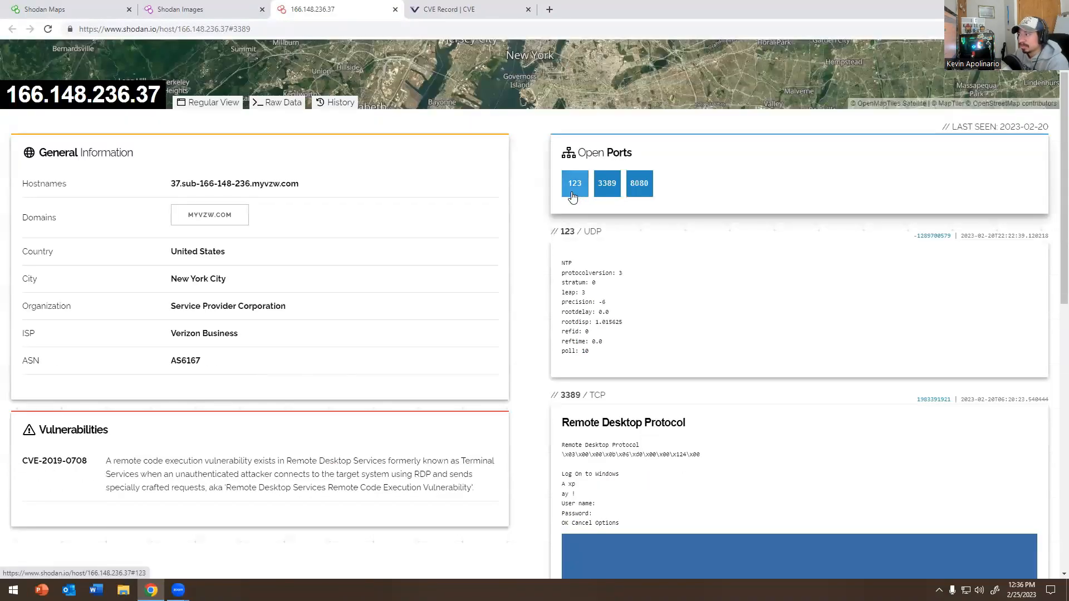
mouse_move(615, 233)
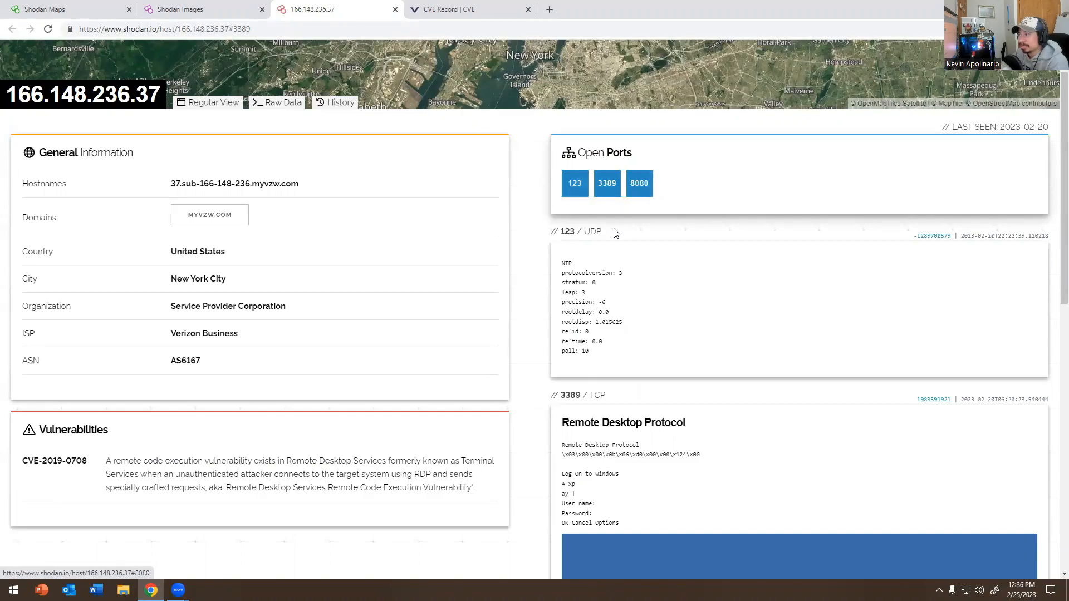
scroll("down", 3)
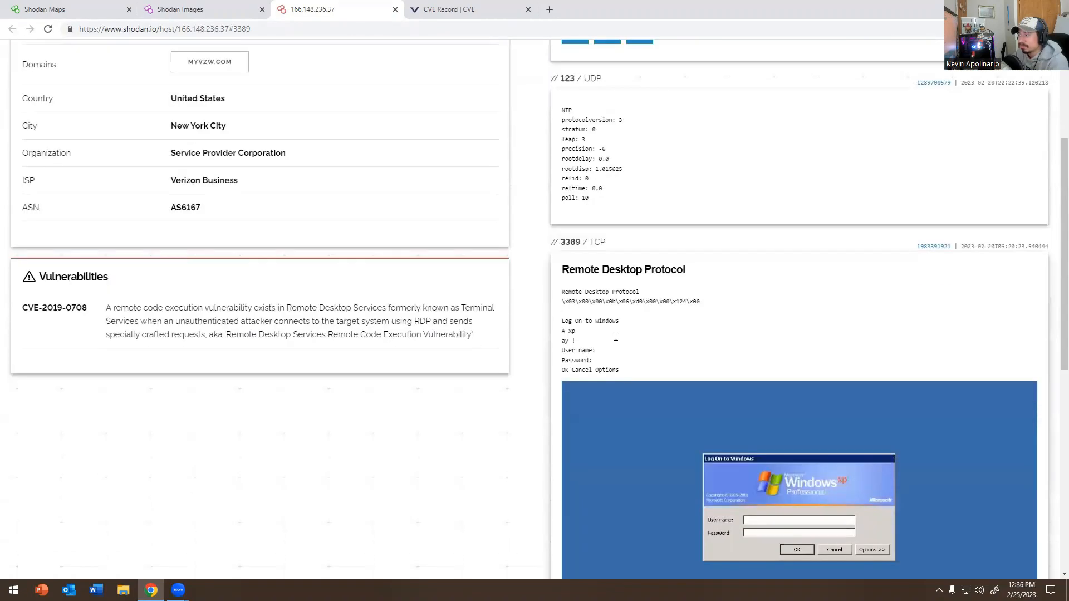
scroll("up", 3)
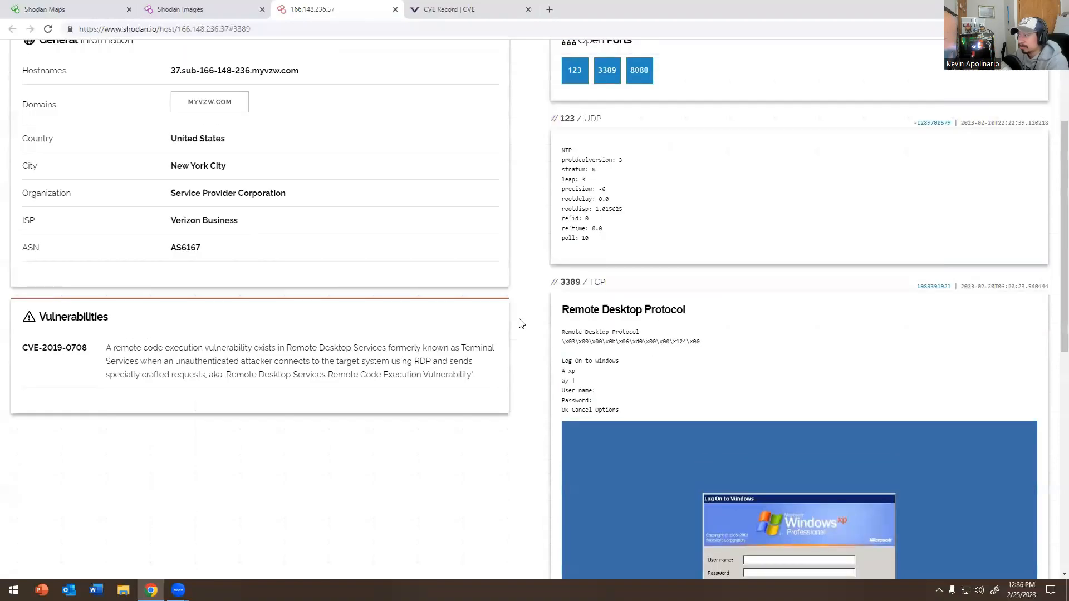
scroll("down", 3)
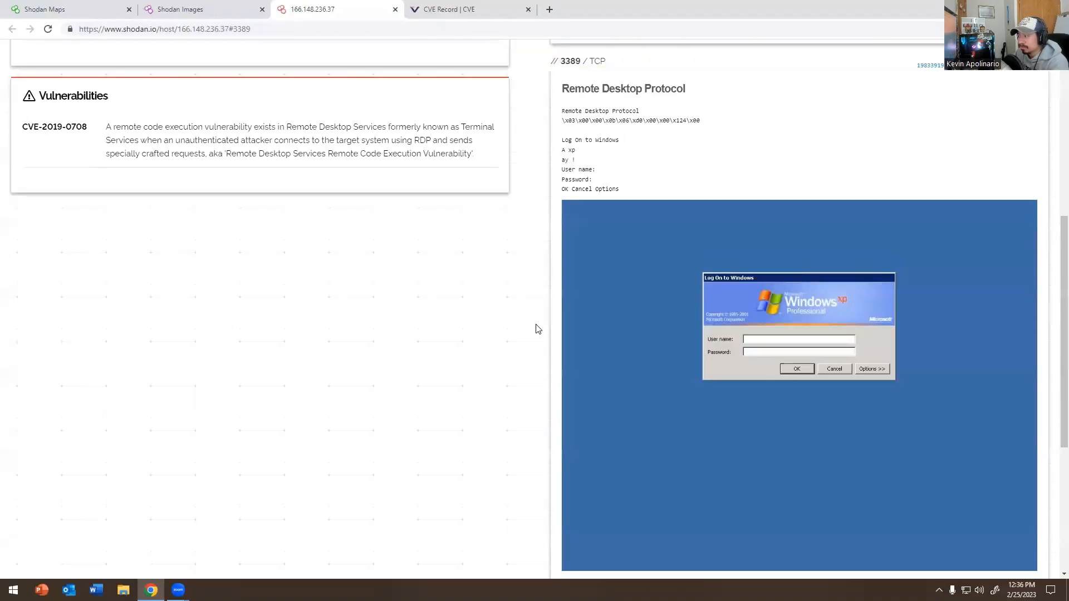
scroll("up", 3)
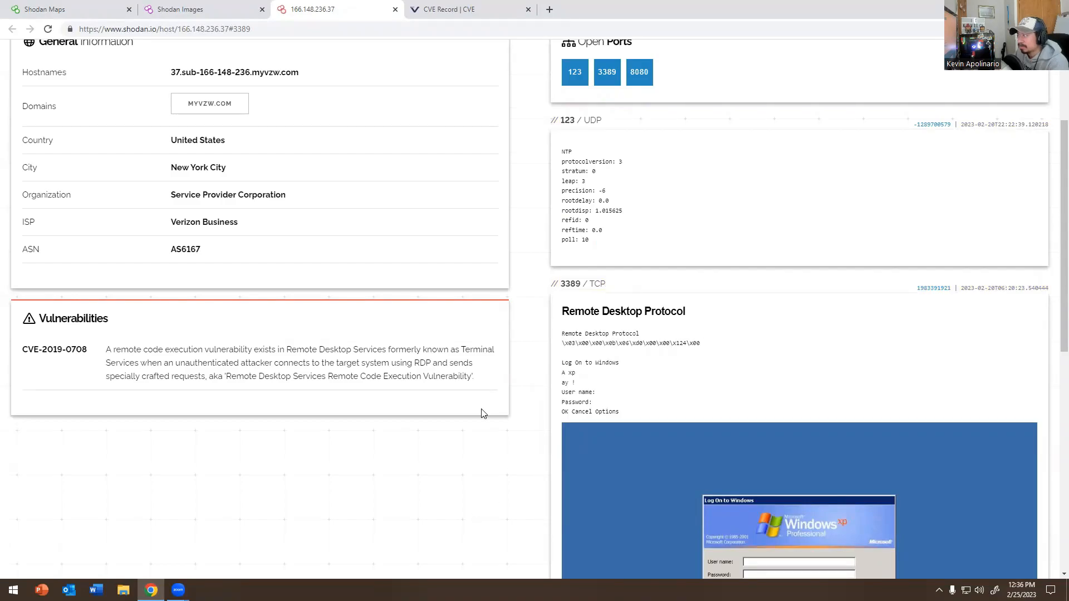
scroll("up", 3)
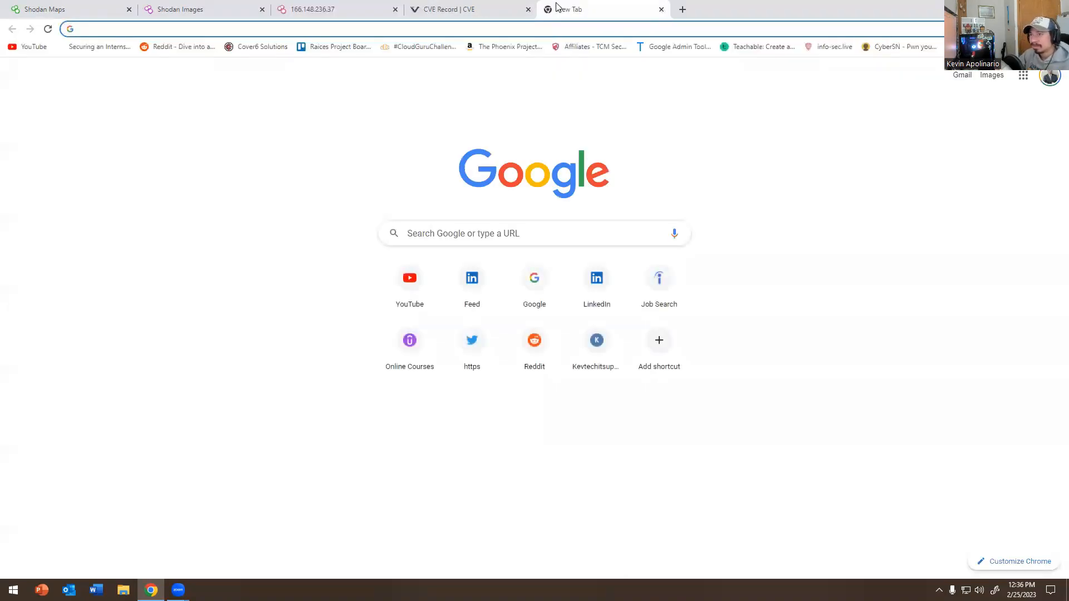
Run an MxToolbox MX lookup on 37.sub-166-148-236.myvzw.com, finding no DMARC or DNS record, then return to Shodan
type("mxtoolbox blacklist")
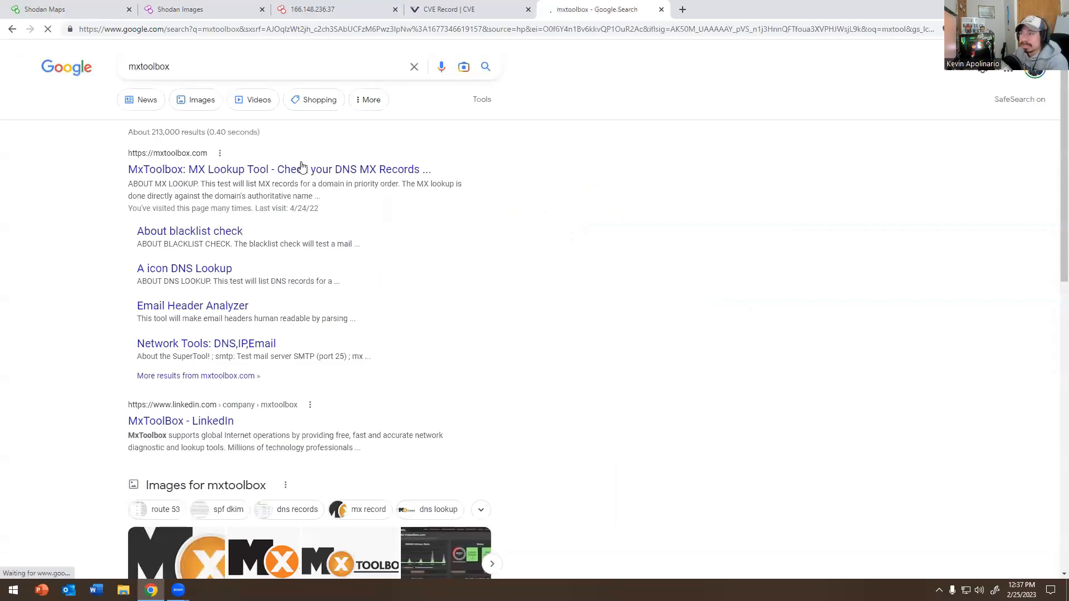
right_click(113, 164)
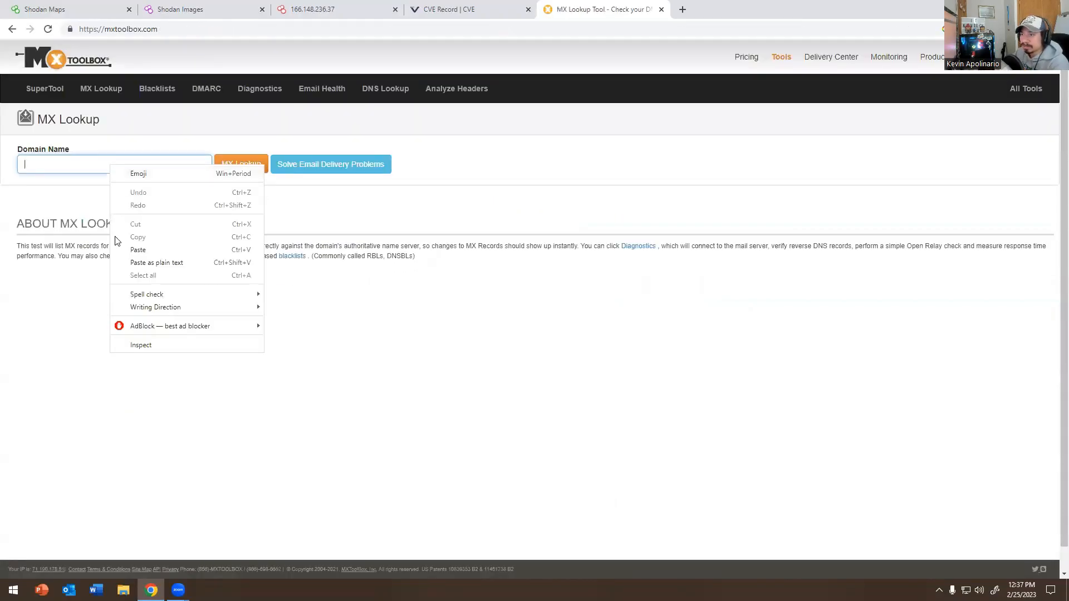
left_click(138, 249)
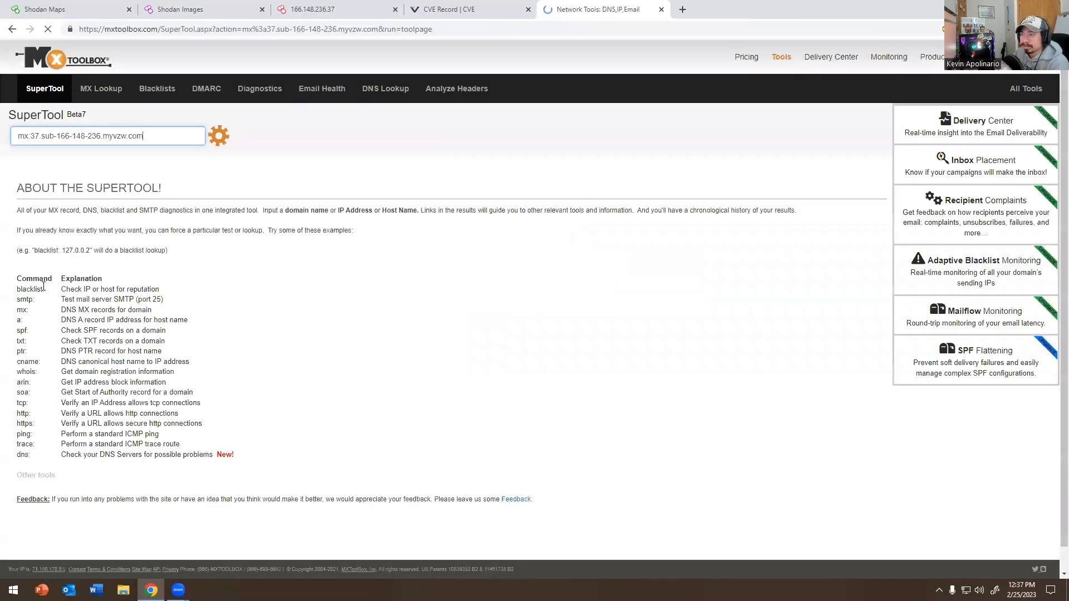
left_click(219, 136)
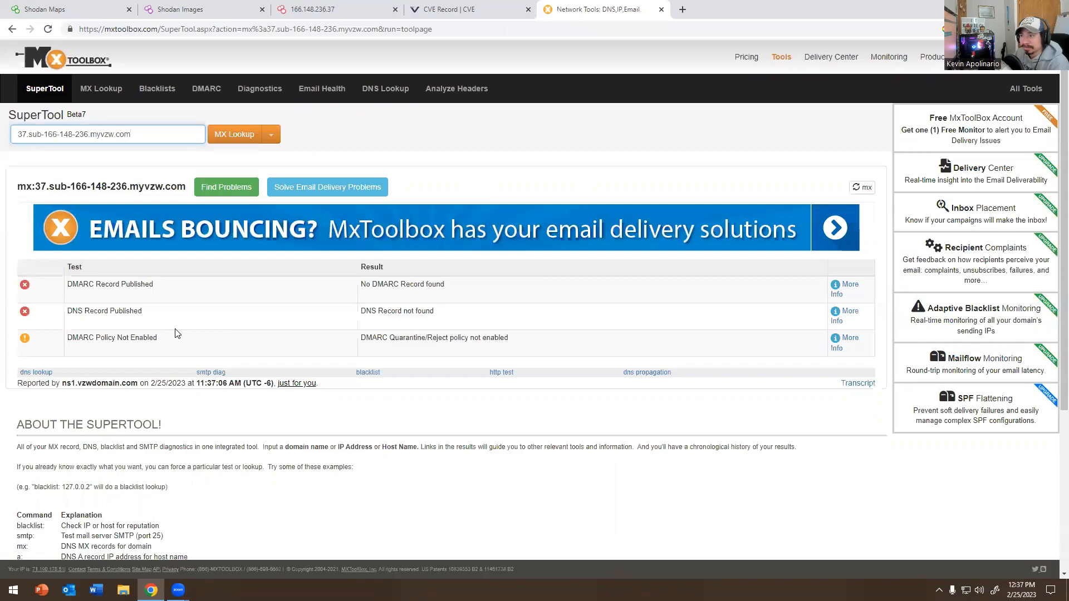
left_click(315, 9)
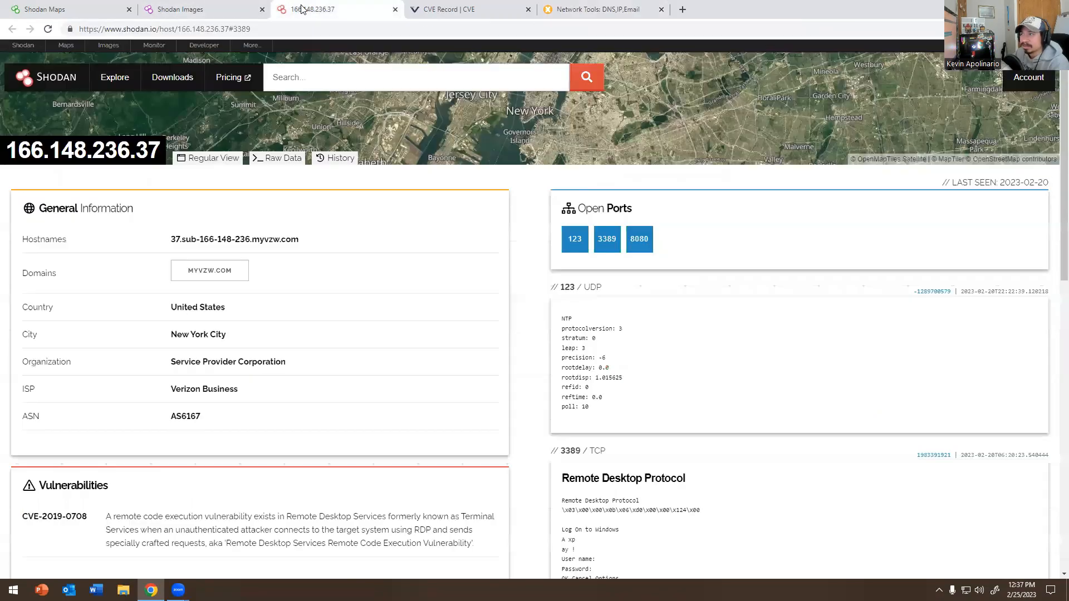
mouse_move(209, 270)
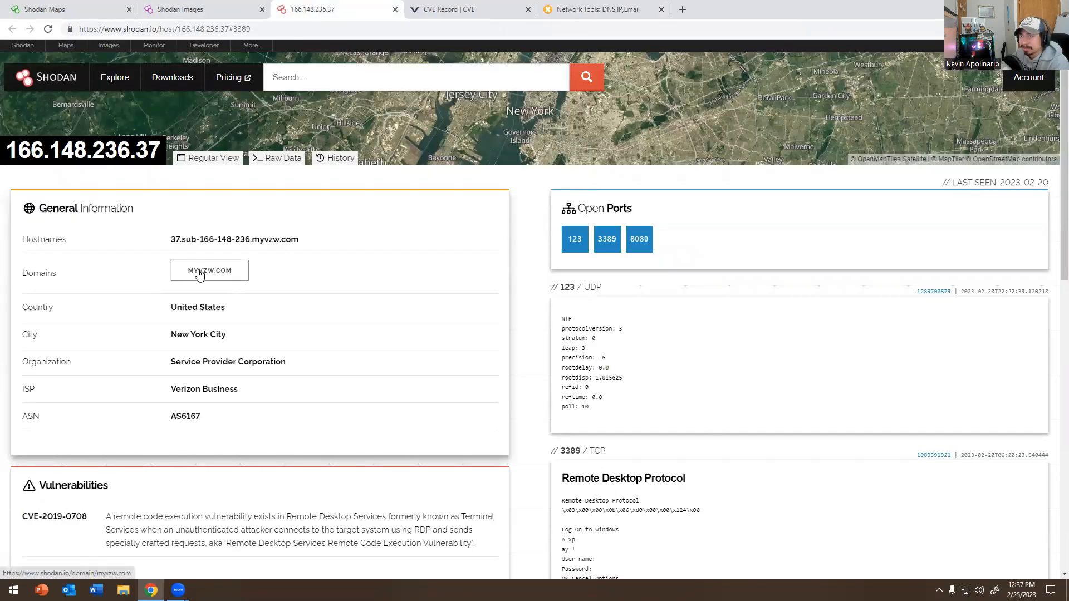
scroll("down", 3)
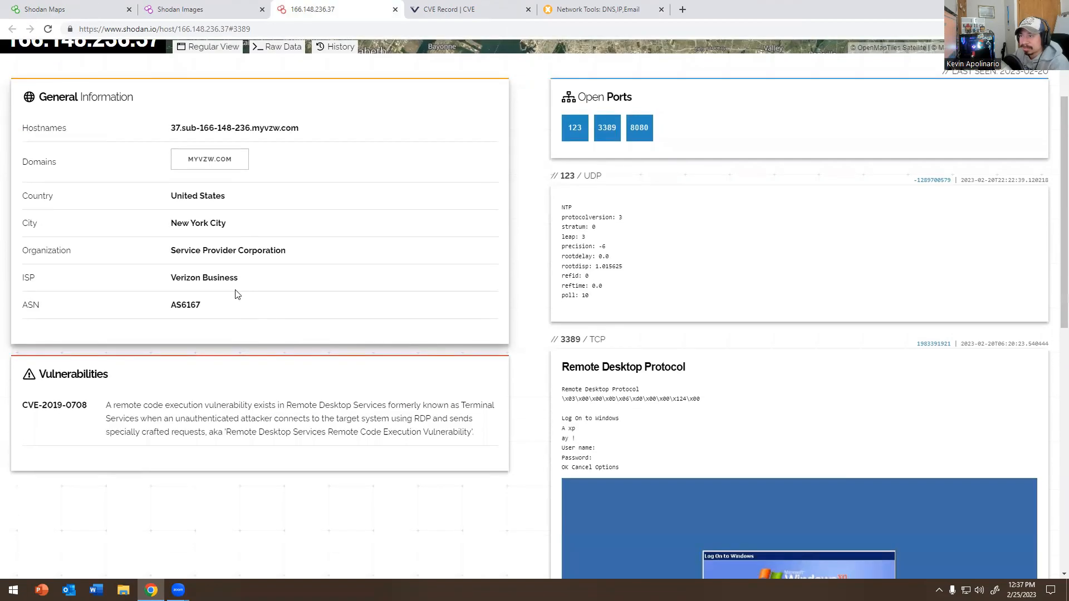
scroll("up", 3)
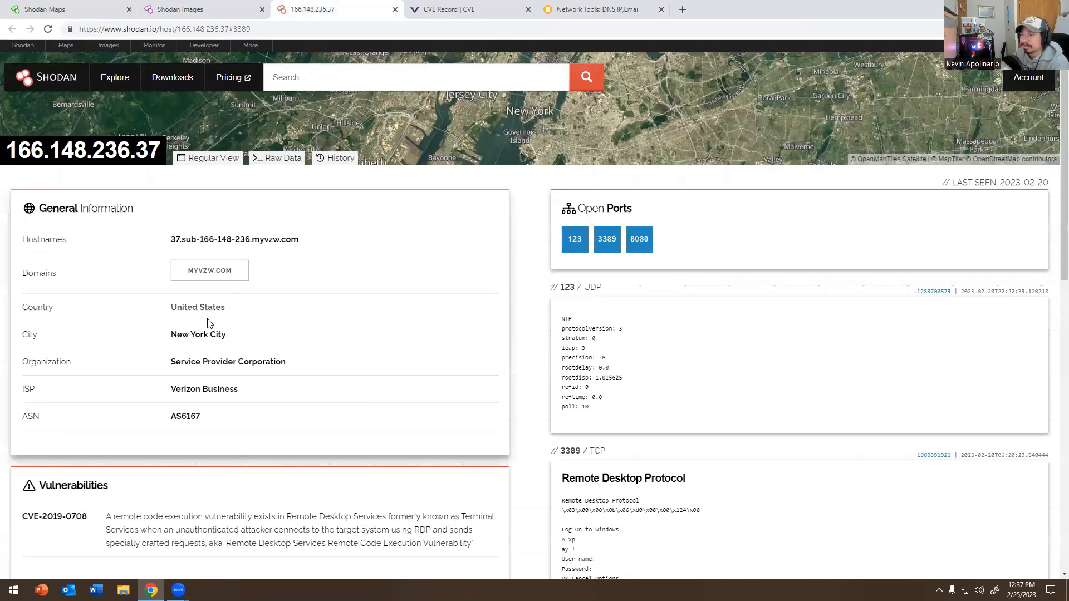
scroll("down", 3)
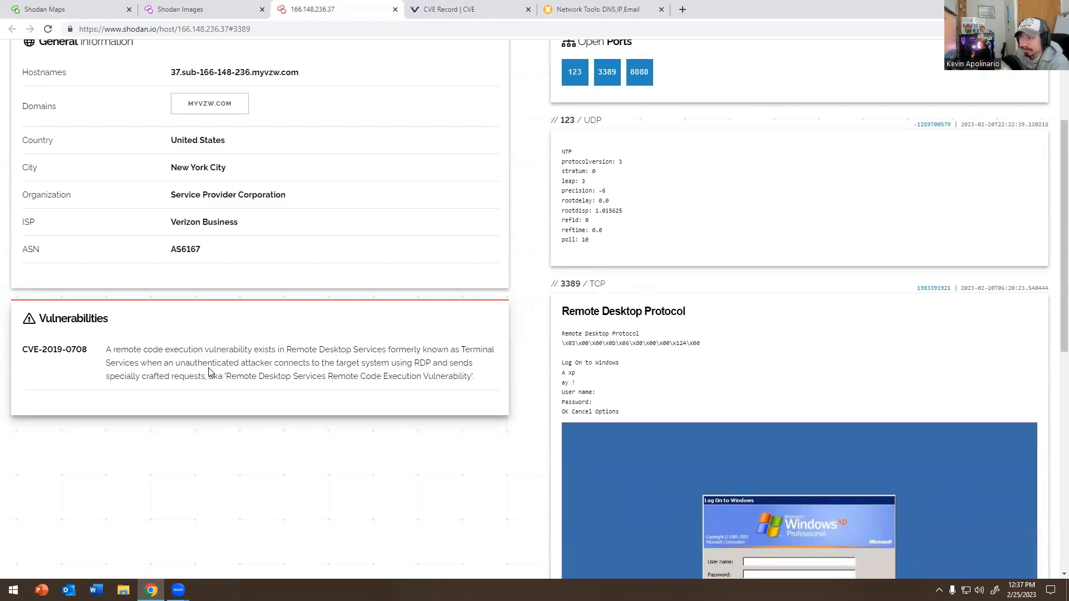
mouse_move(143, 391)
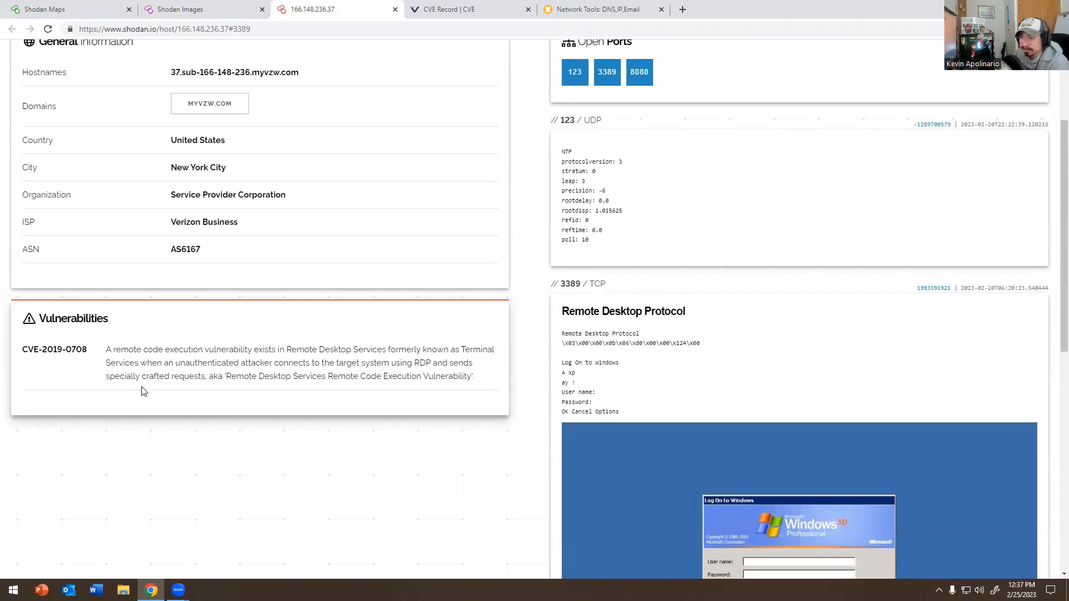
mouse_move(262, 360)
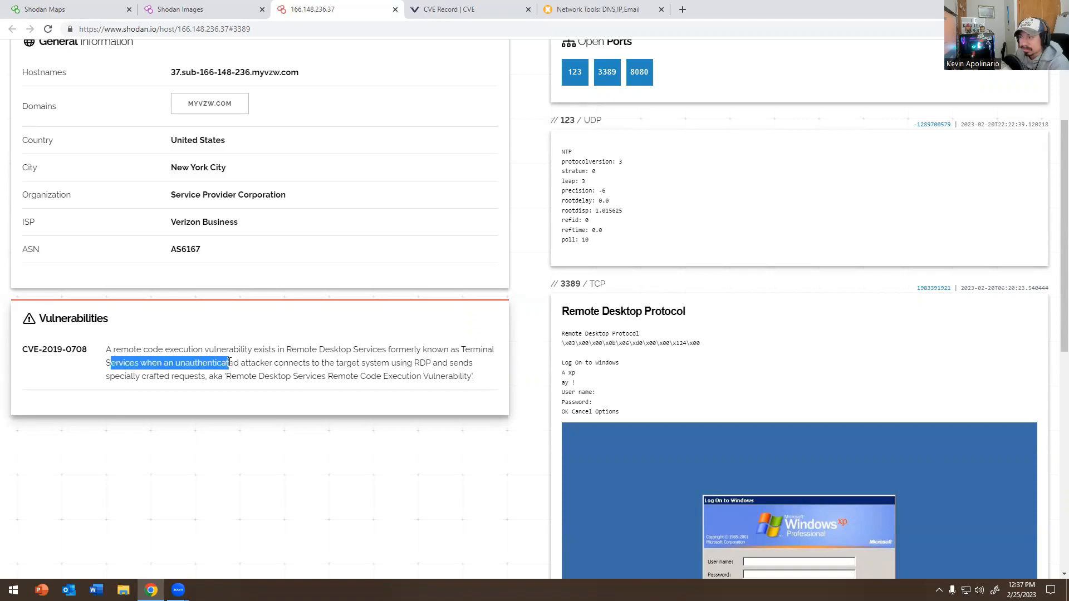
left_click(11, 589)
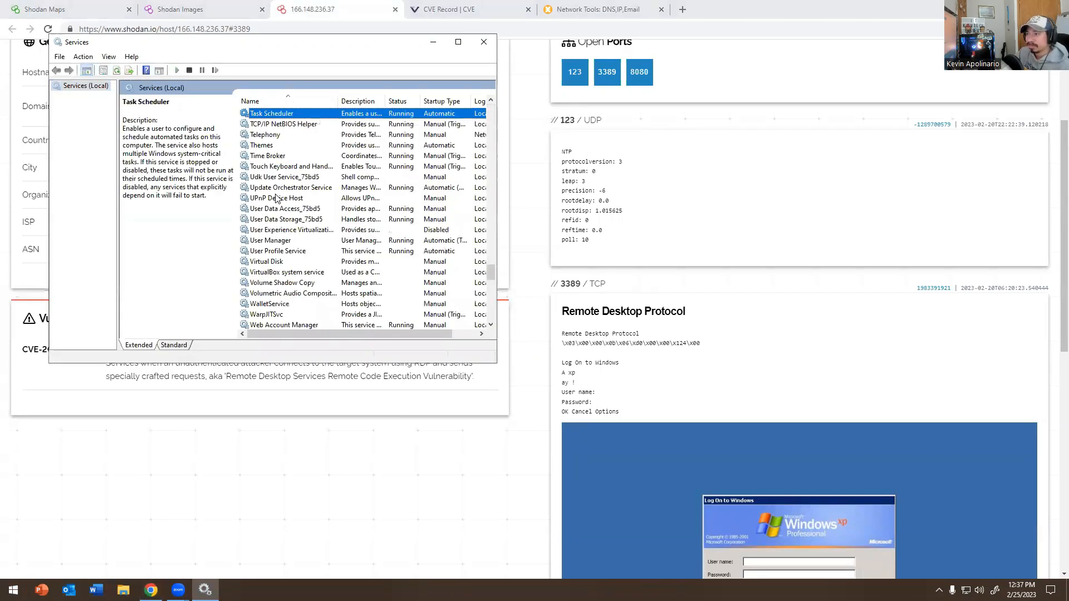
left_click(280, 198)
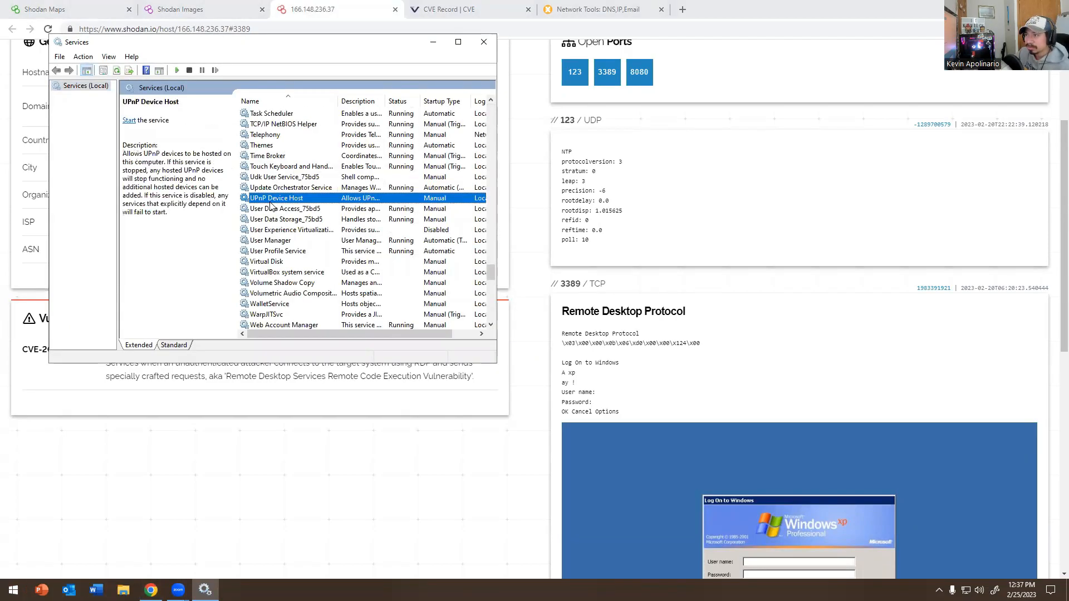
left_click(286, 219)
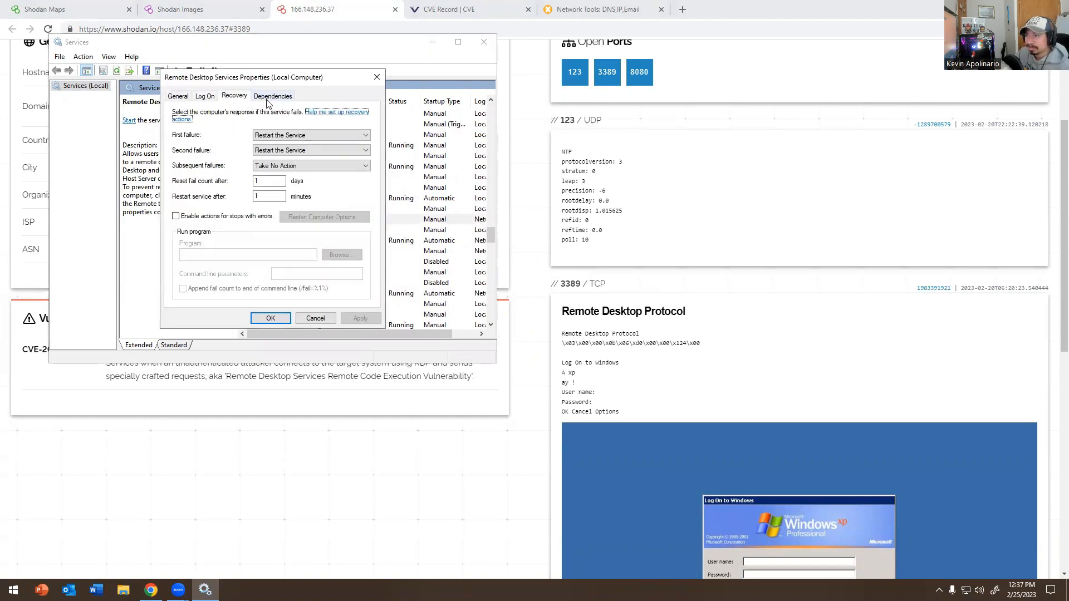
left_click(273, 95)
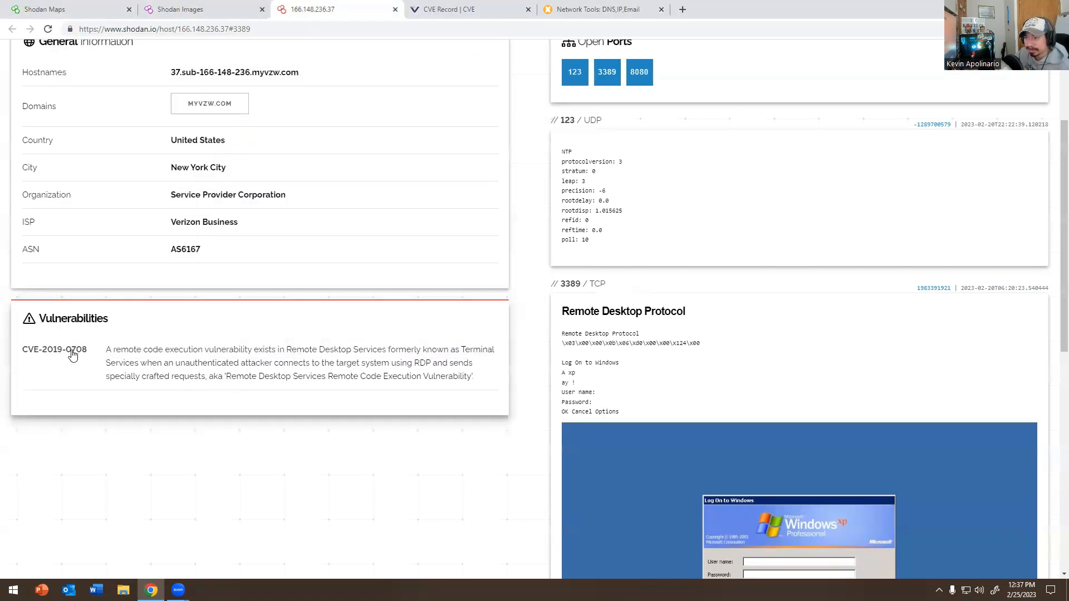
Copy CVE-2019-0708 from the host page and look it up in the cve.org record search
left_click(54, 349)
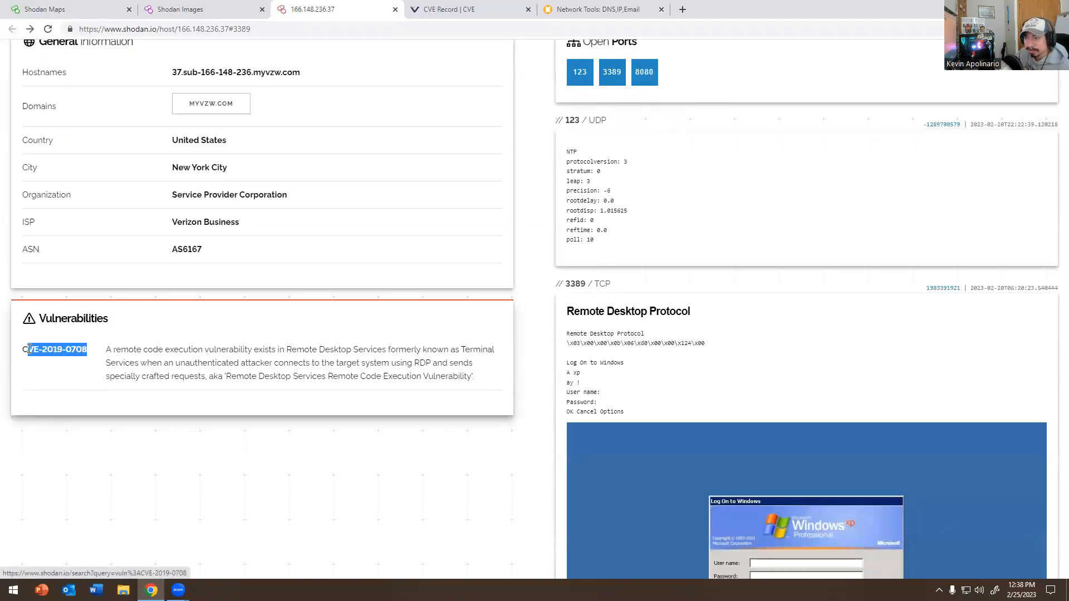
right_click(55, 349)
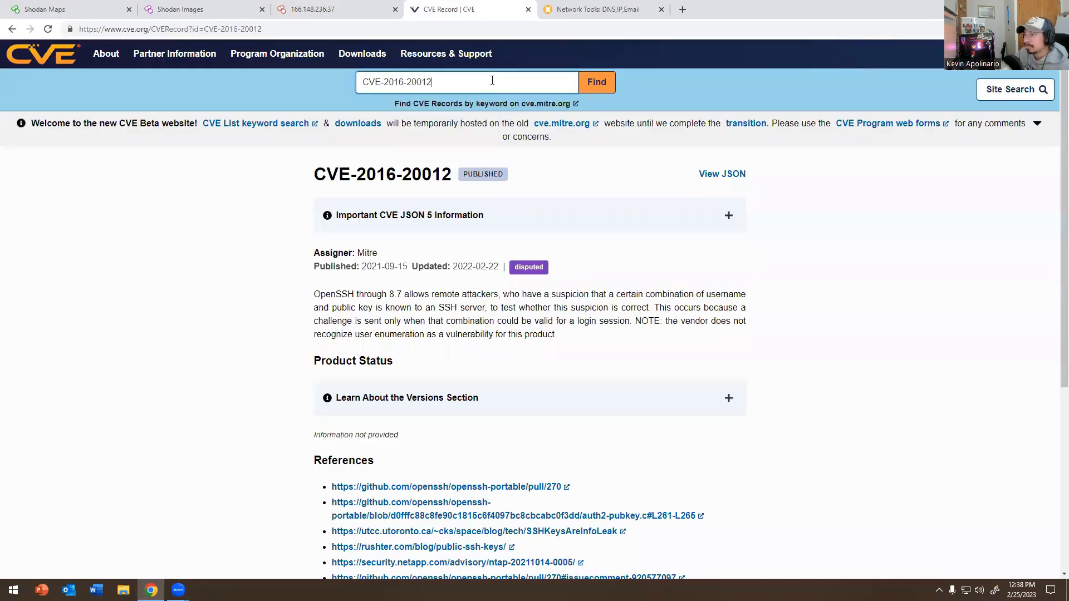
left_click(594, 81)
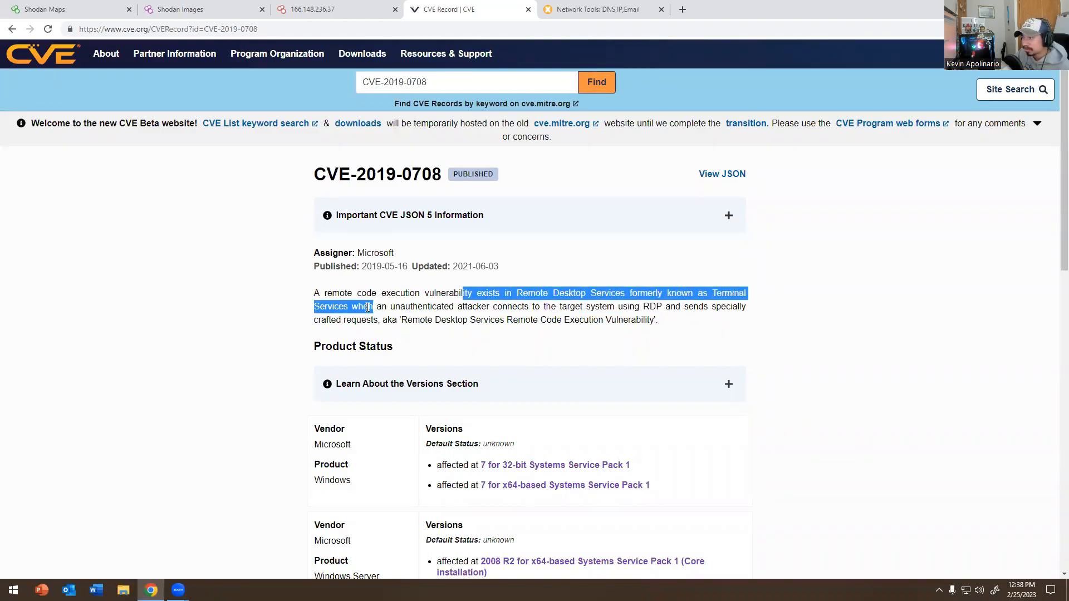
left_click(460, 306)
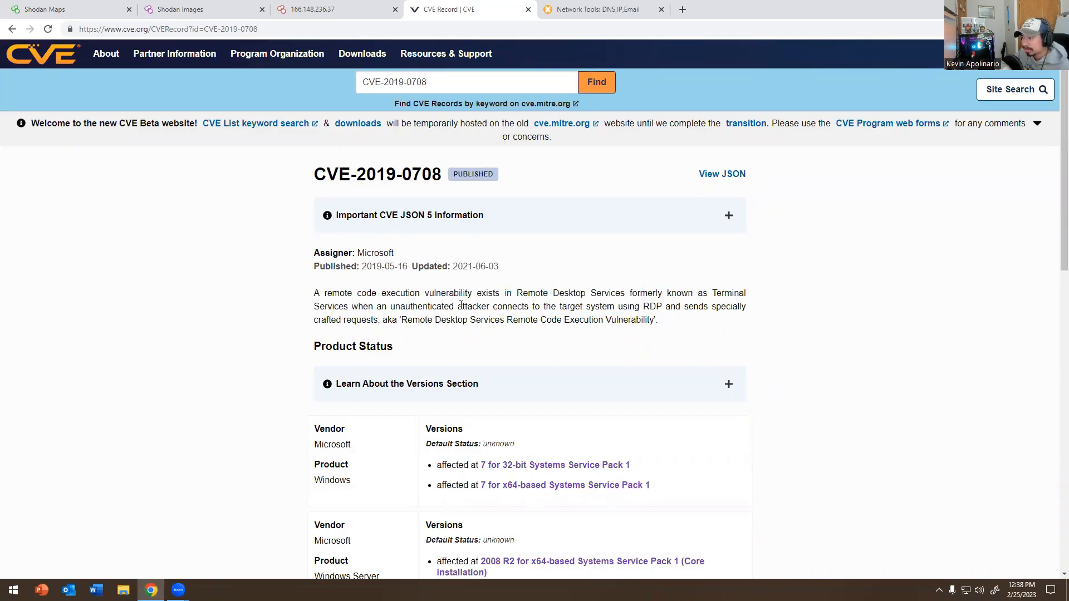
Read the CVE-2019-0708 record's affected Windows versions and references, then return to the Shodan host
scroll("down", 3)
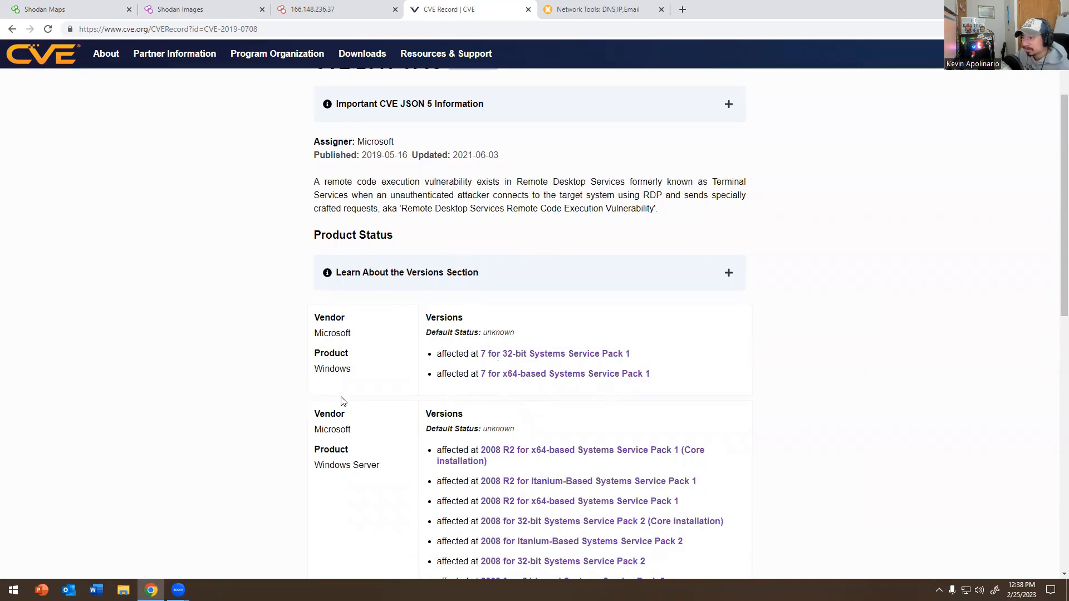
mouse_move(515, 363)
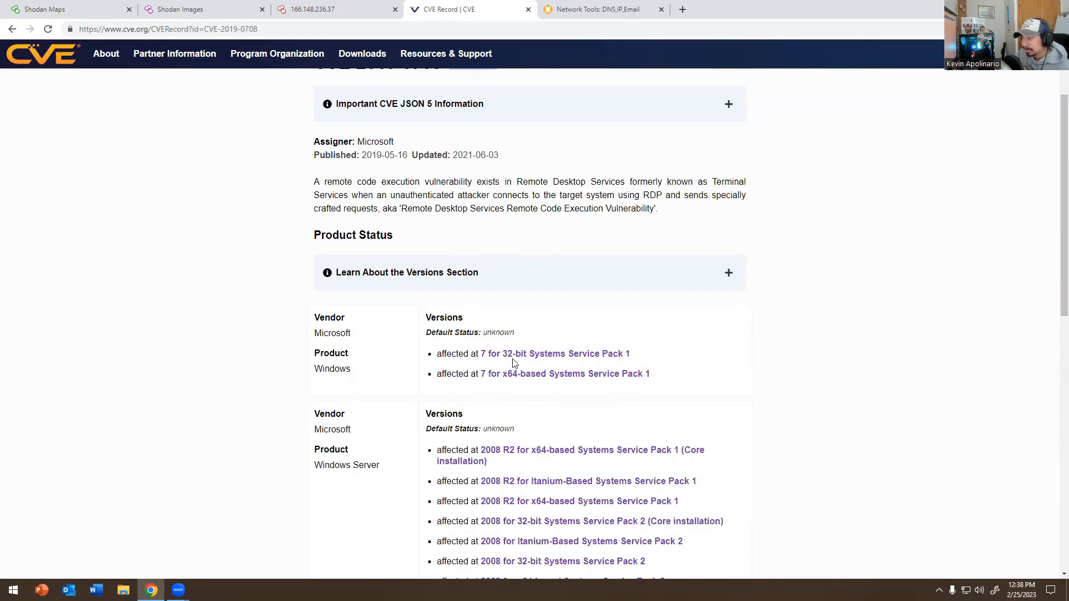
mouse_move(517, 384)
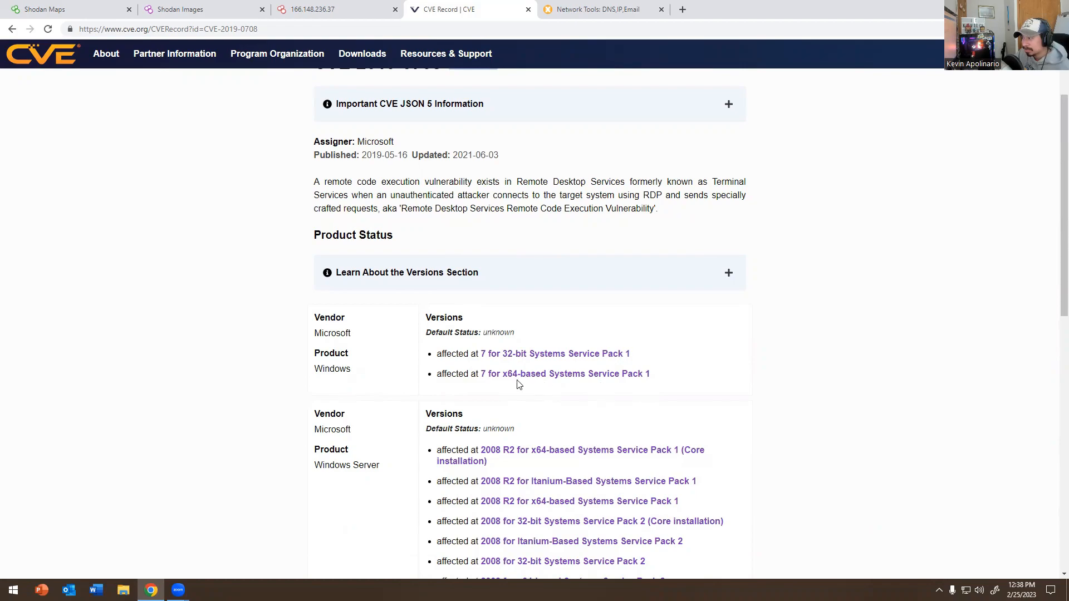
scroll("down", 3)
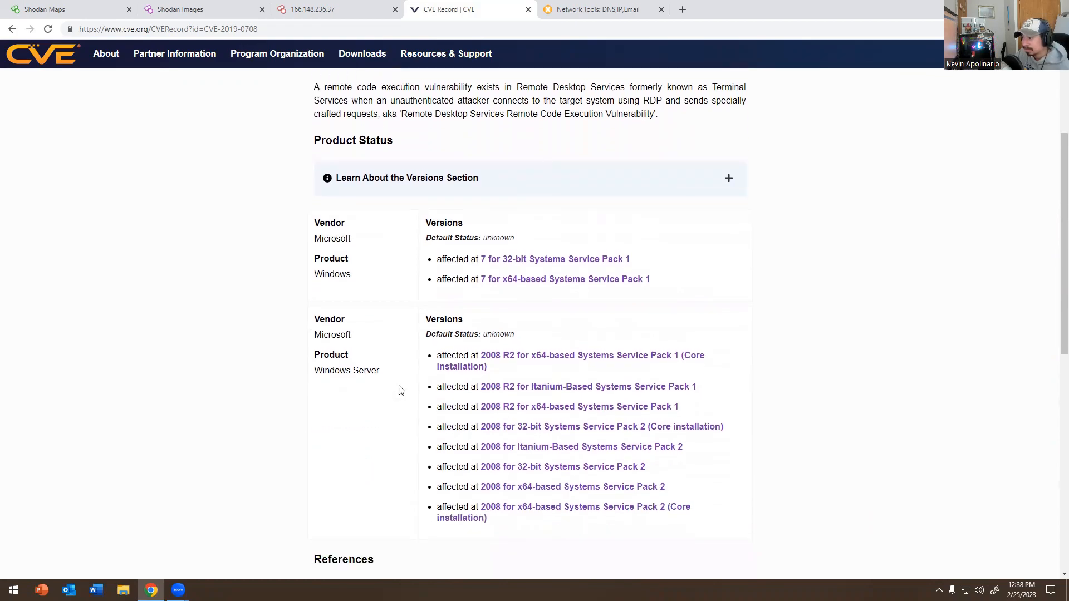
scroll("down", 3)
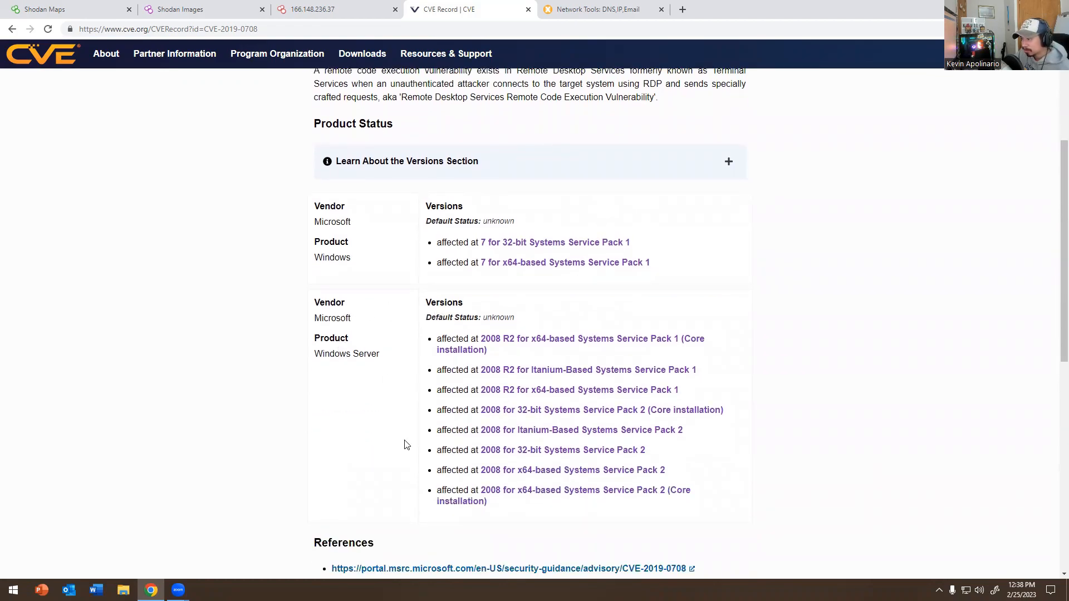
scroll("down", 3)
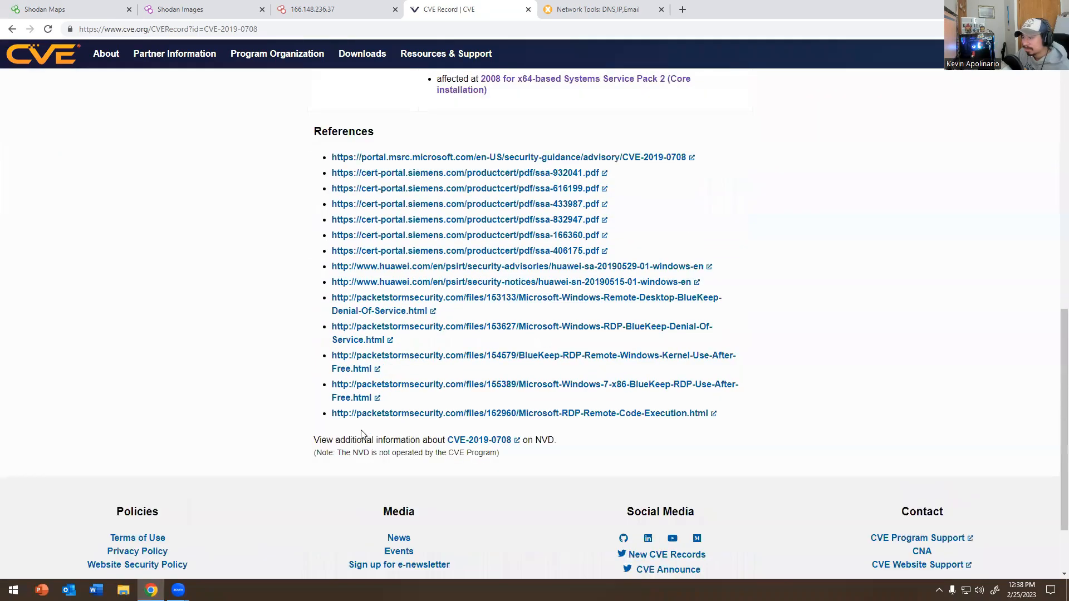
scroll("up", 3)
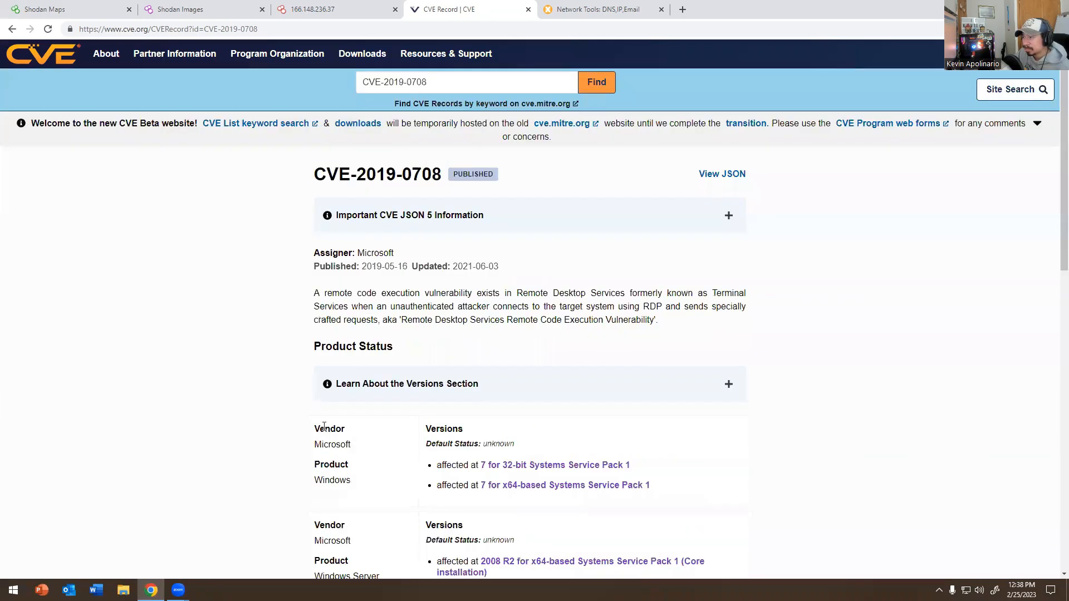
mouse_move(348, 266)
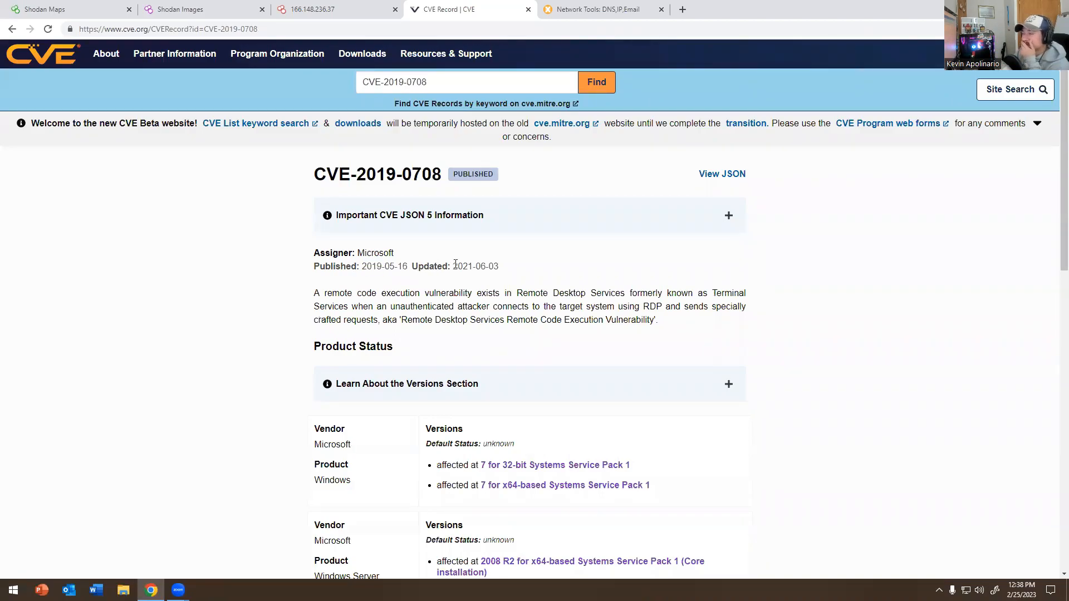
left_click(321, 9)
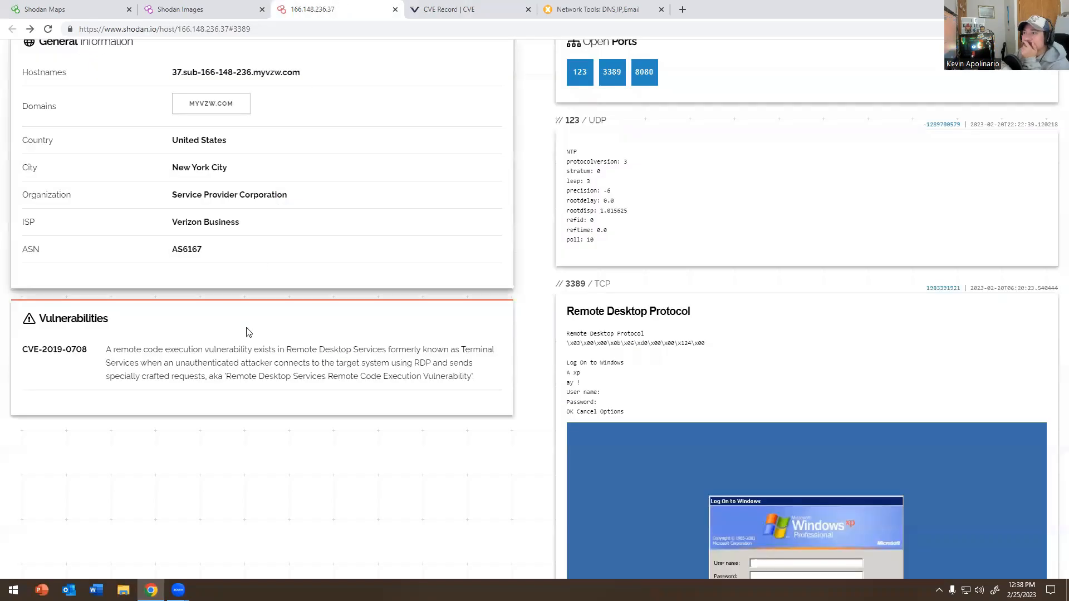
Close the network tools page and bring up Shodan's Freelancer, Small Business and Corporate pricing plans
scroll("up", 3)
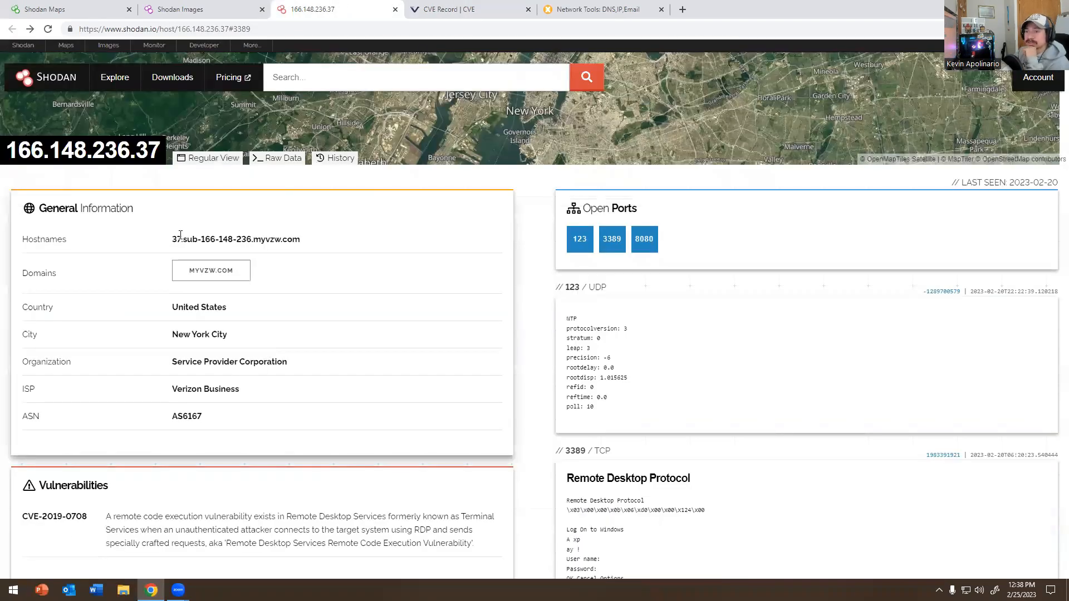
mouse_move(229, 77)
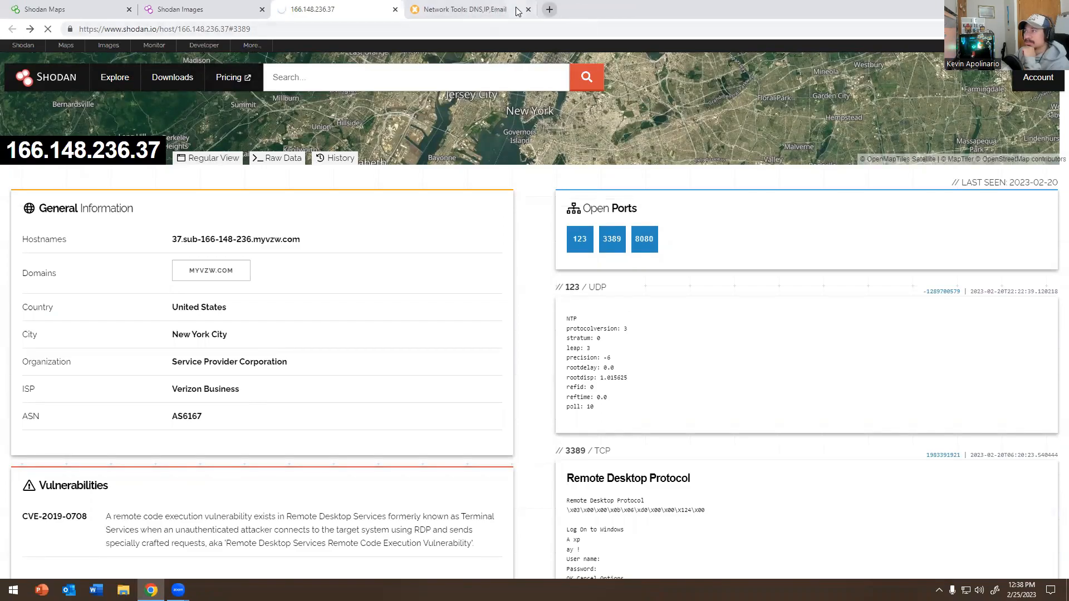
left_click(528, 8)
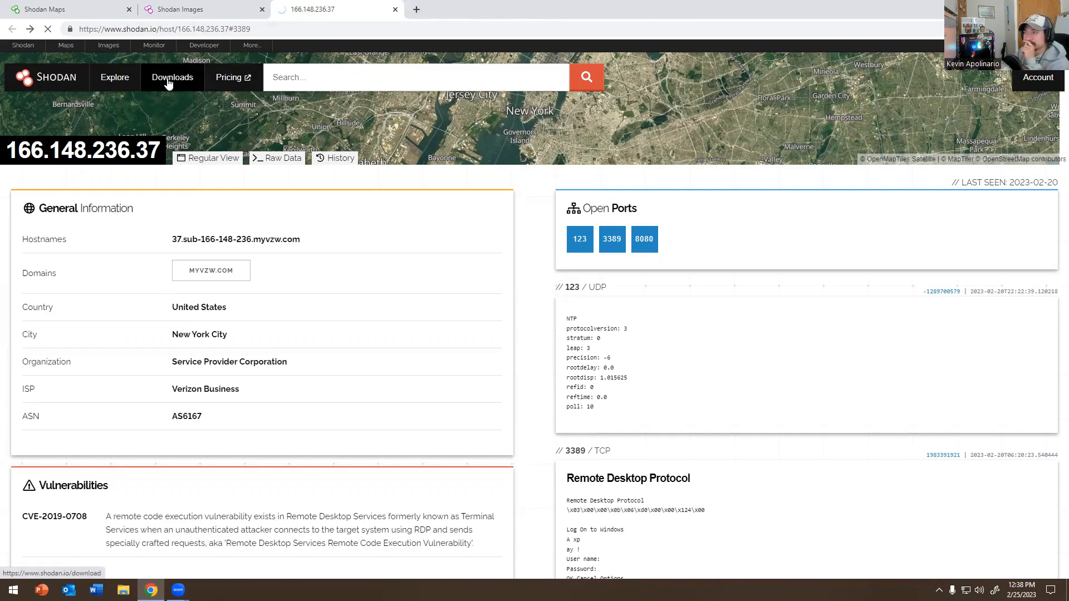
mouse_move(205, 80)
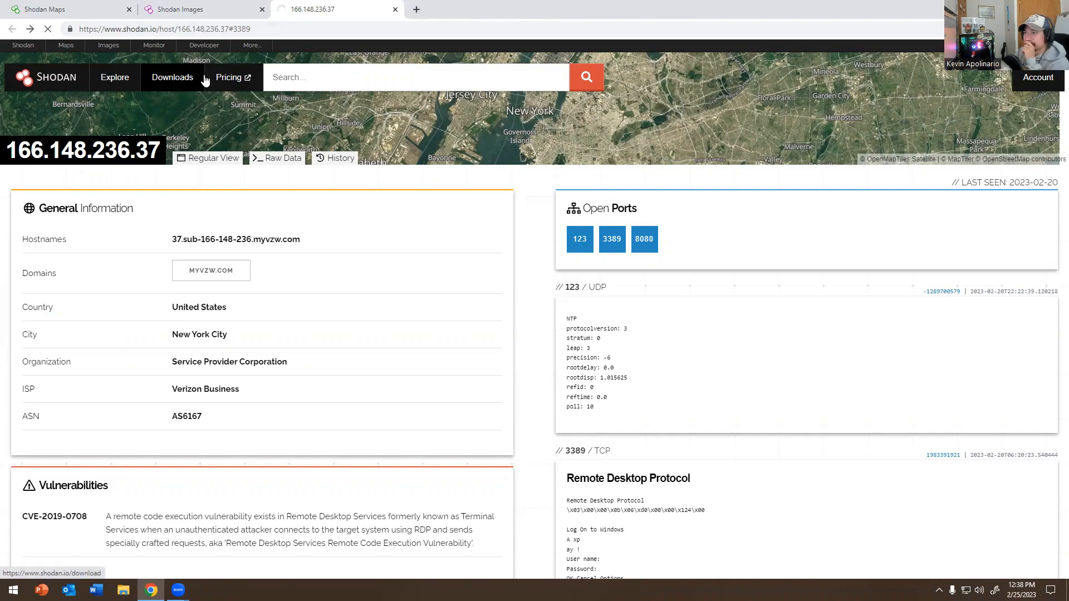
left_click(229, 77)
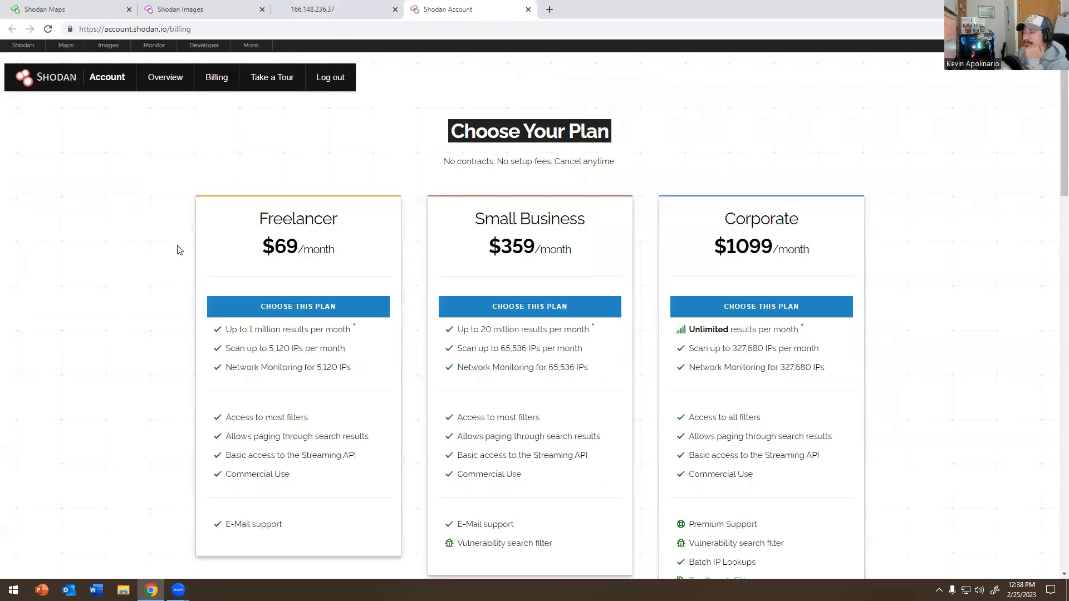
mouse_move(521, 270)
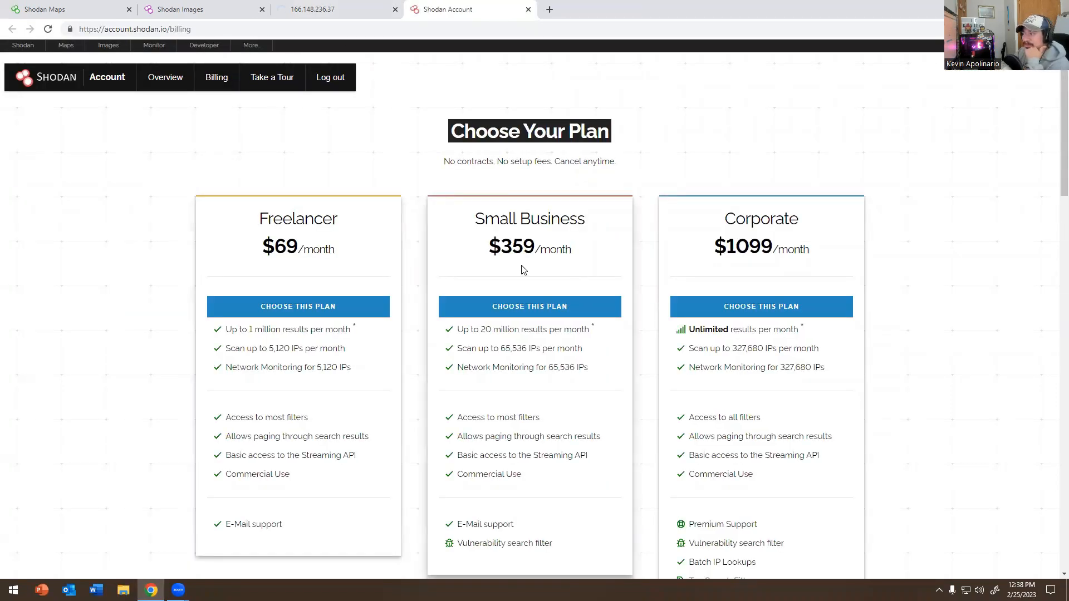
Compare the three Shodan plans, highlighting Small Business, then go to the account overview
double_click(530, 218)
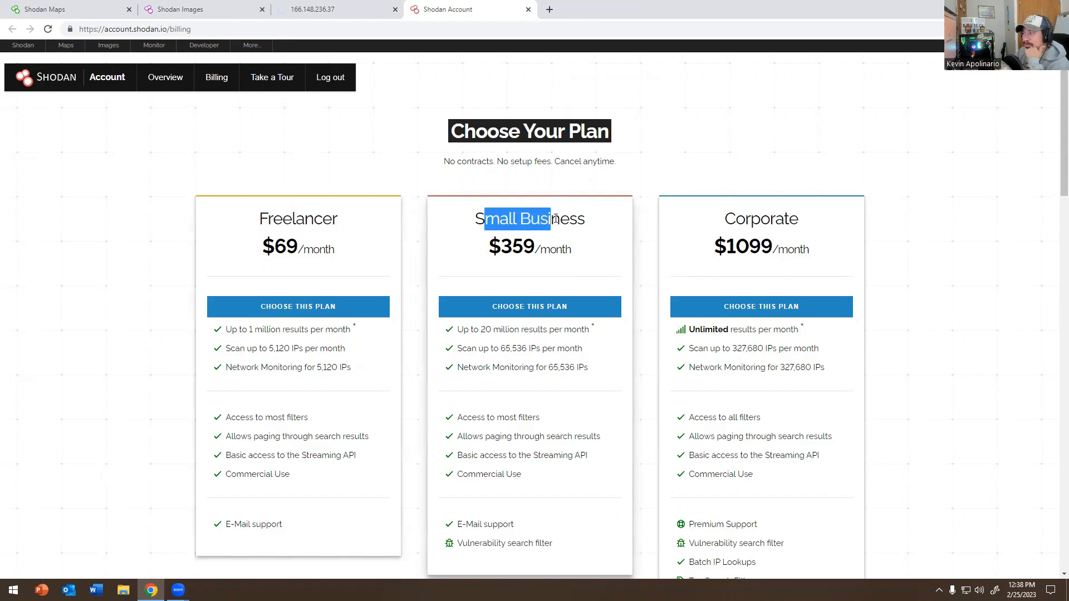
scroll("down", 3)
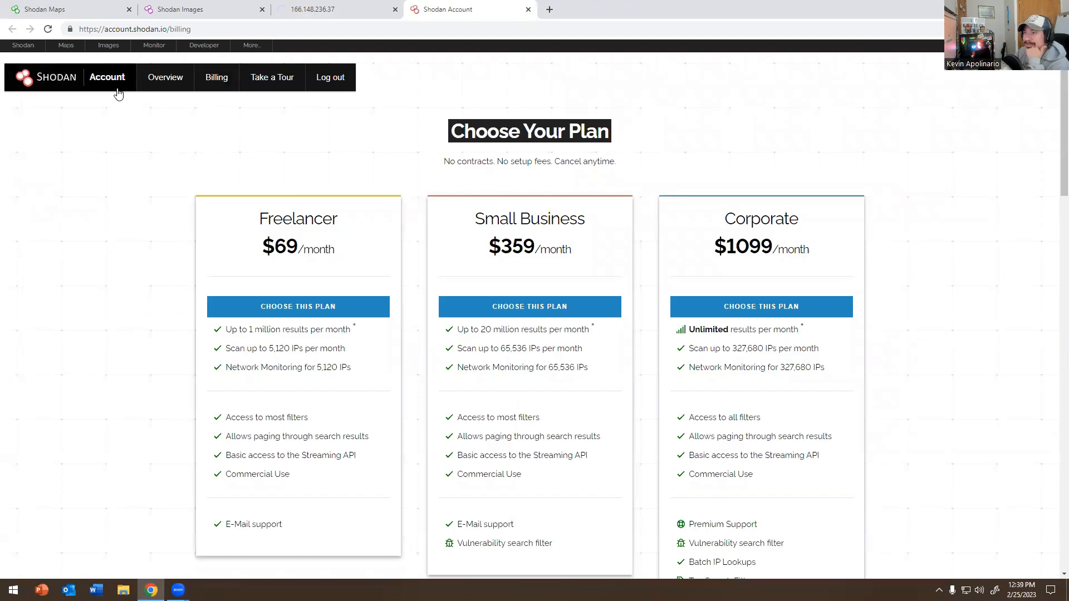
mouse_move(101, 109)
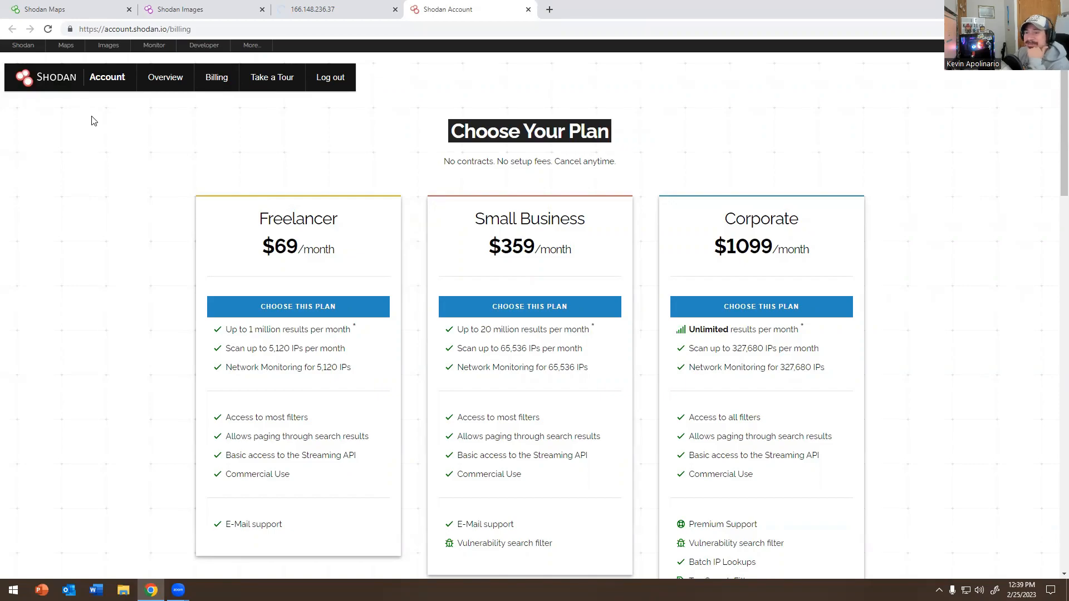
mouse_move(279, 207)
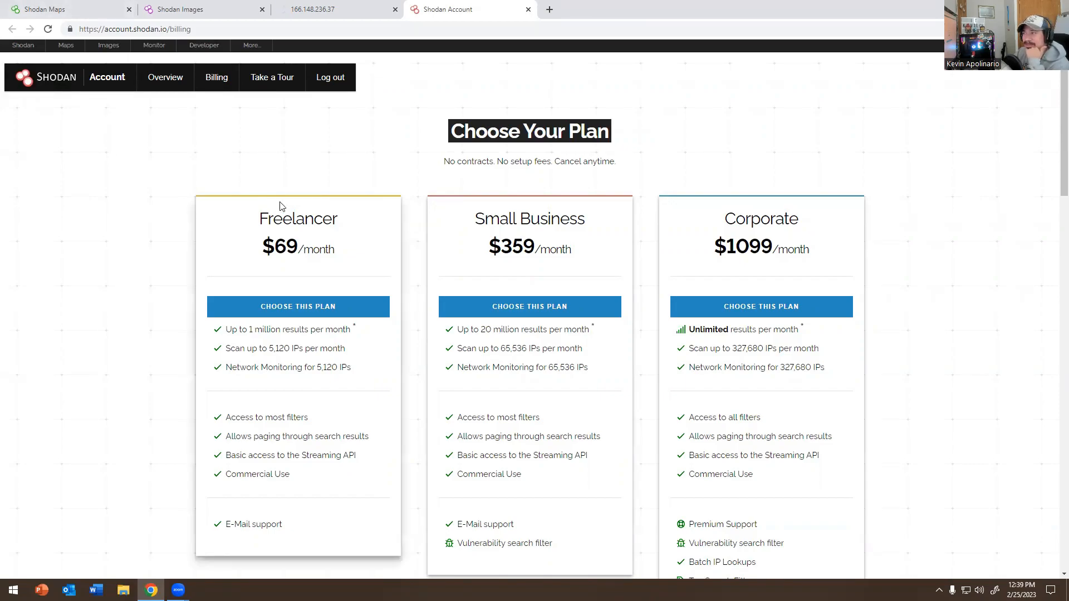
scroll("down", 3)
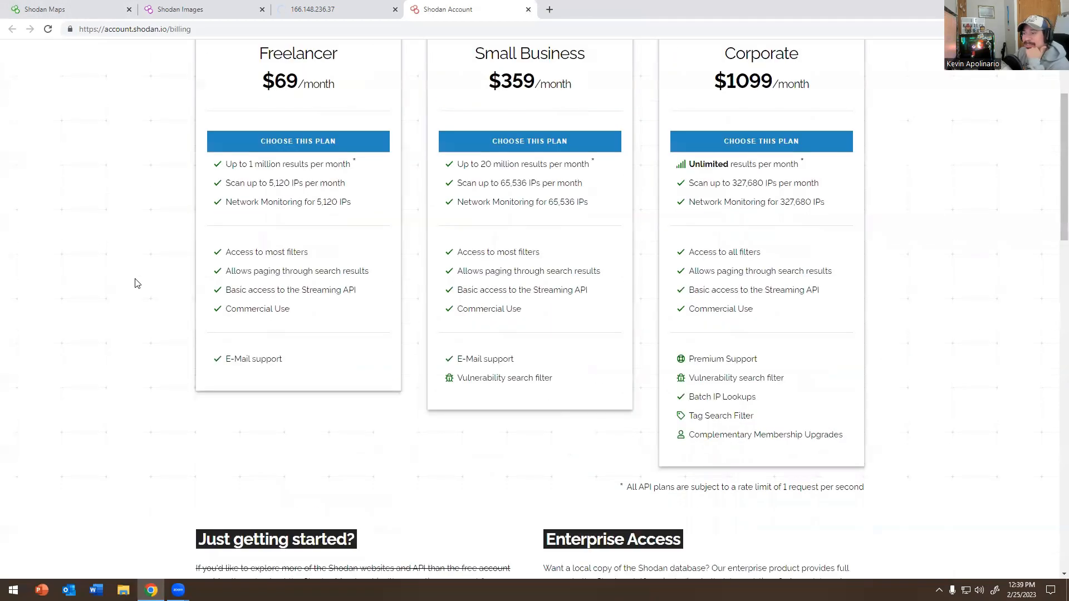
scroll("up", 3)
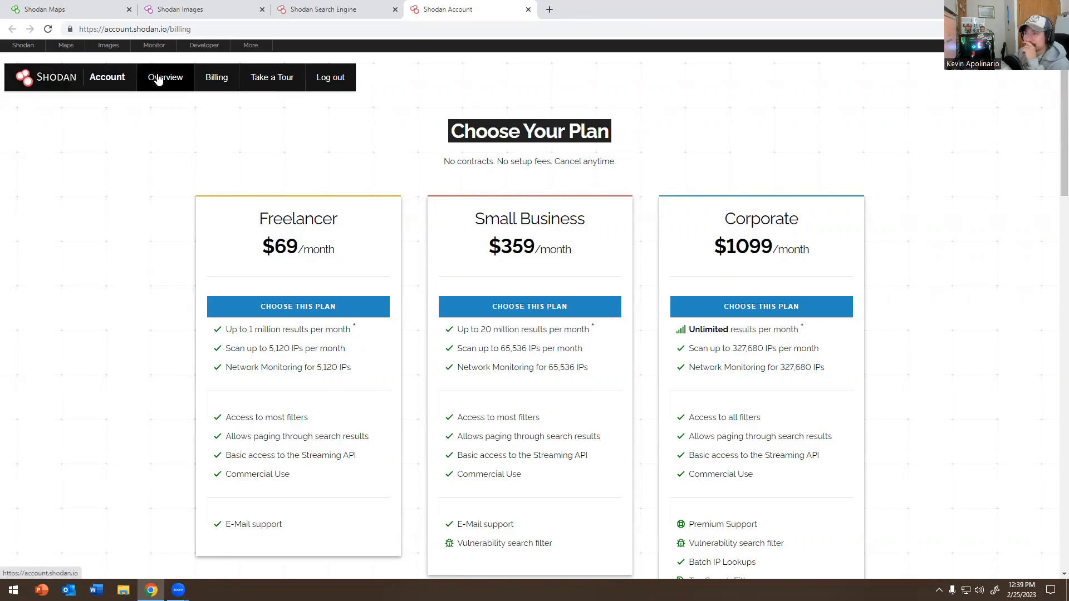
left_click(164, 77)
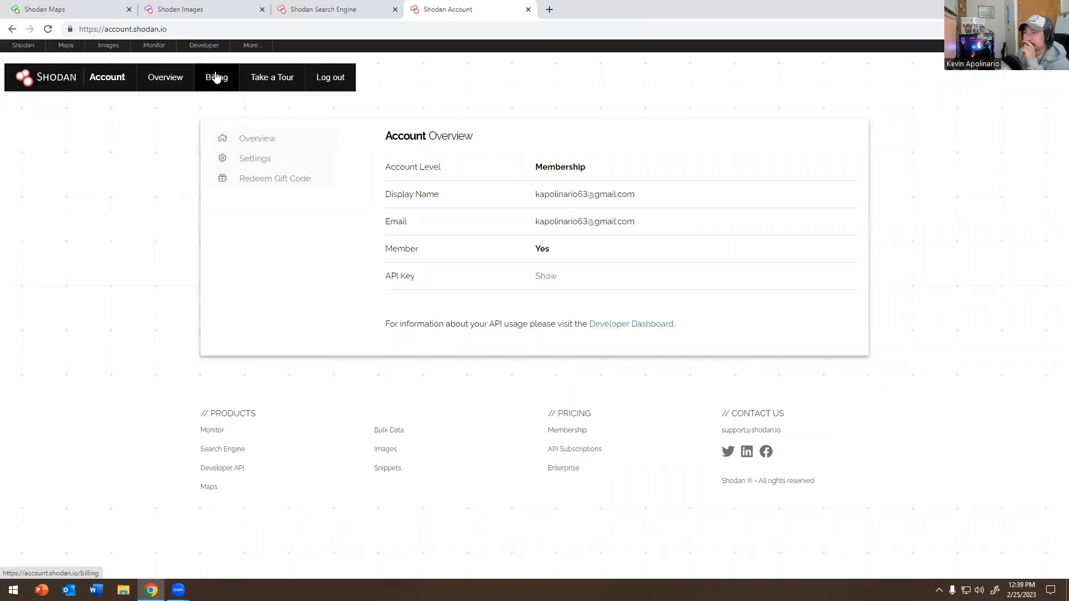
left_click(216, 77)
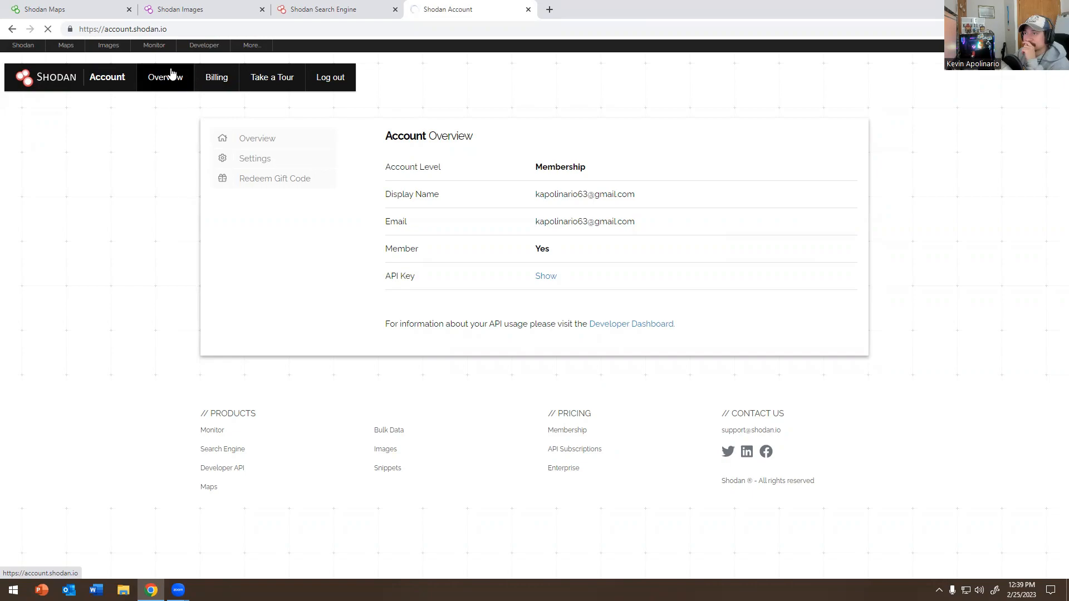
mouse_move(93, 57)
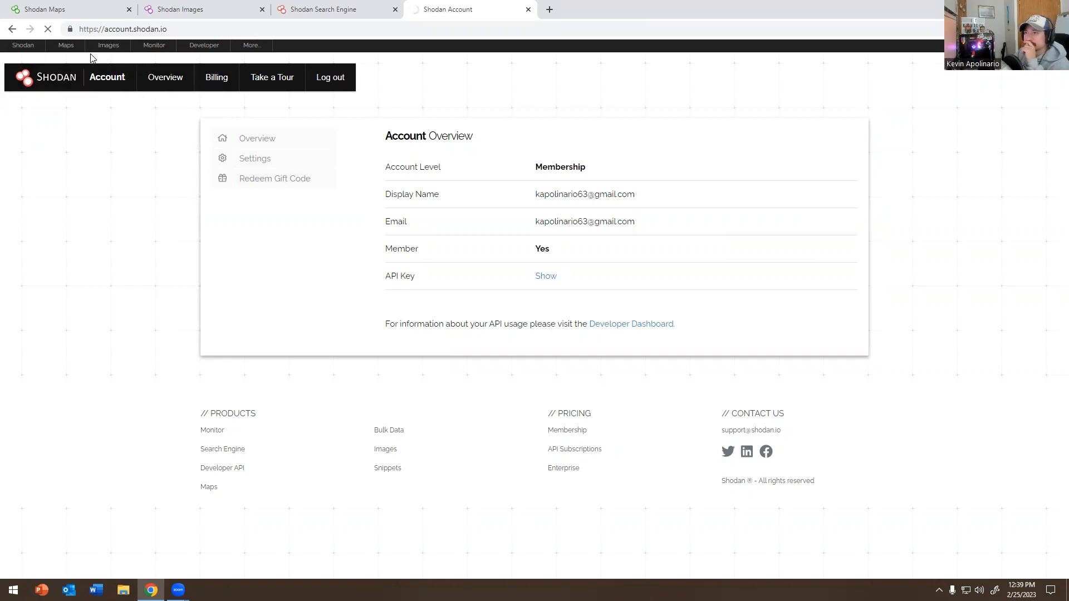
left_click(66, 44)
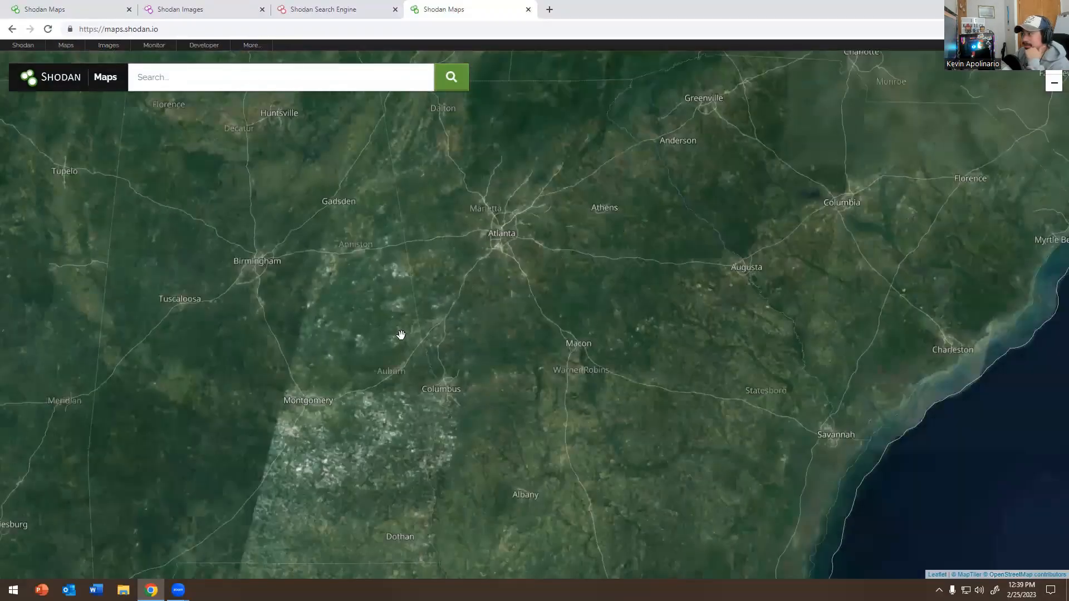
Zoom the Shodan Maps view, then go to the main Shodan dashboard
scroll("down", 3)
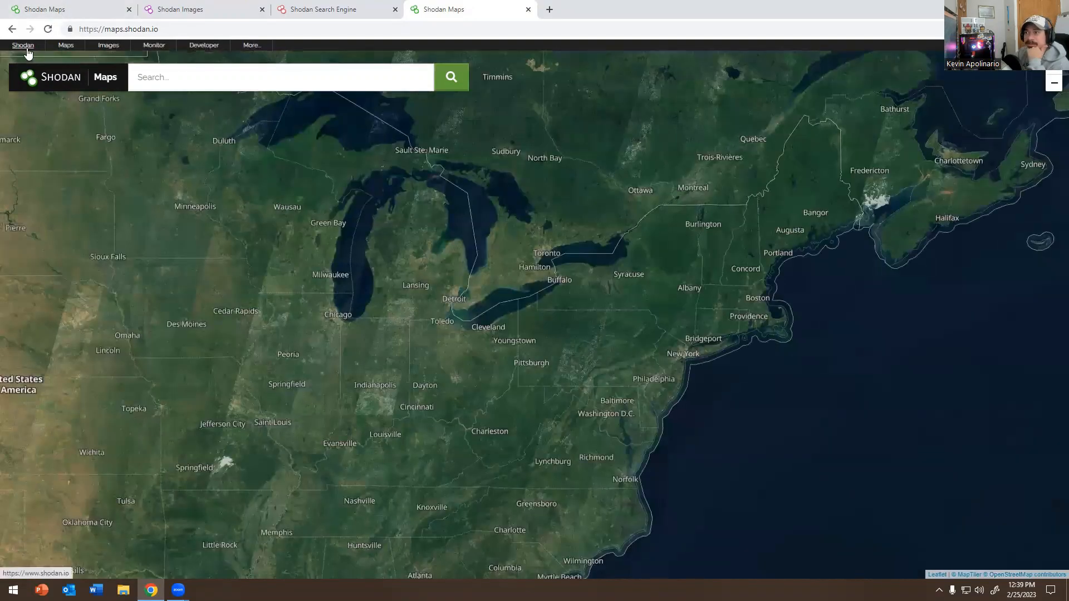
left_click(22, 44)
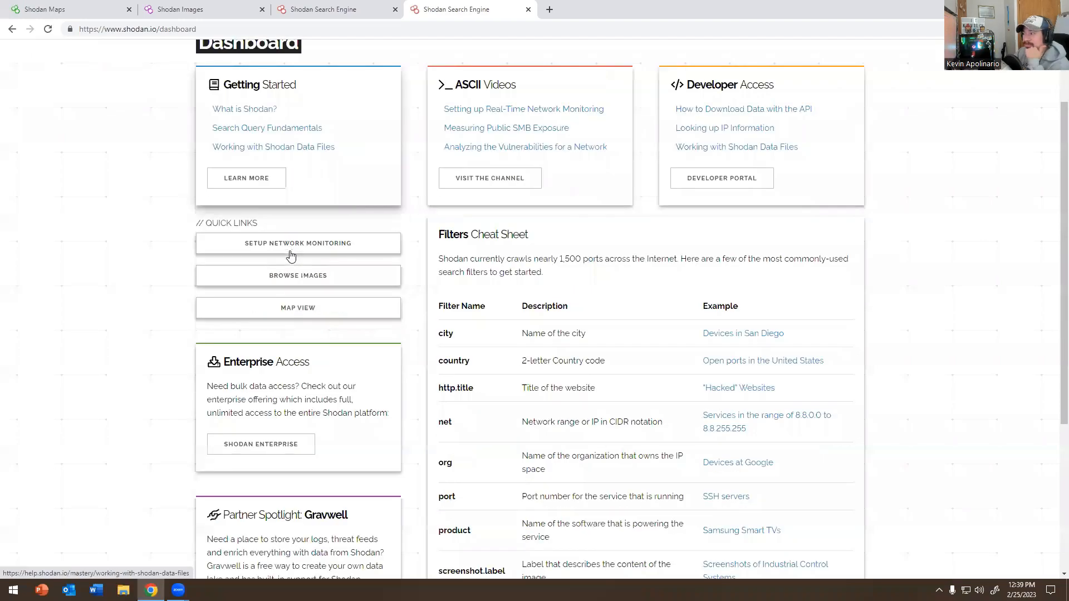
From the dashboard quick links, open Shodan Monitor and start the Monitor Network form
scroll("down", 3)
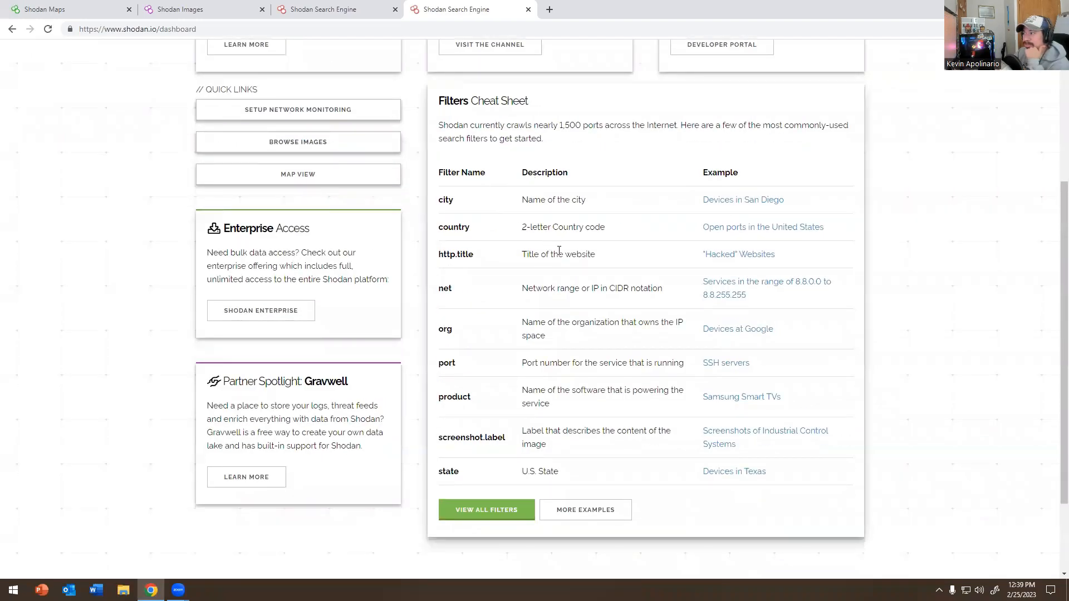
scroll("up", 3)
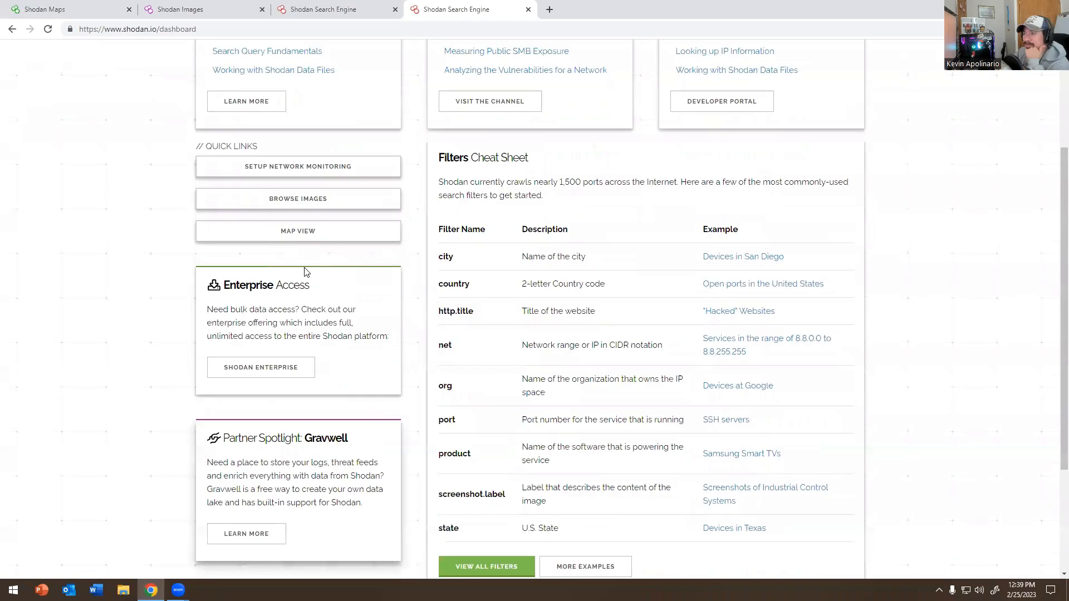
scroll("down", 3)
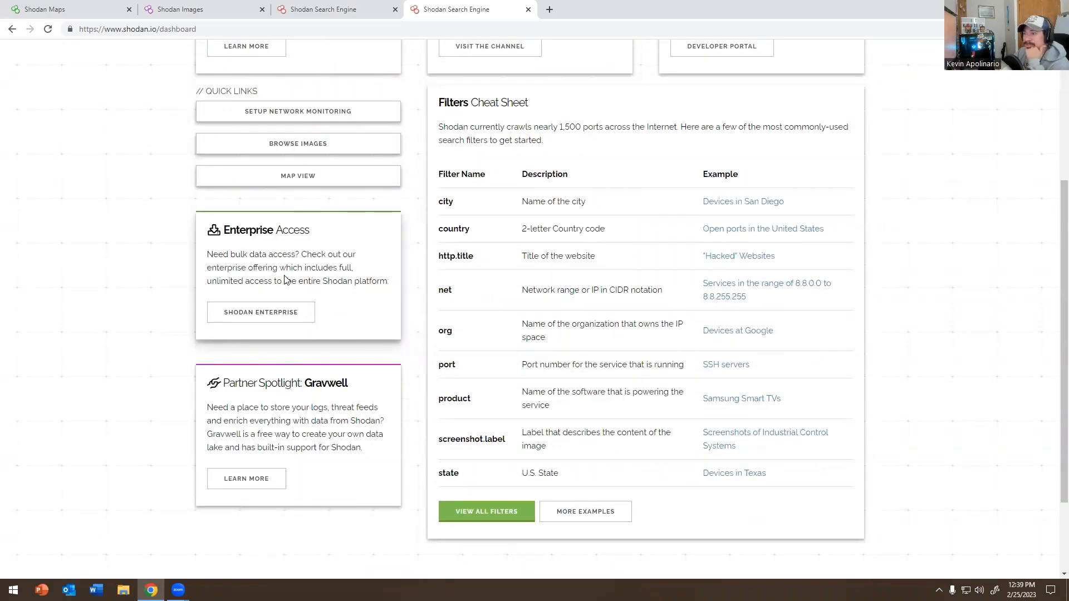
scroll("up", 3)
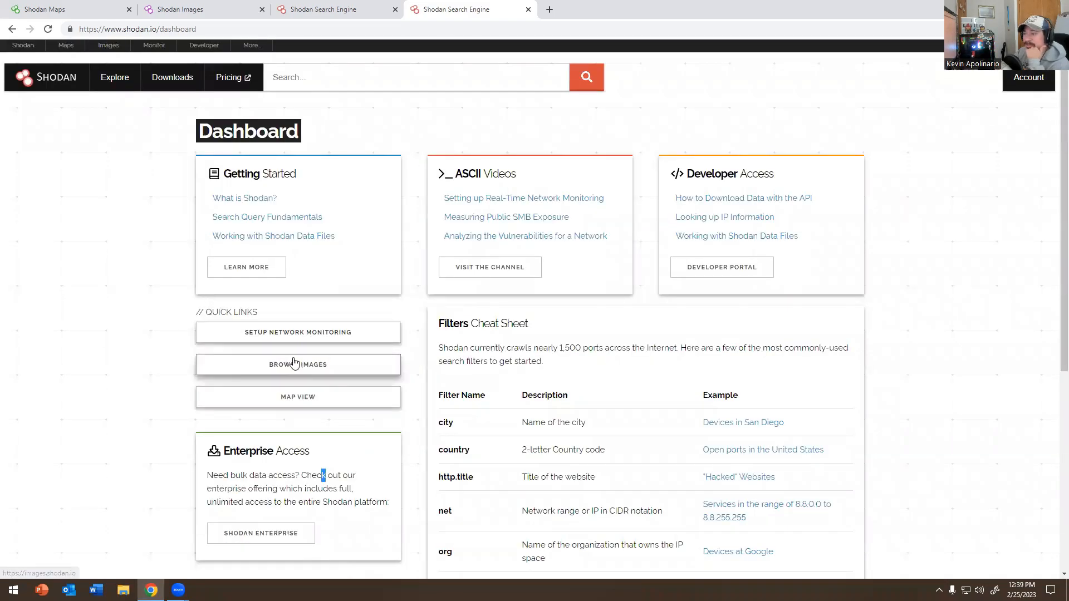
left_click(299, 332)
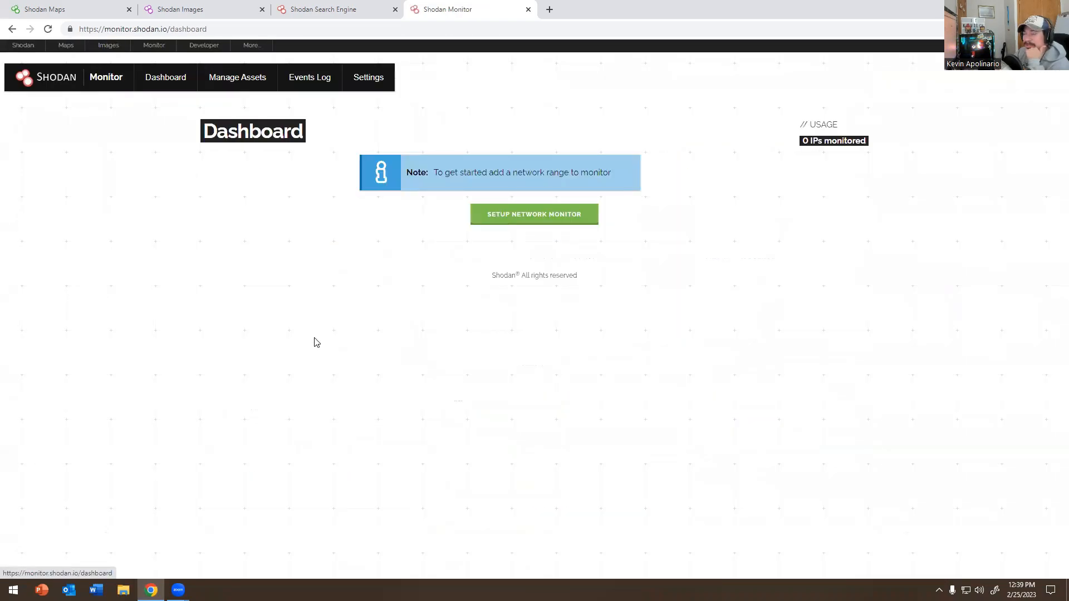
left_click(534, 214)
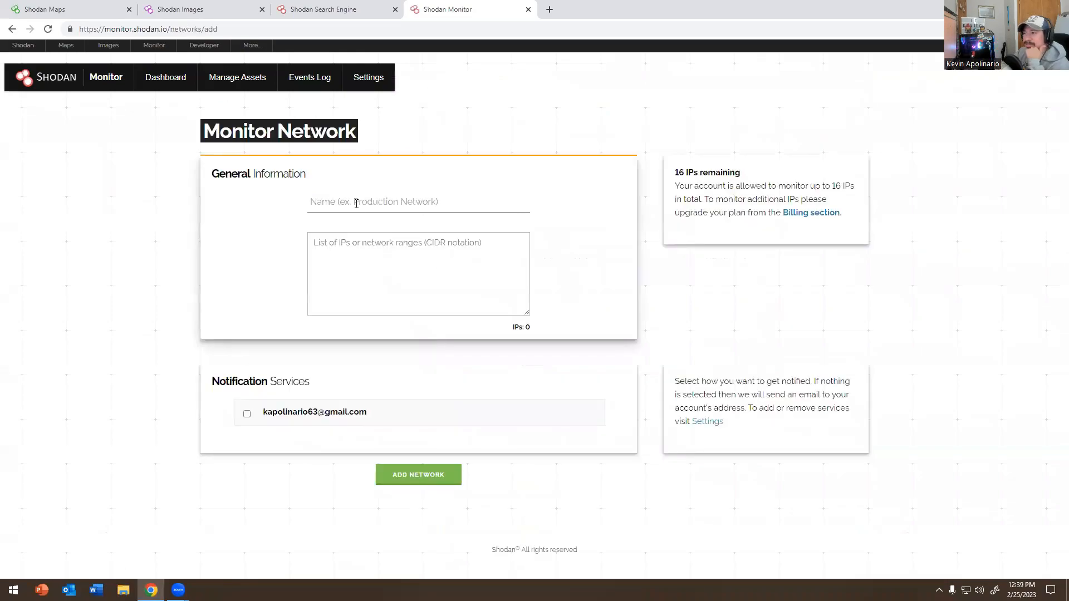